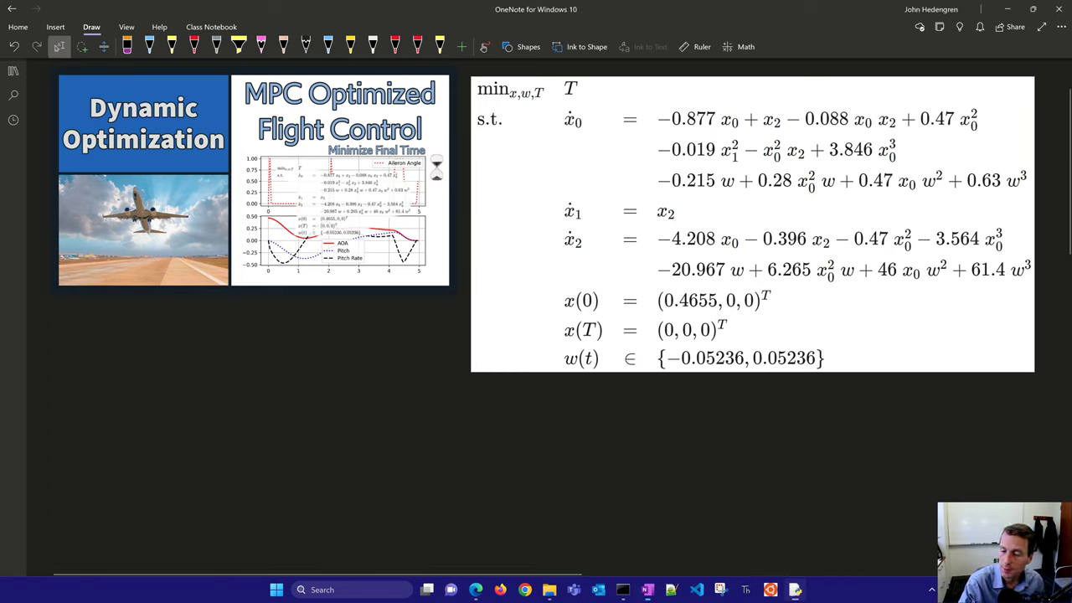
Step: Circle the three state derivatives, label them AOA, Pitch Angle (rad), Pitch Rate (rad/sec), and note ODE
click(194, 47)
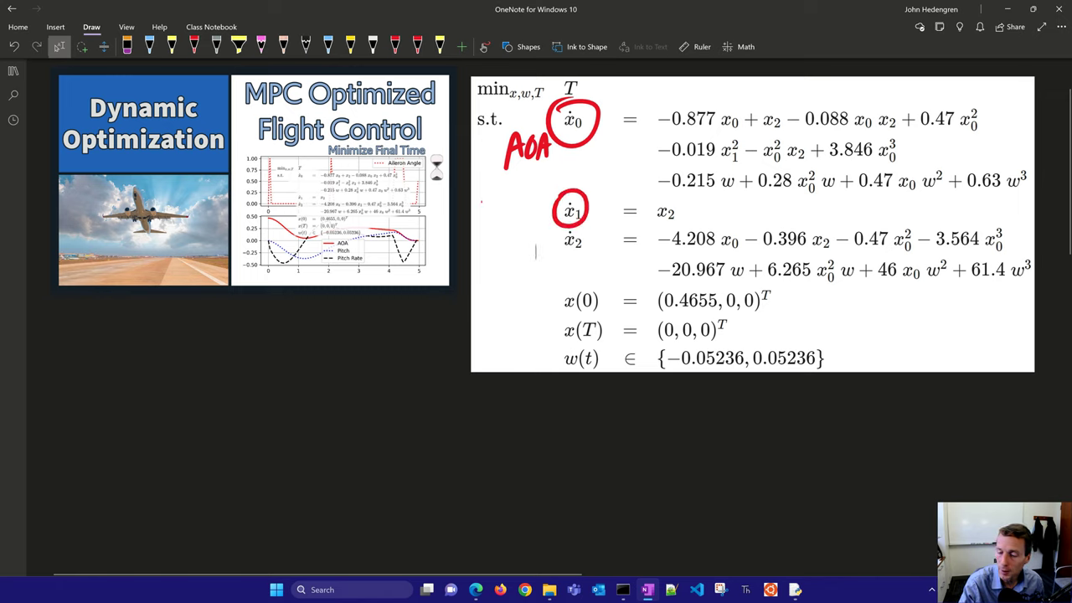
drag(478, 209, 536, 209)
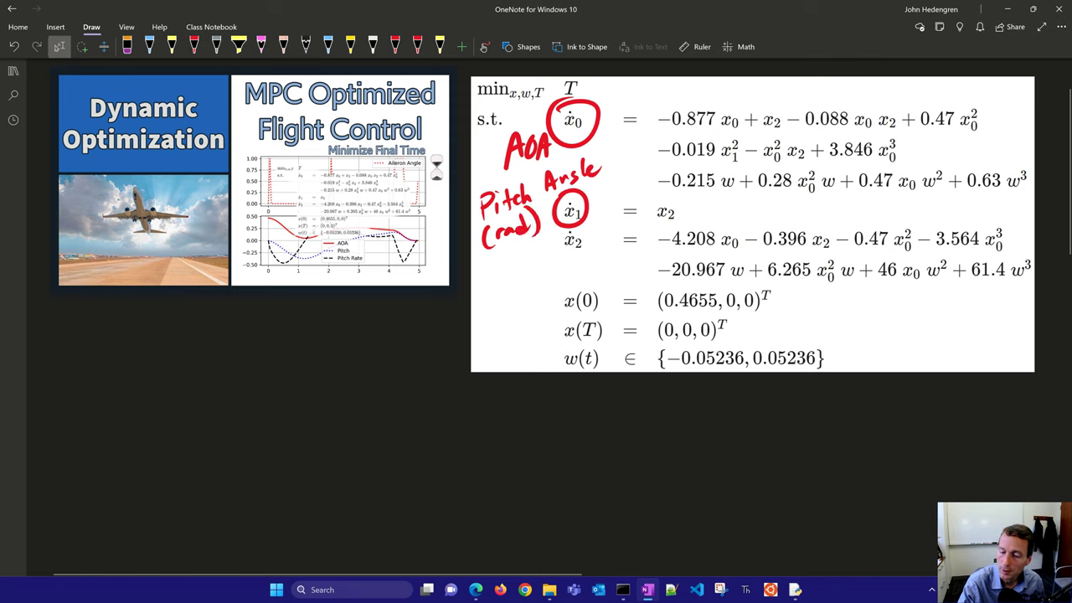
drag(561, 226, 586, 251)
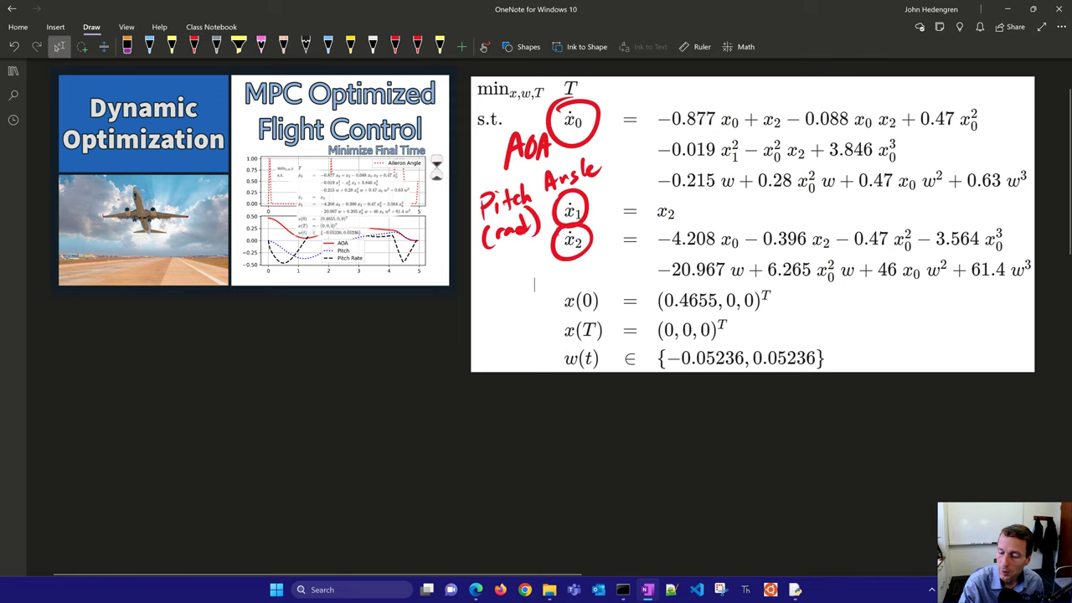
drag(483, 277, 536, 281)
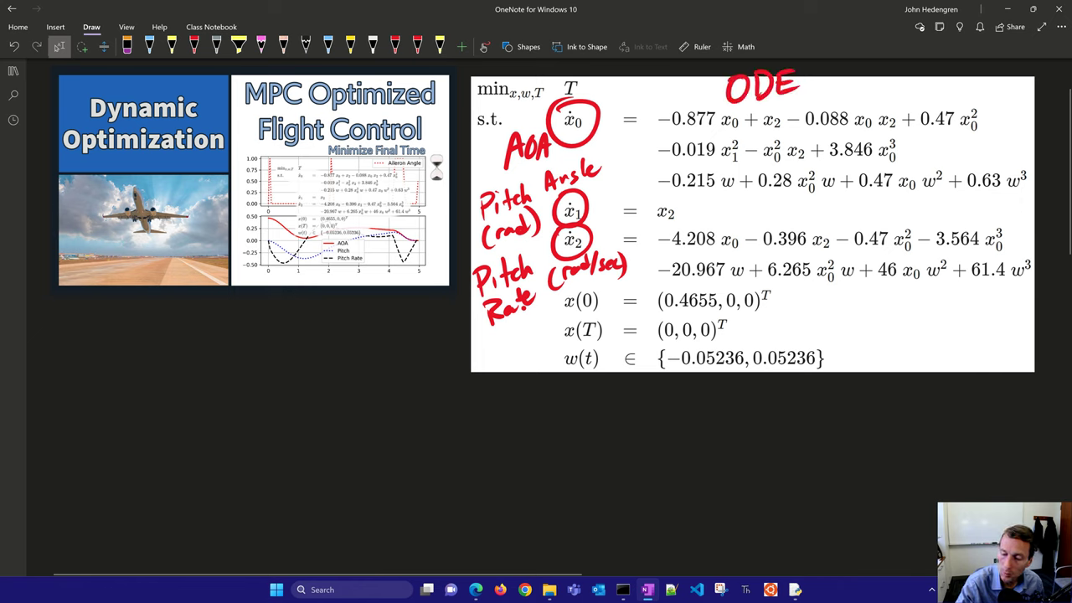
Step: Circle the control bounds w(t) and the initial and final conditions x(0), x(T)
drag(555, 347, 599, 347)
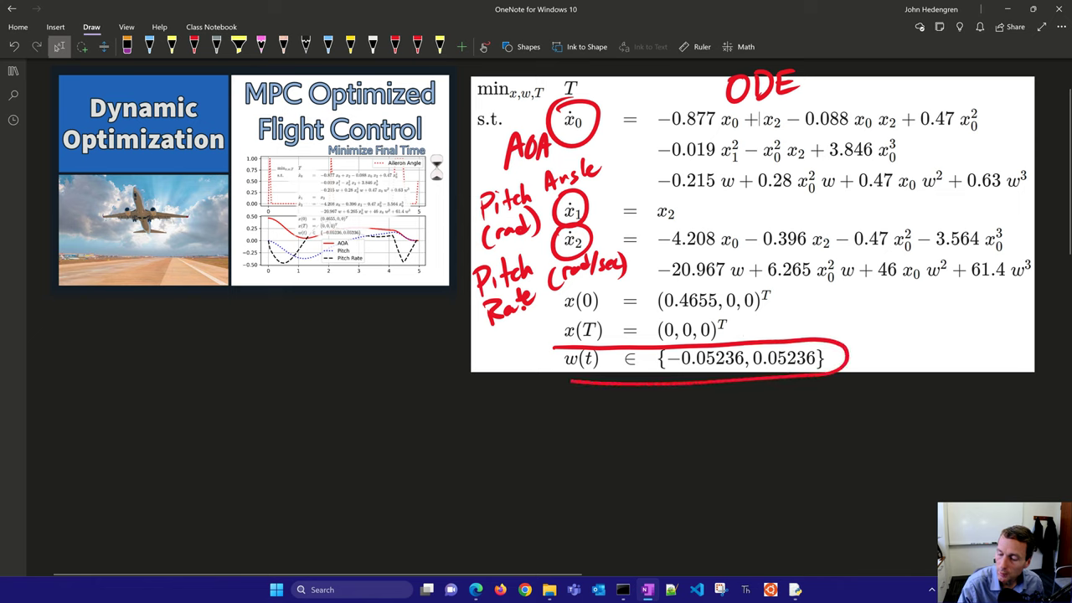
drag(553, 358, 846, 359)
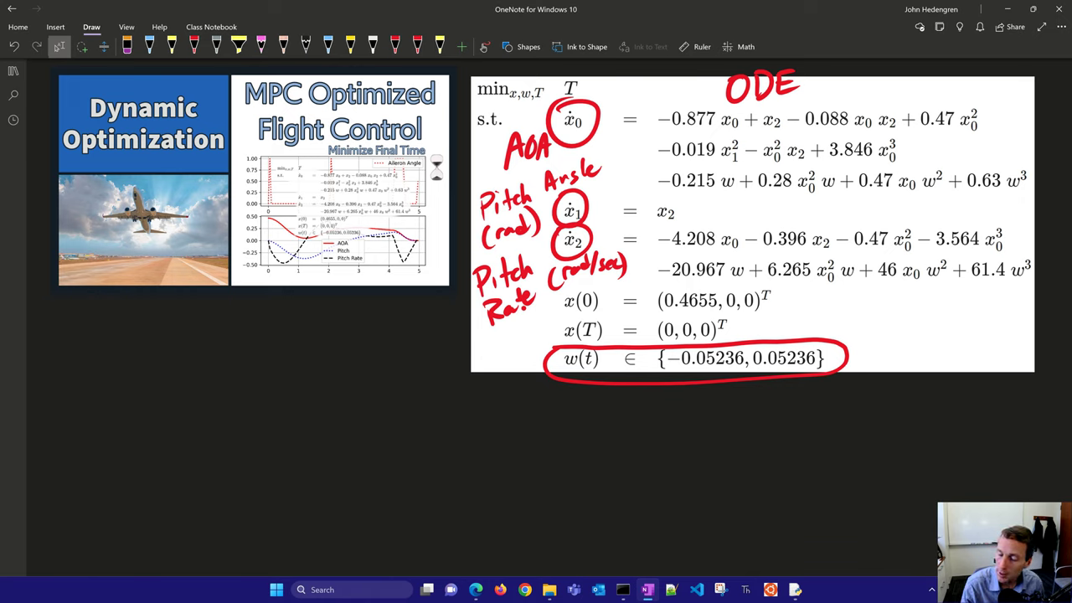
drag(572, 284, 695, 281)
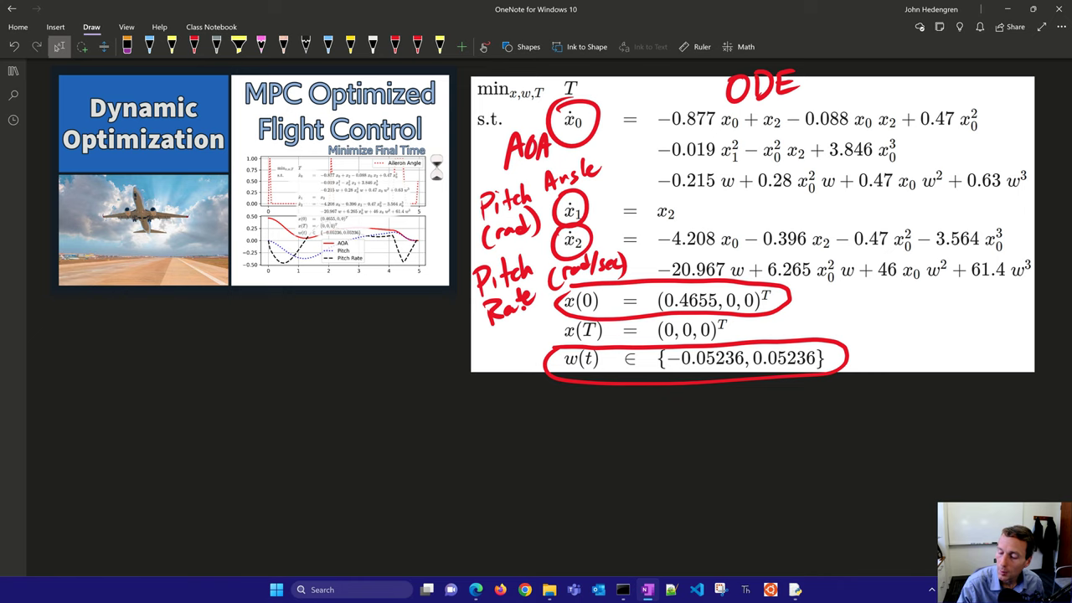
Step: Label x(T) as Final with an arrow and circle the minimized final time T
drag(862, 310, 757, 327)
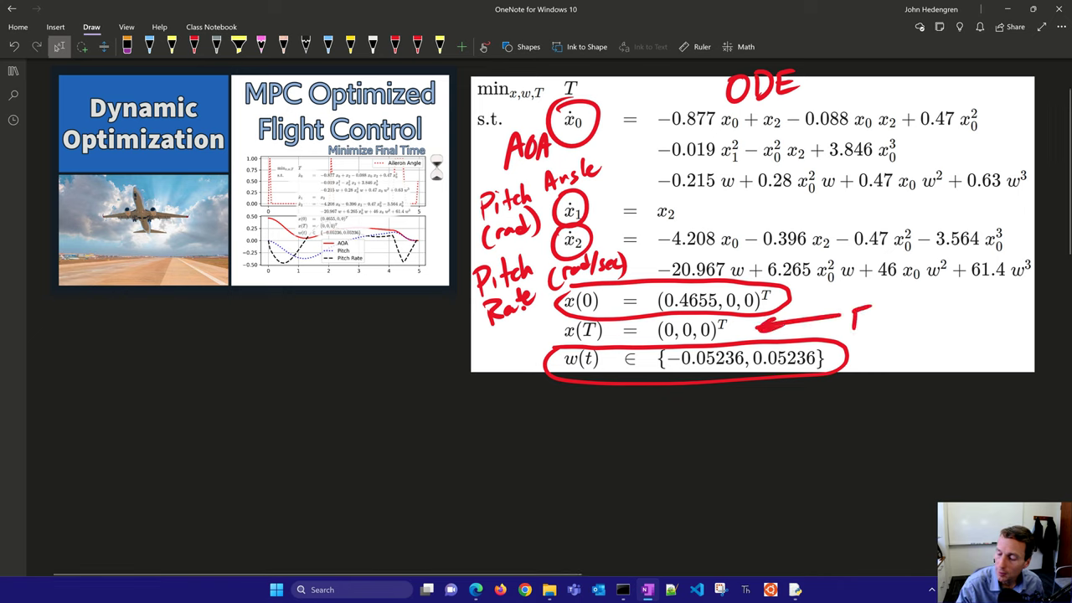
drag(851, 318, 913, 322)
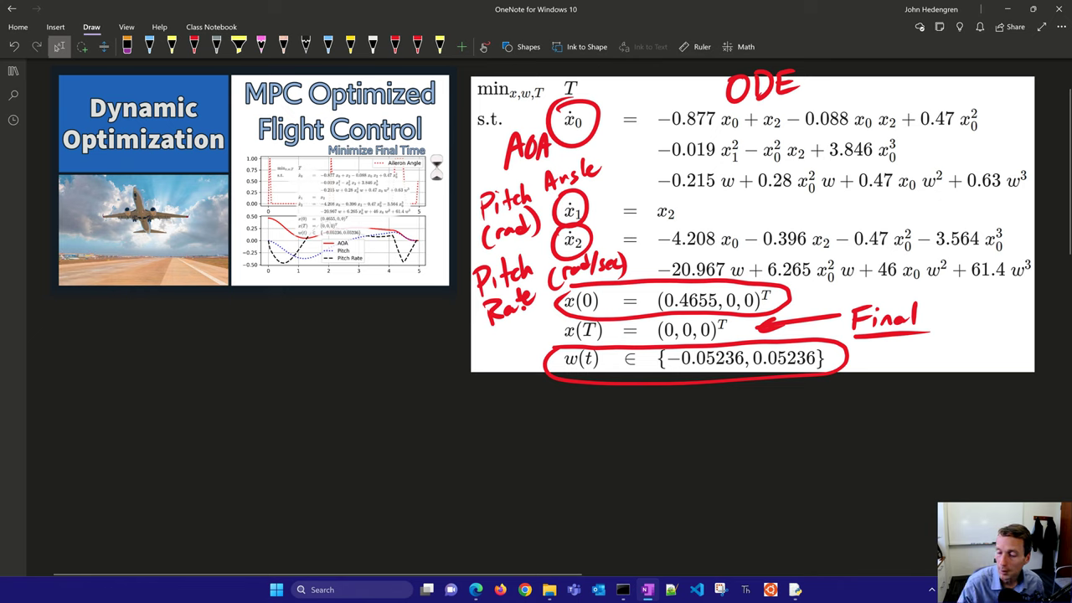
drag(469, 76, 595, 77)
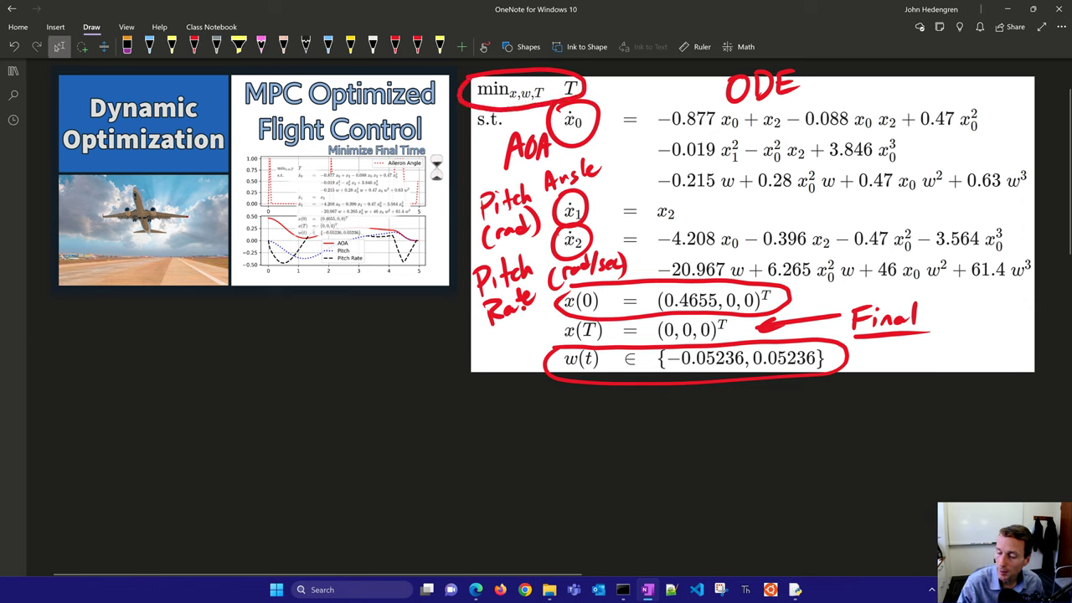
Step: Sketch a square-wave control signal under the bounds and an aircraft outline on the page
drag(645, 426, 707, 407)
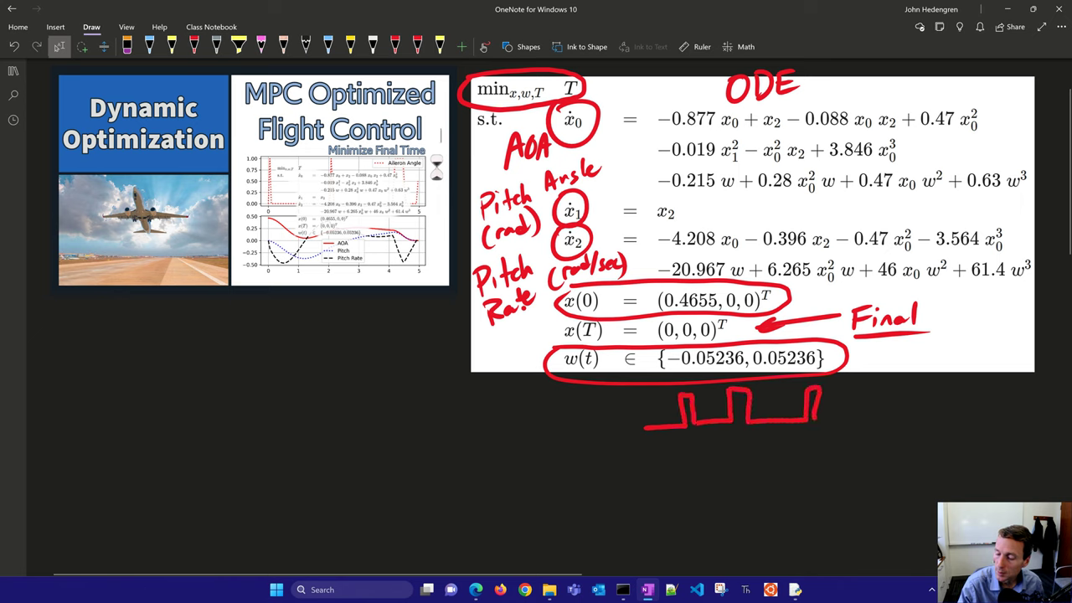
drag(812, 415, 880, 415)
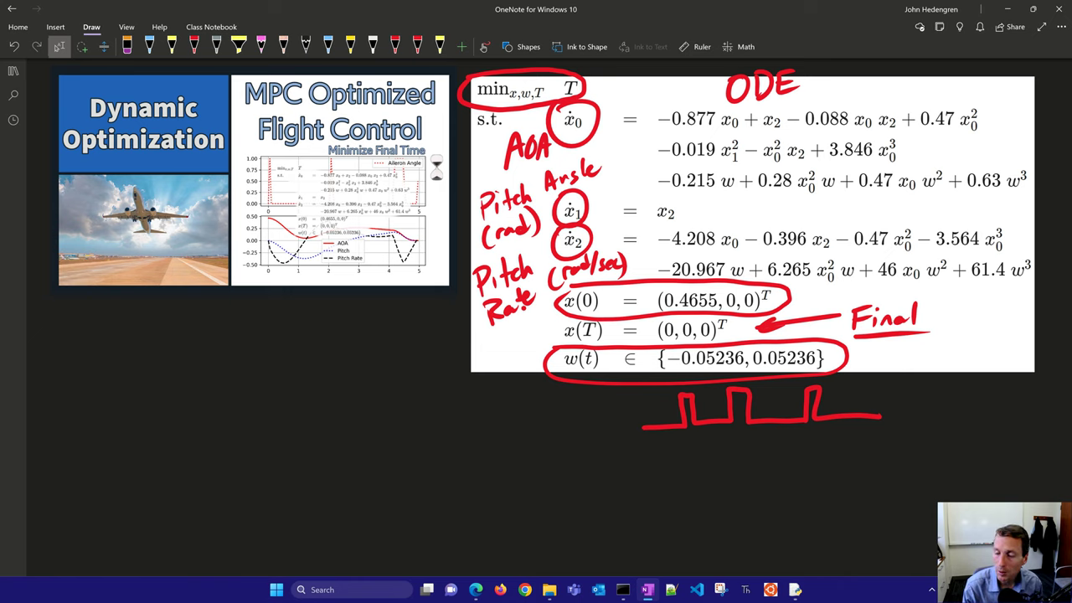
drag(913, 90, 952, 69)
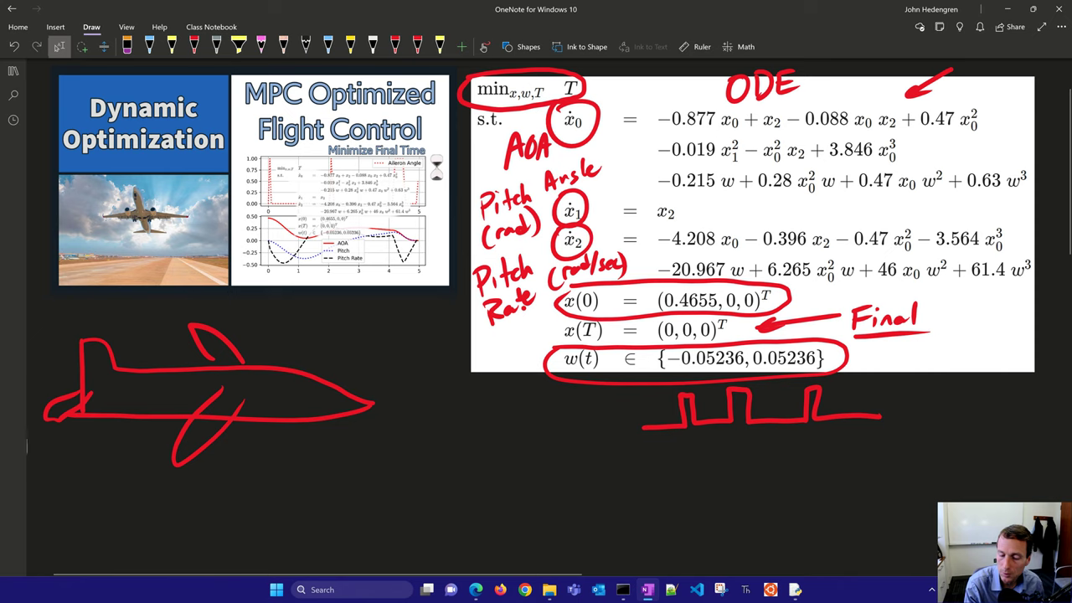
Step: Add an arrow on the aircraft sketch and circle the word Final
drag(154, 344, 186, 342)
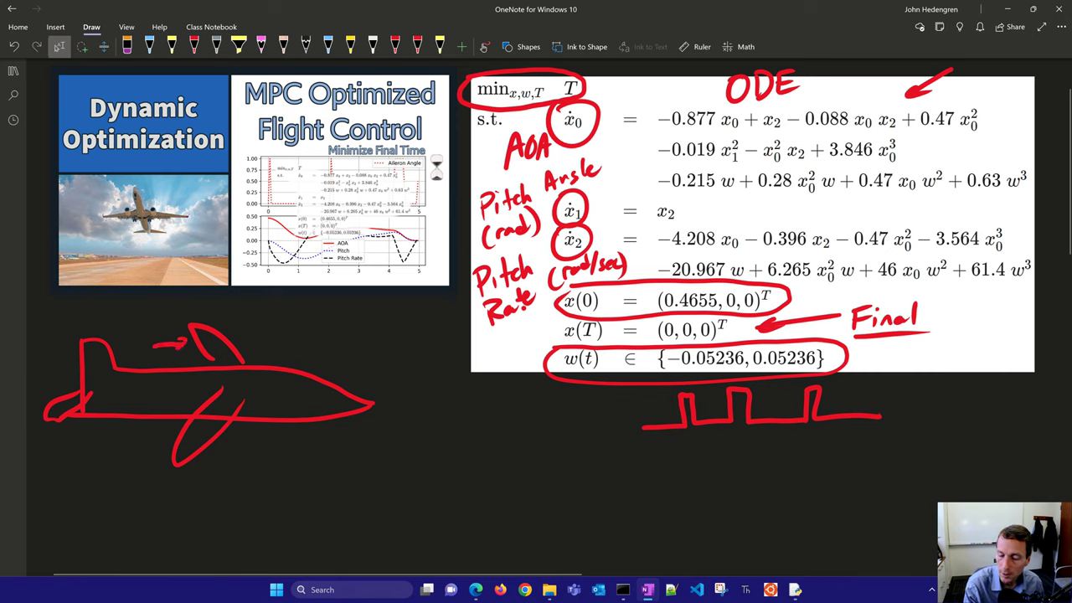
drag(131, 331, 143, 321)
text(from)
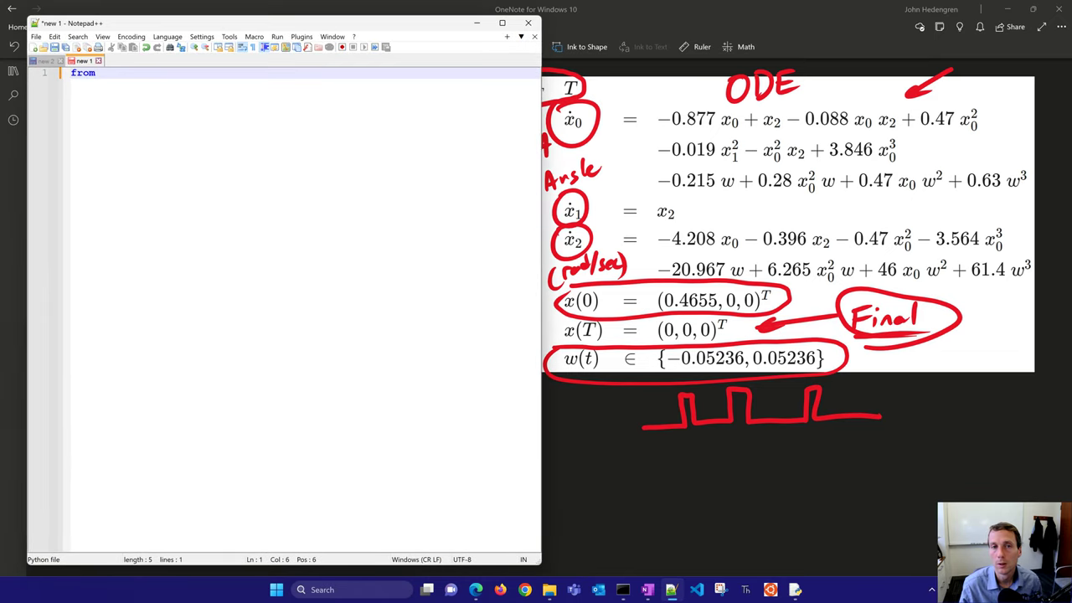
Step: Import GEKKO, numpy as np and matplotlib.pyplot as plt at the top of the script
text(gekko import GEKKO)
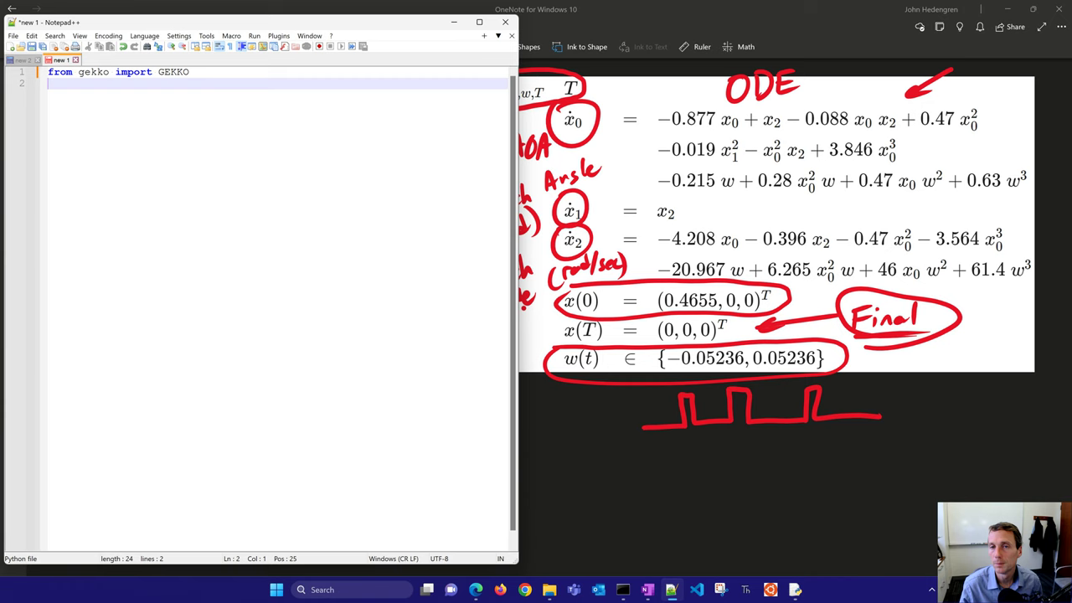
text(import numpy as n)
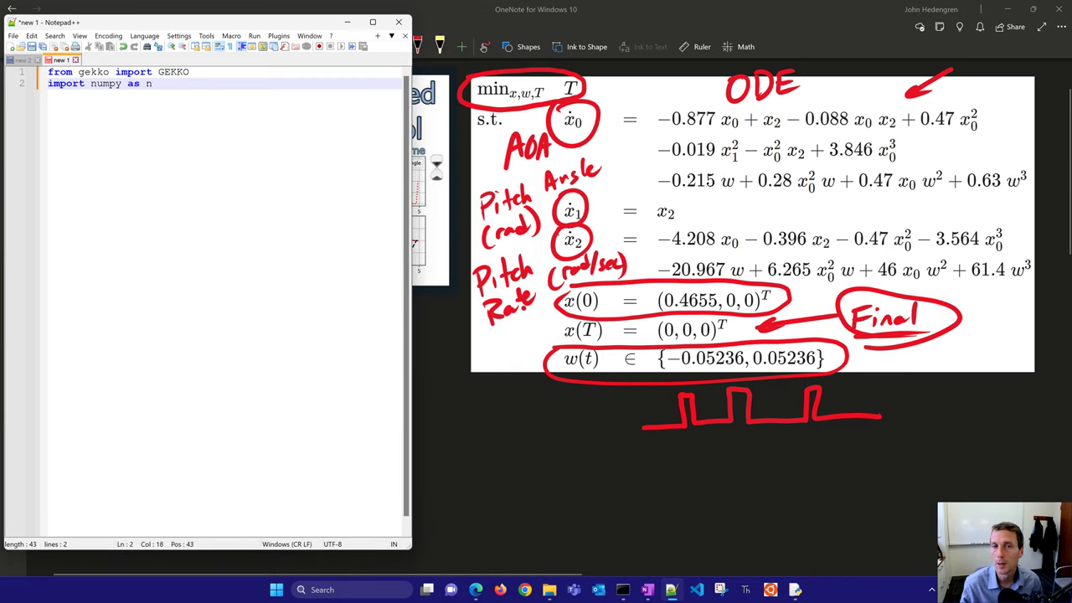
text(import)
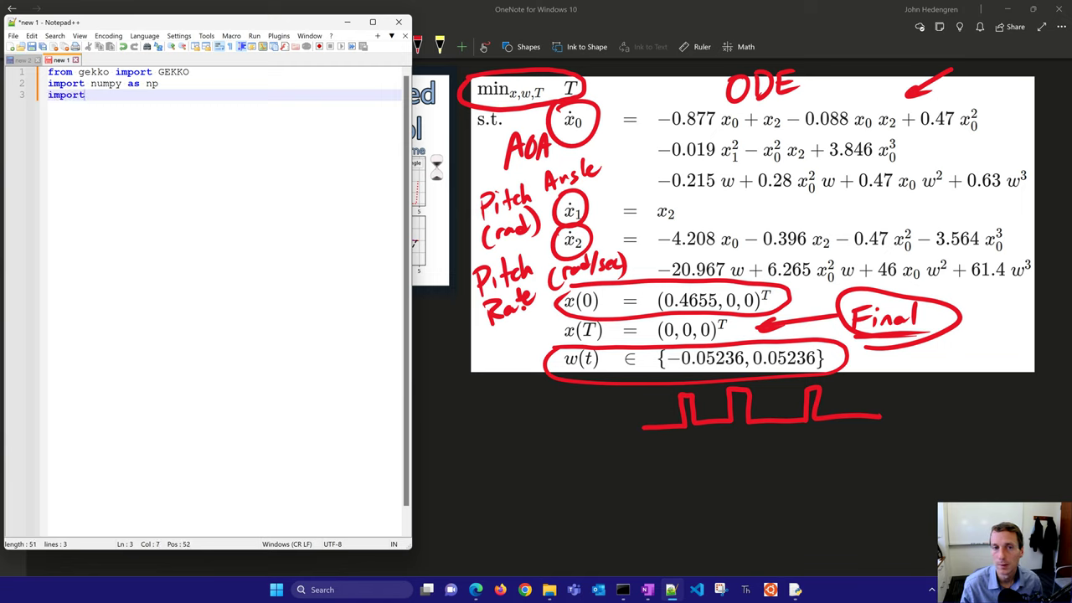
text(matplot)
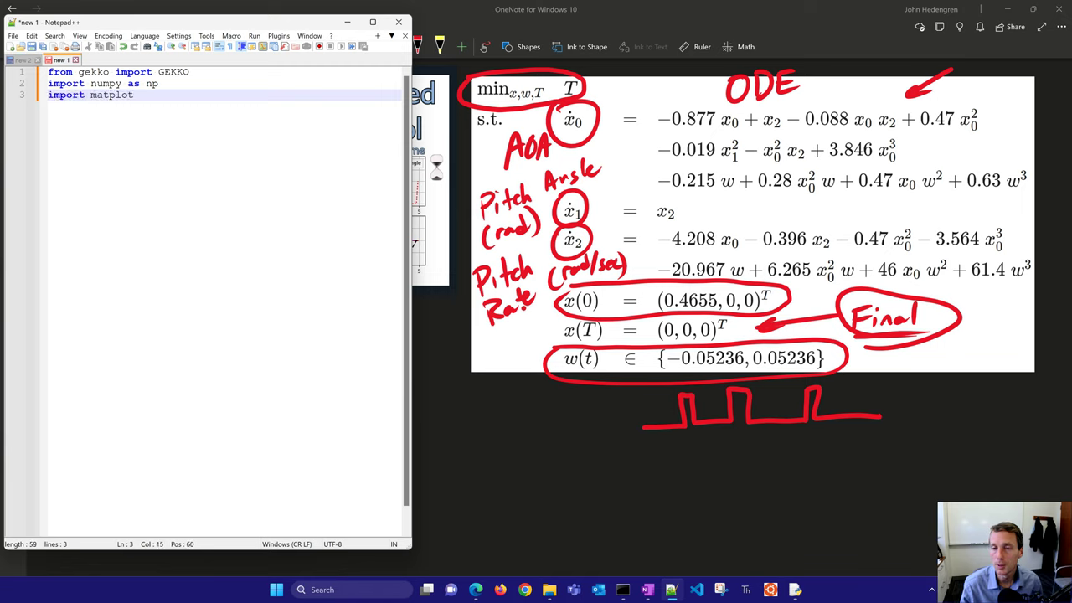
text(lib.pyplot as plt)
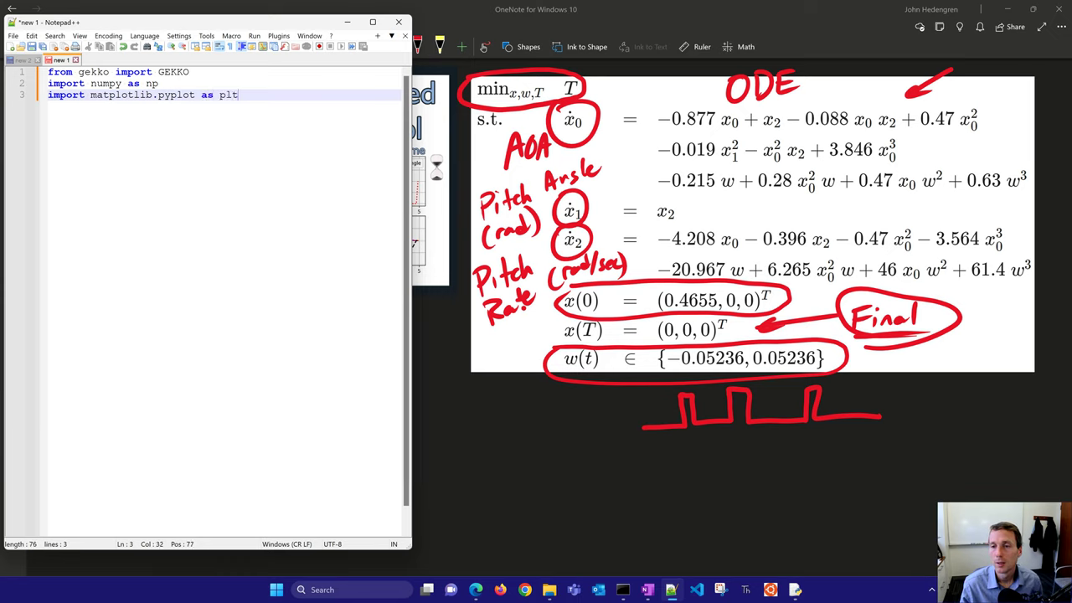
Step: Create the local model m = GEKKO(remote=False)
text(m =)
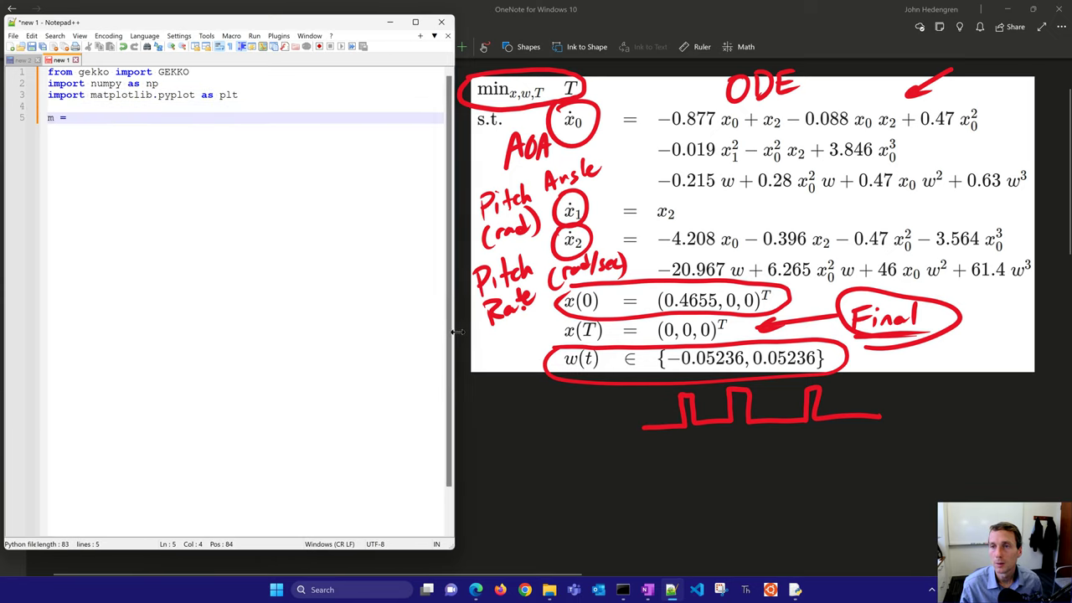
text(GEKKO()
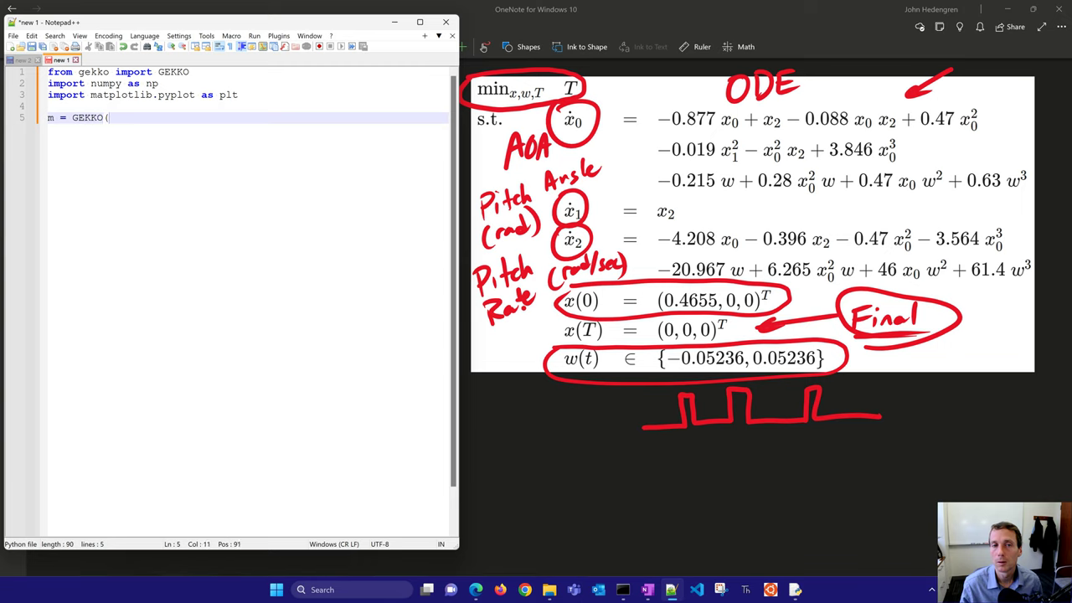
text(remote=False)
text(n = 101; m)
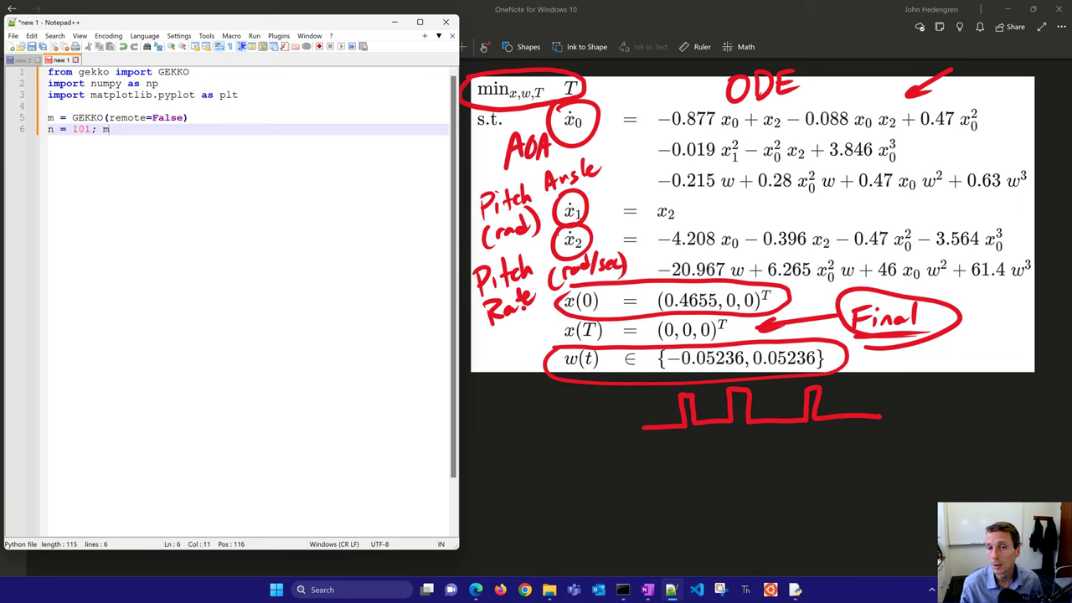
Step: Define m.time as an np.linspace grid over n=101 points and set ksi = 0.05236
text(.time =)
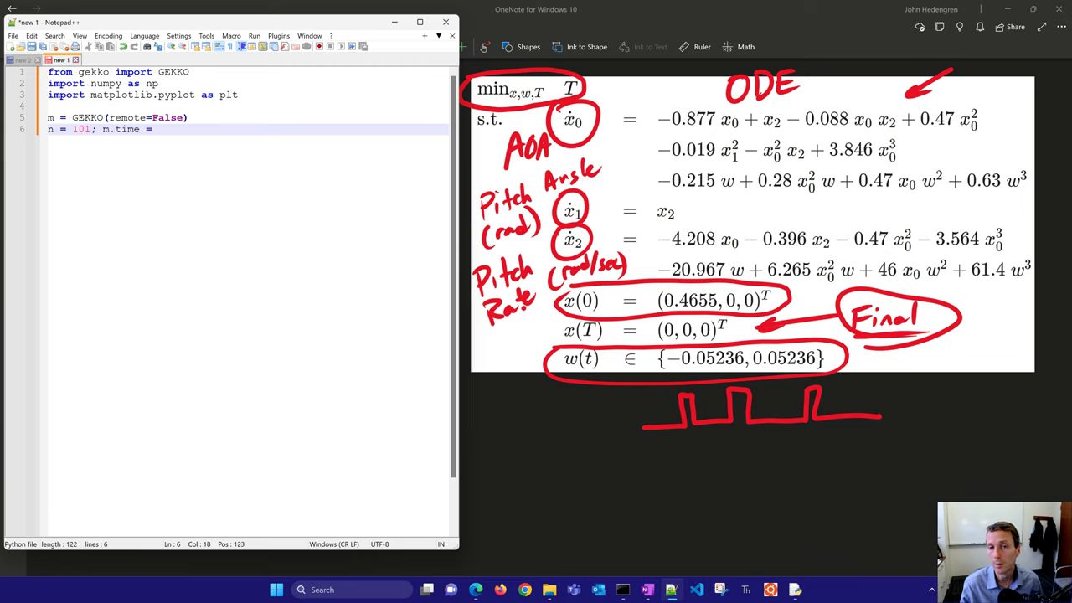
text(np.linspace(0,1,n)
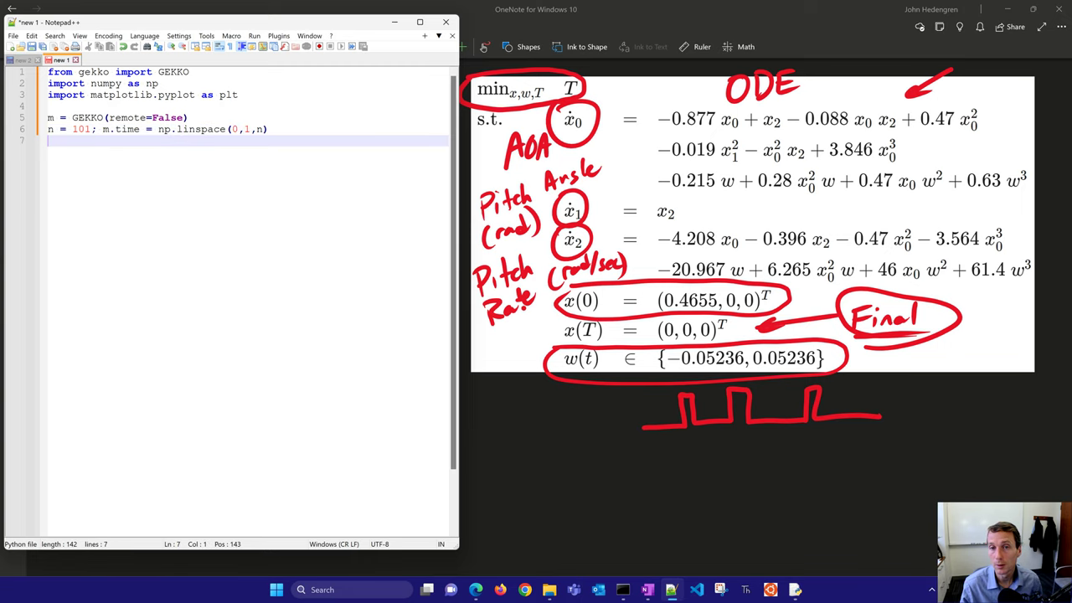
text(ksi)
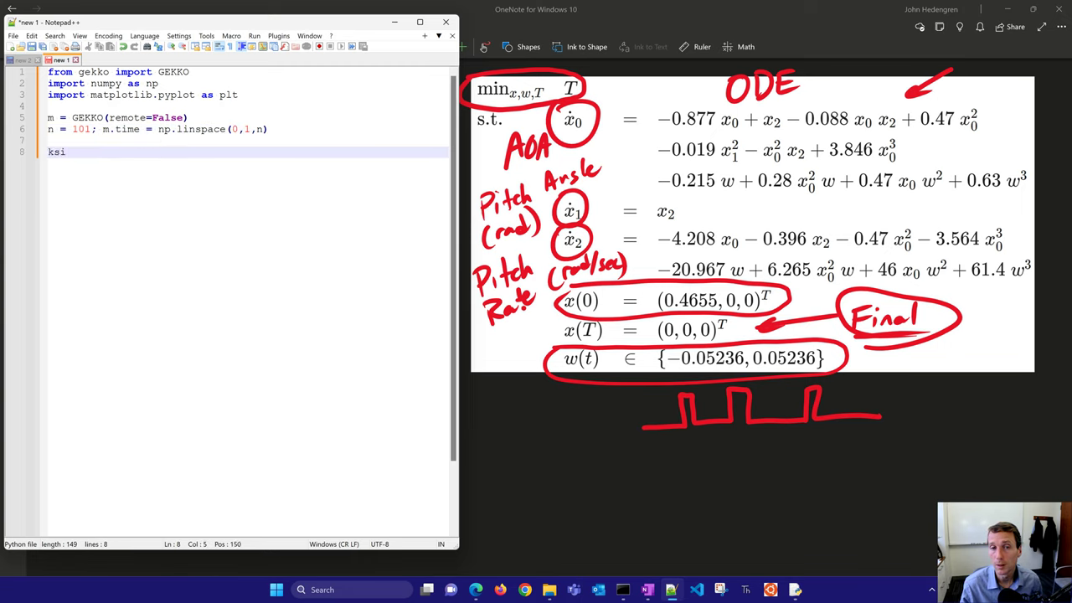
text(= 0.05236)
text(tf =)
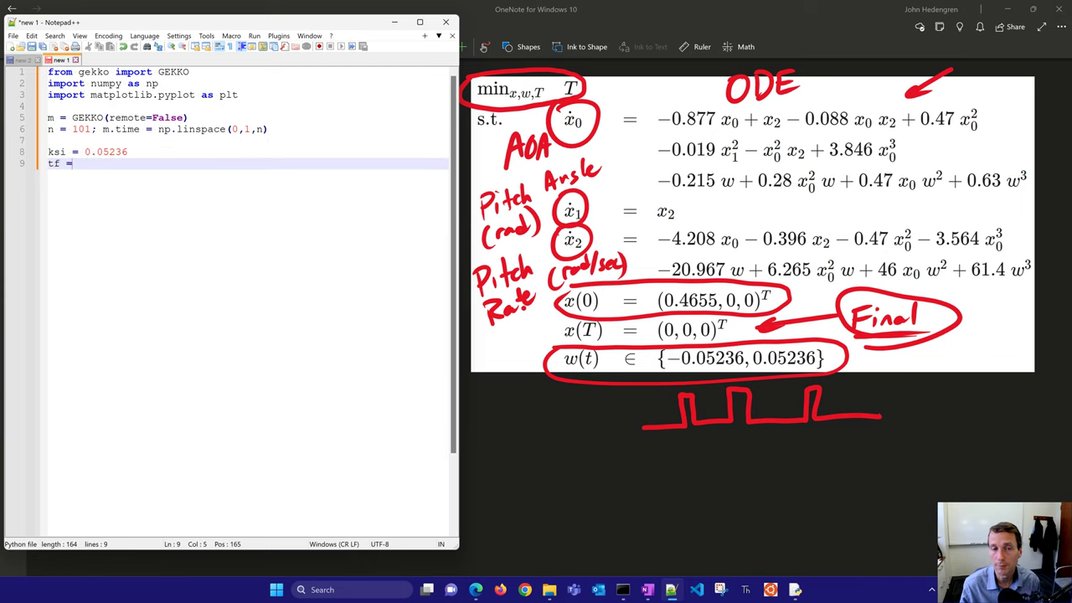
Step: Make tf a free variable m.FV(value=5, lb=1, ub=10), minimize tf/n, and begin the x0 comment
text(m.FV(value=5, lb)
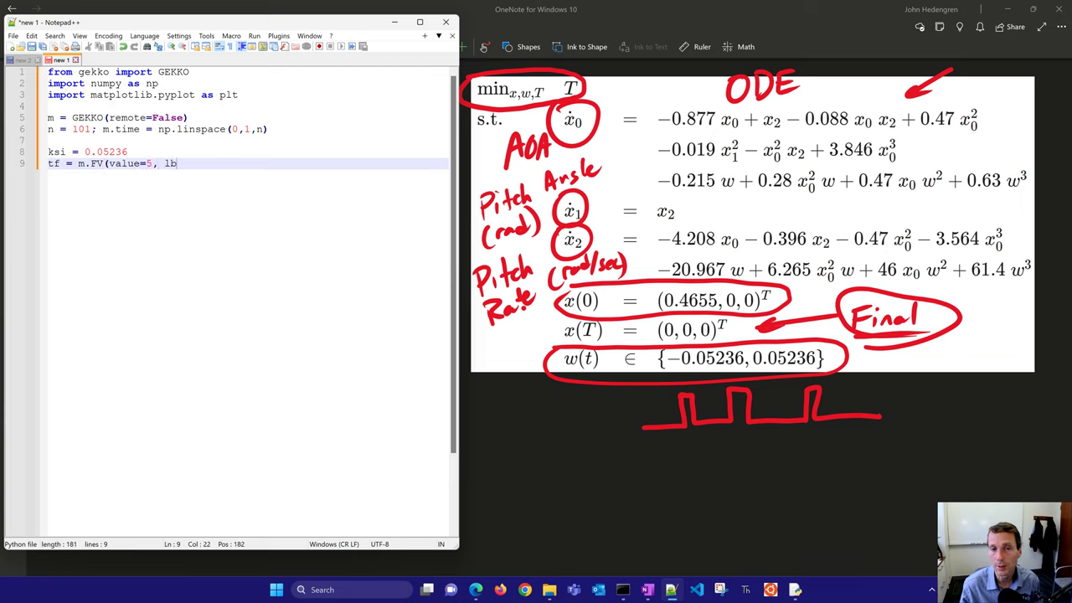
text(=1, ub=10)
text(tf.STATUS = 1)
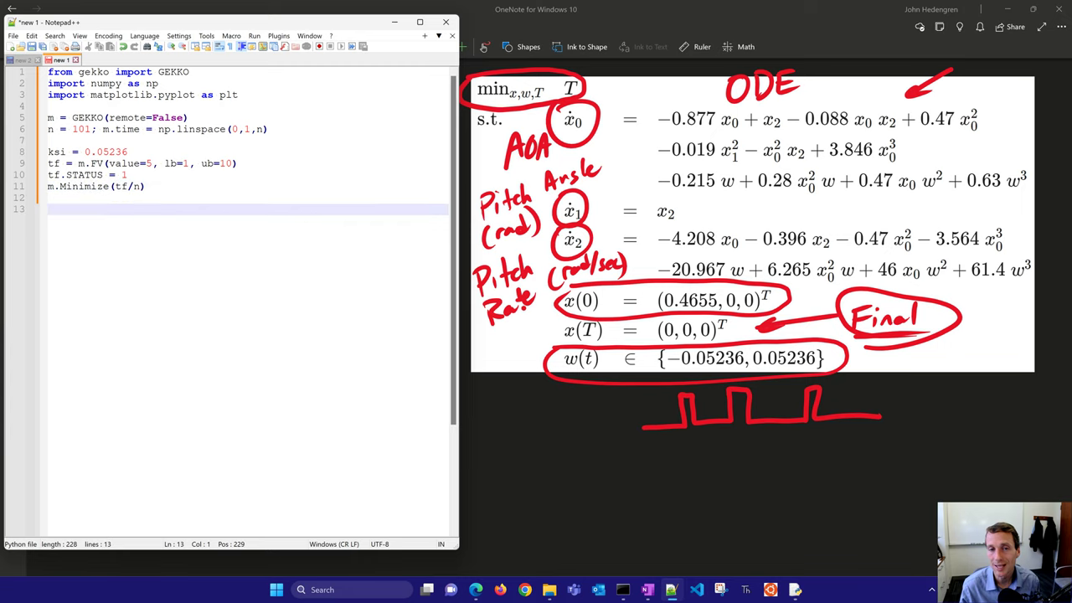
text(# x0)
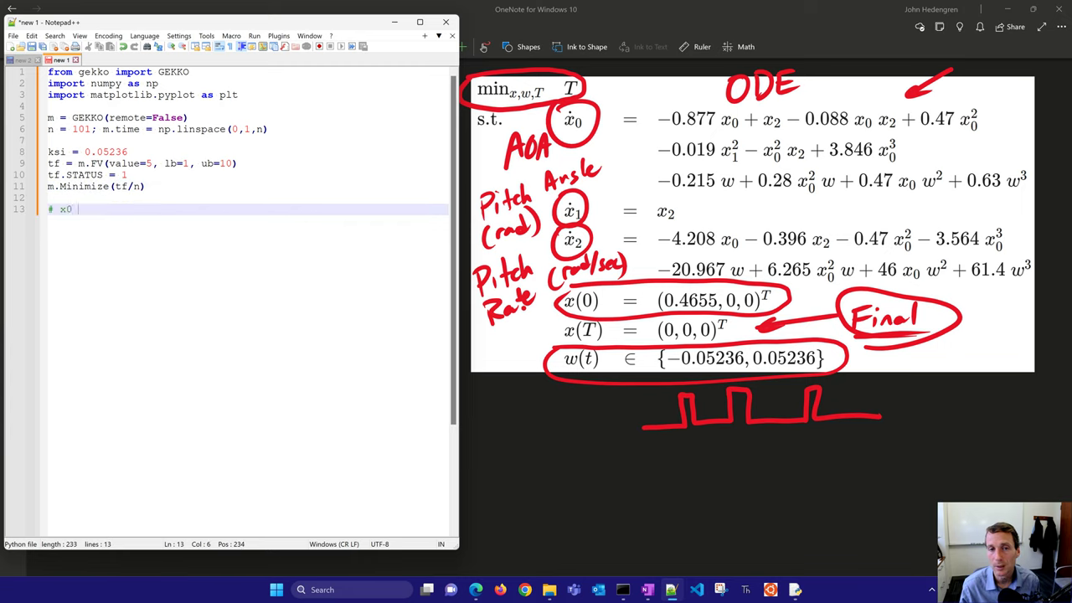
Step: Comment x0, x1, x2 as angle of attack, pitch angle and pitch rate
text(= angle of attack)
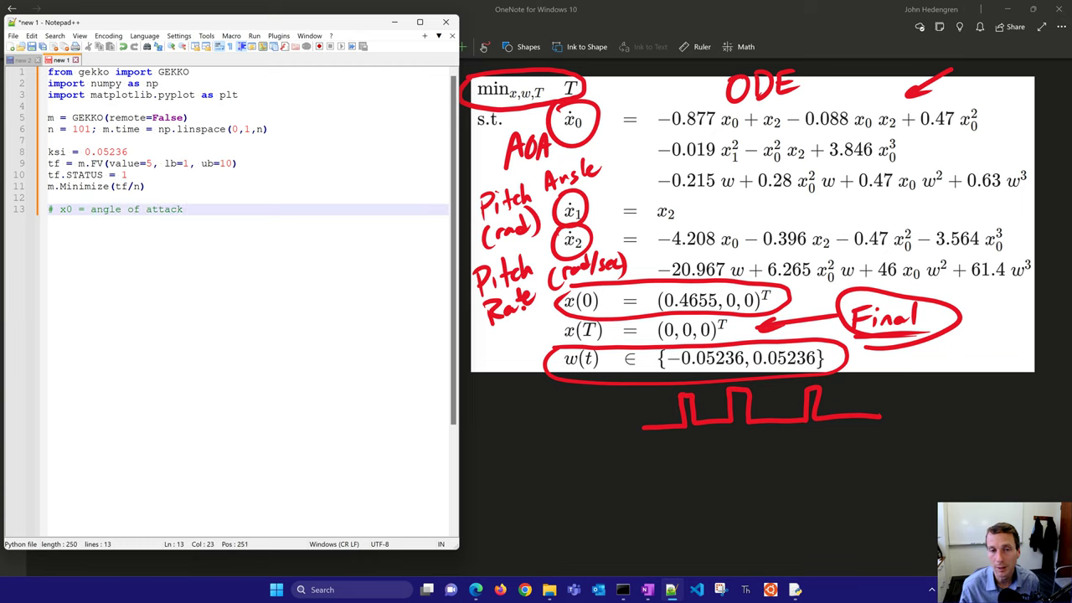
text(# x1 =)
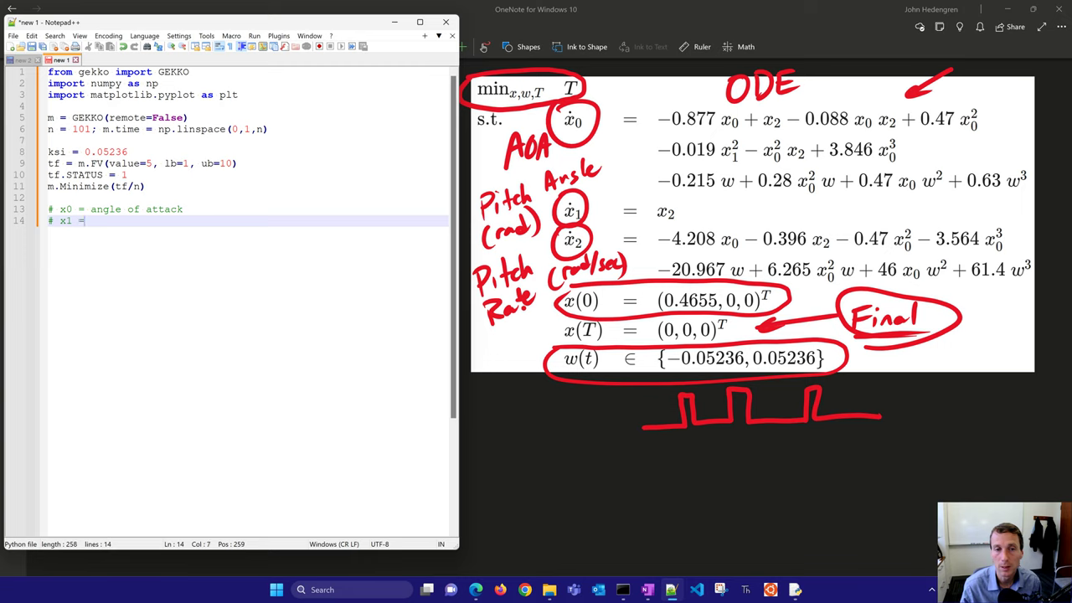
text(pitch angle)
text(# x2 = pitch rate)
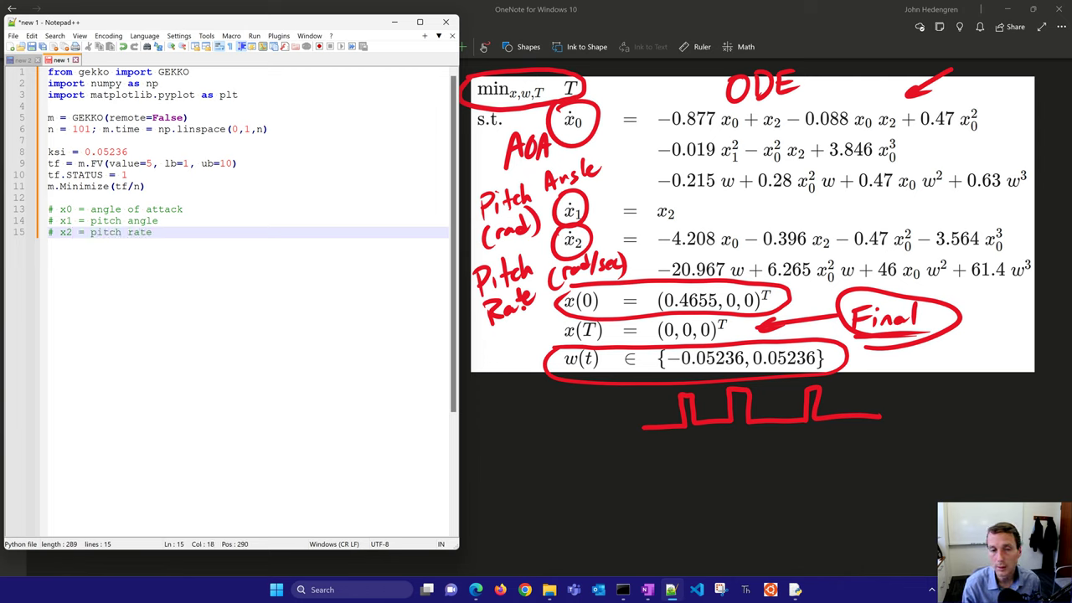
Step: Create x0,x1,x2 = m.Array(m.Var,3,value=0,lb=-1,ub=1) and set x0.value = 0.4655
text(x0,x1,)
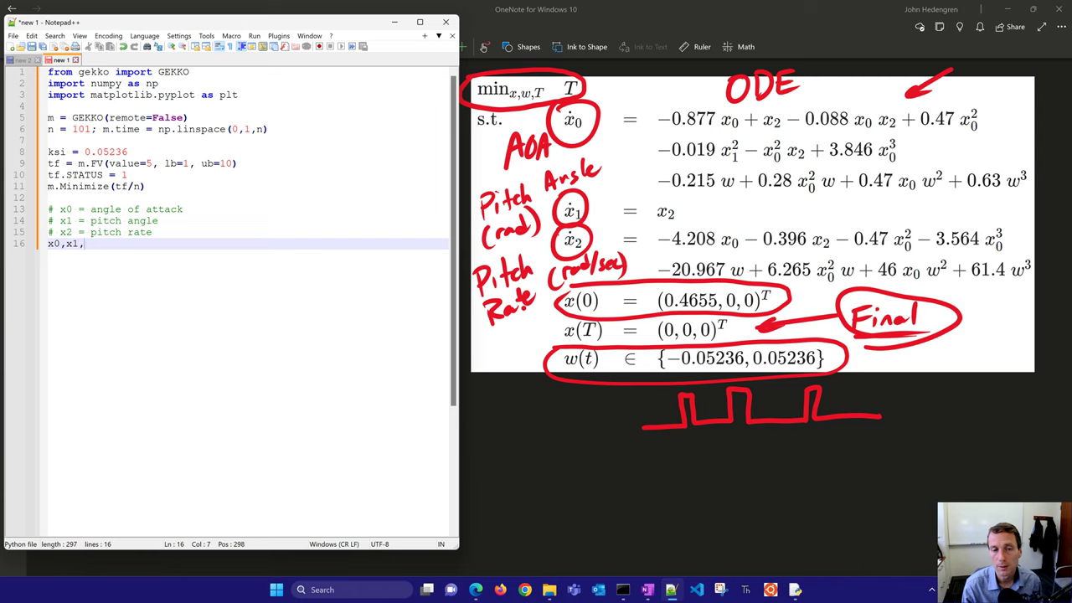
text(x2 = m.Ar)
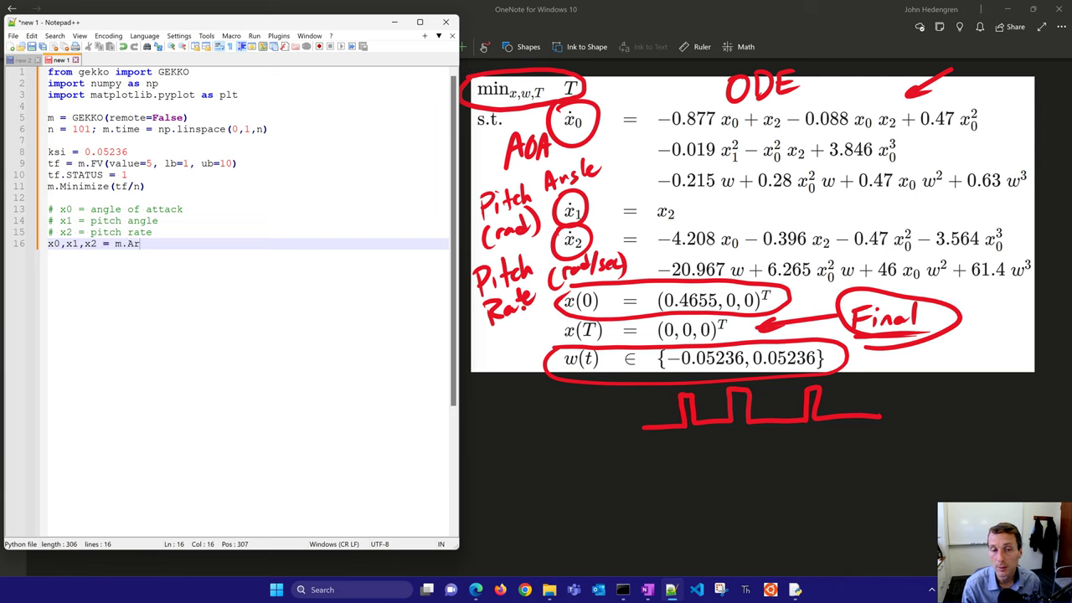
text(ray(m.Va)
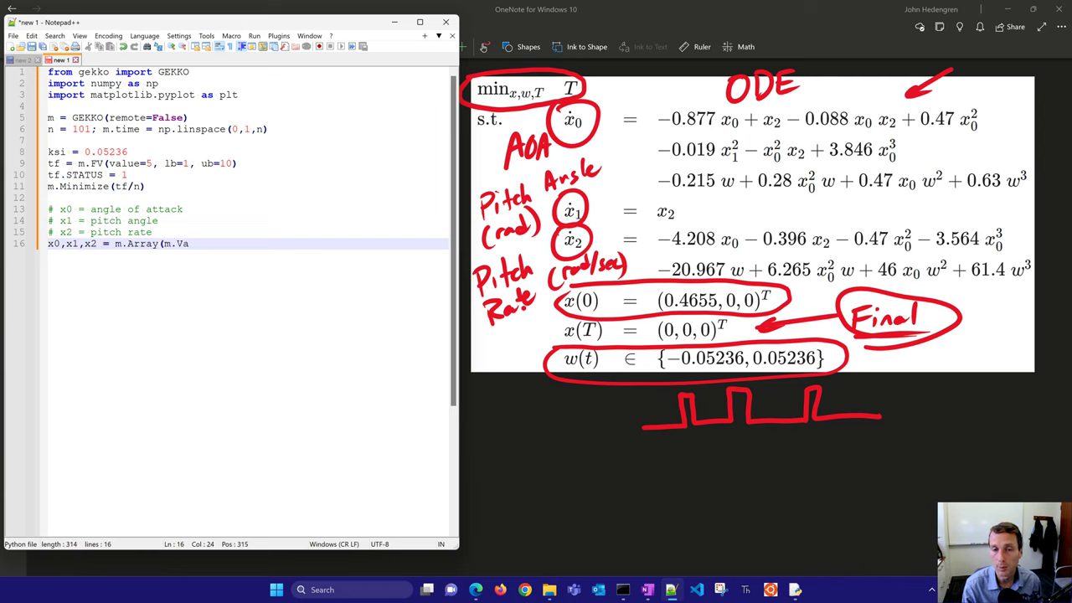
text(r,3,value=0,lb=-1,ub=1)
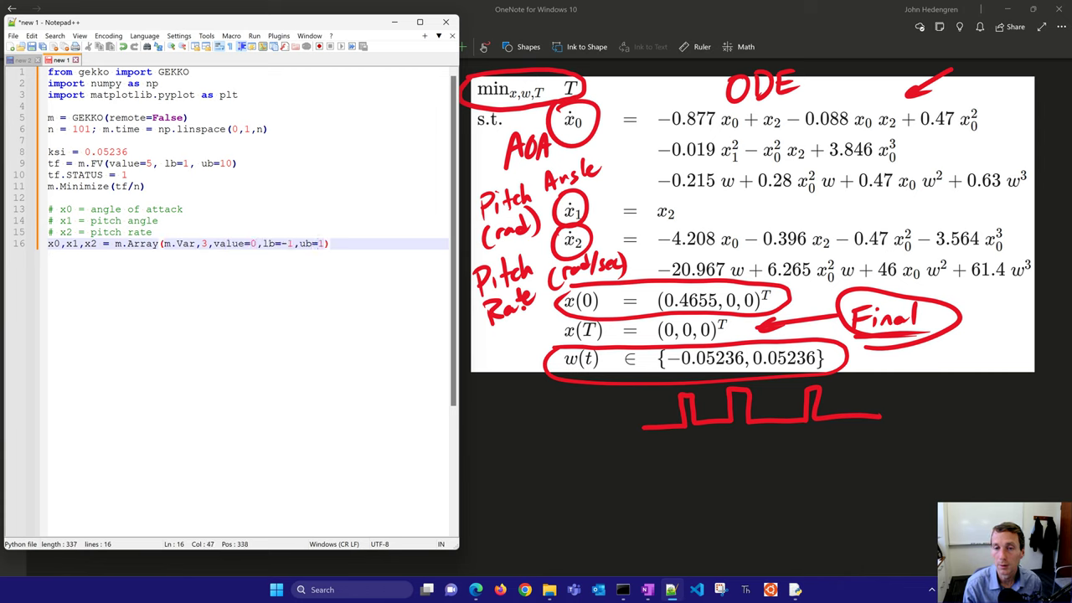
text(x0.value = 0.4655)
text(#)
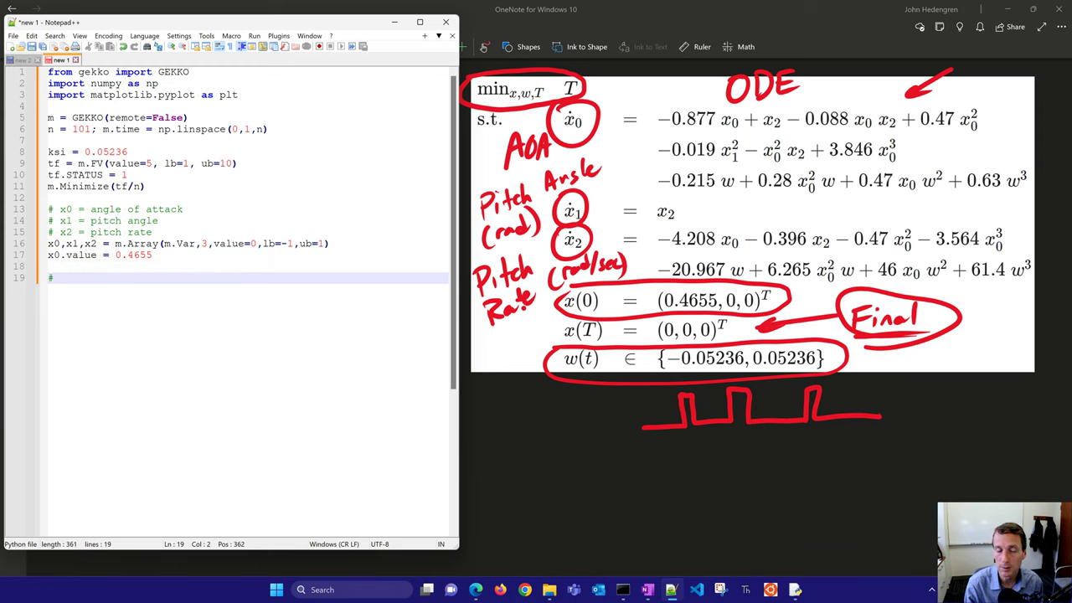
Step: Comment the aileron-angle control signal and define w = m.MV(value=0, lb=0, ub=1) with STATUS=1
text(Control)
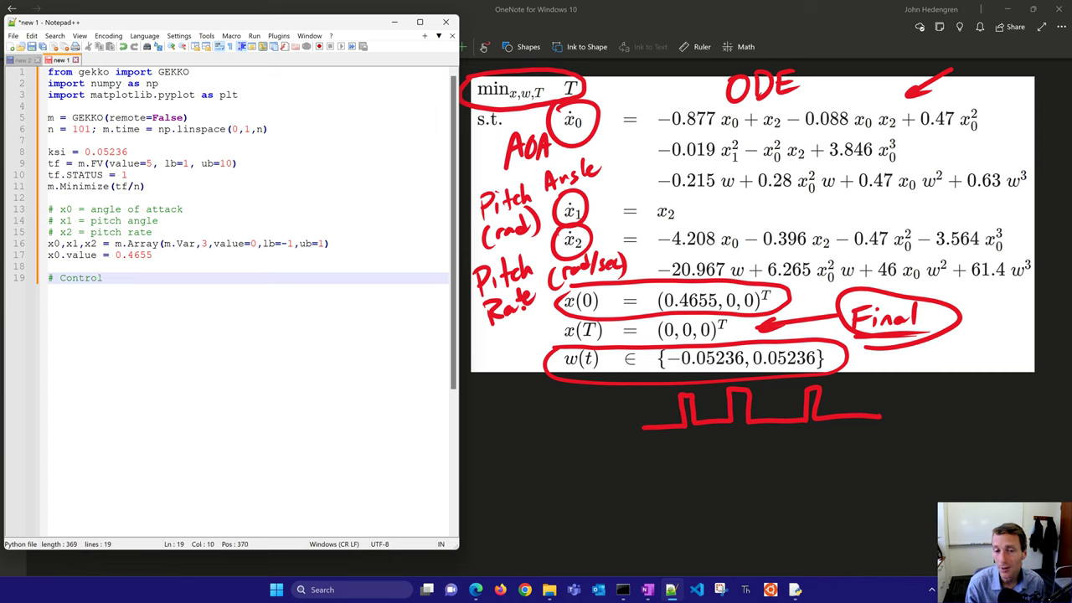
text(signal)
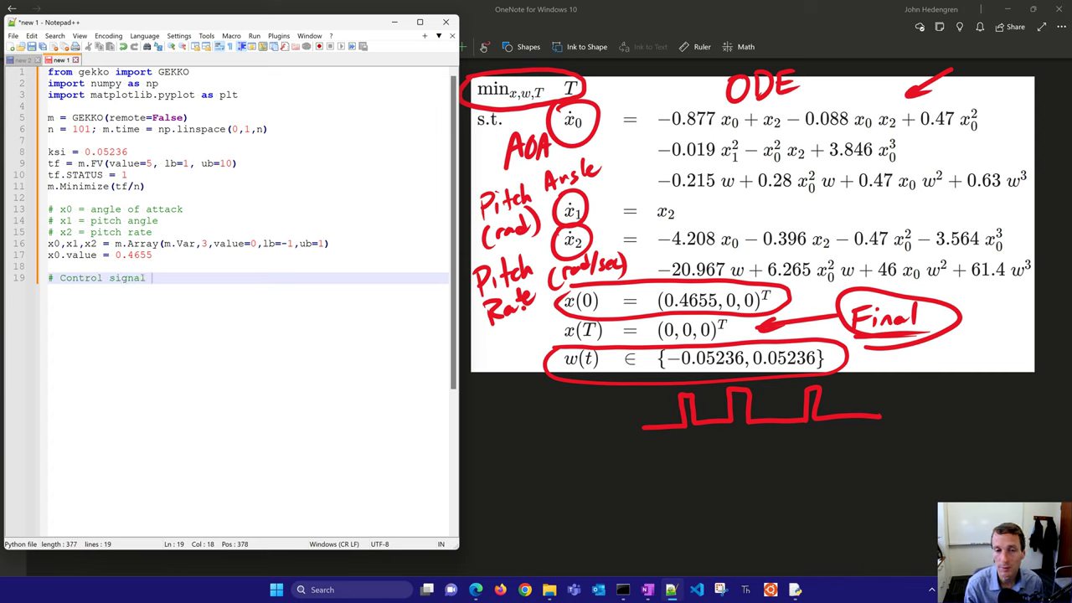
text(- aileron)
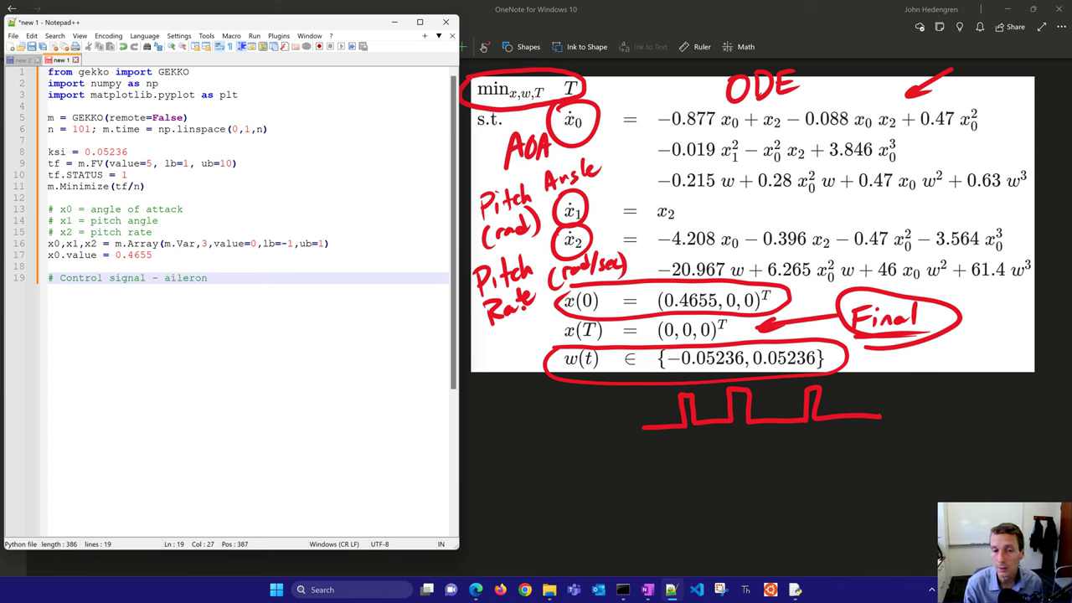
text(angle)
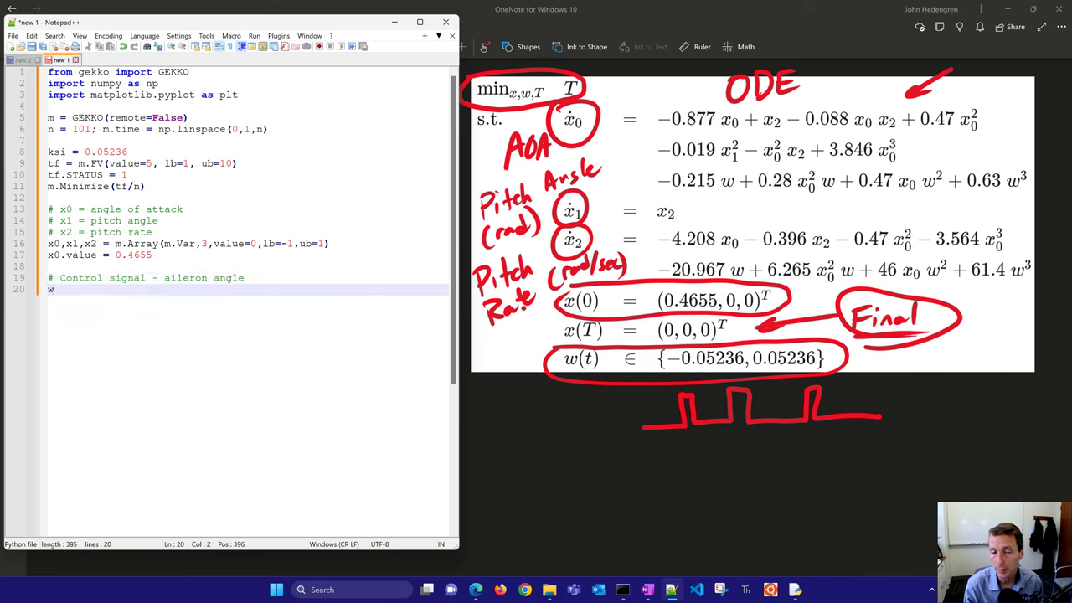
text(= m.MV(value=0, lb=0)
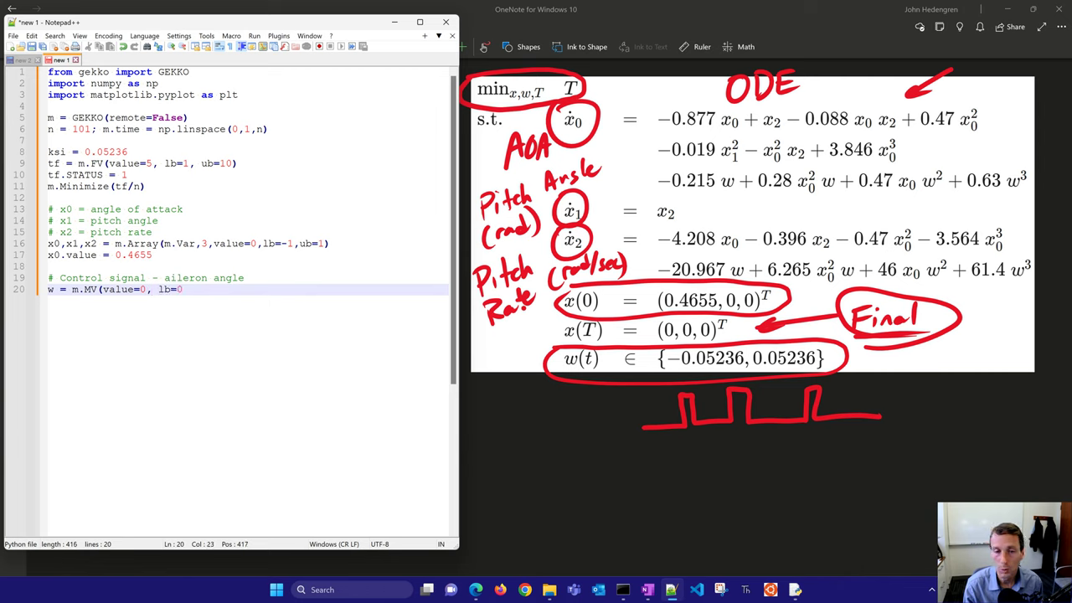
text(, ub=1); w.STATUS=1)
text(m.Equation(x0.)
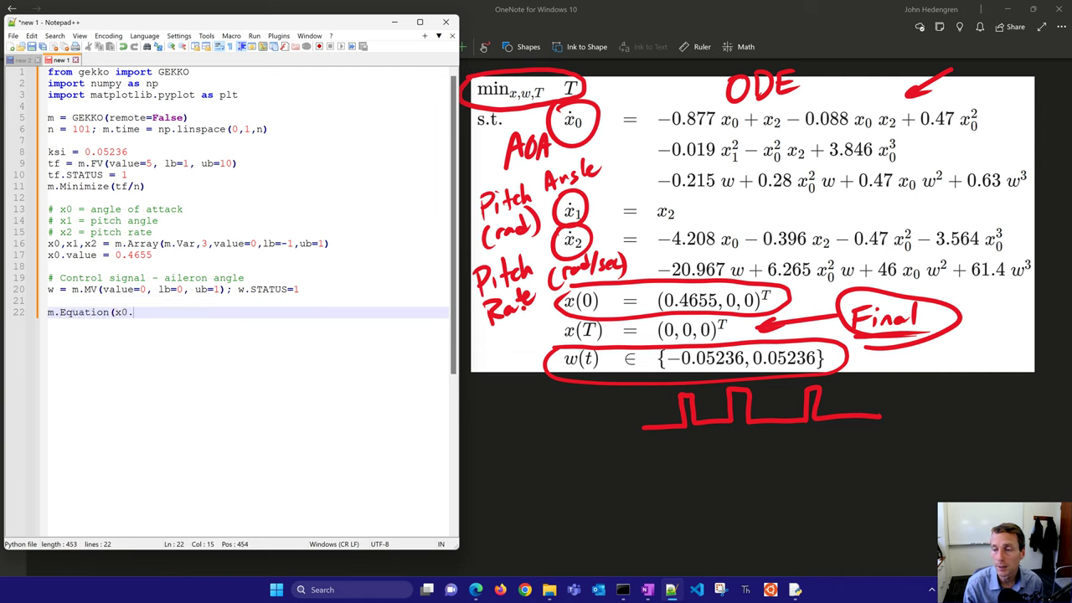
Step: Write the first line of the x0.dt()/tf angle-of-attack equation with its polynomial x0, x2 and ksi terms
text(dt()/tf =)
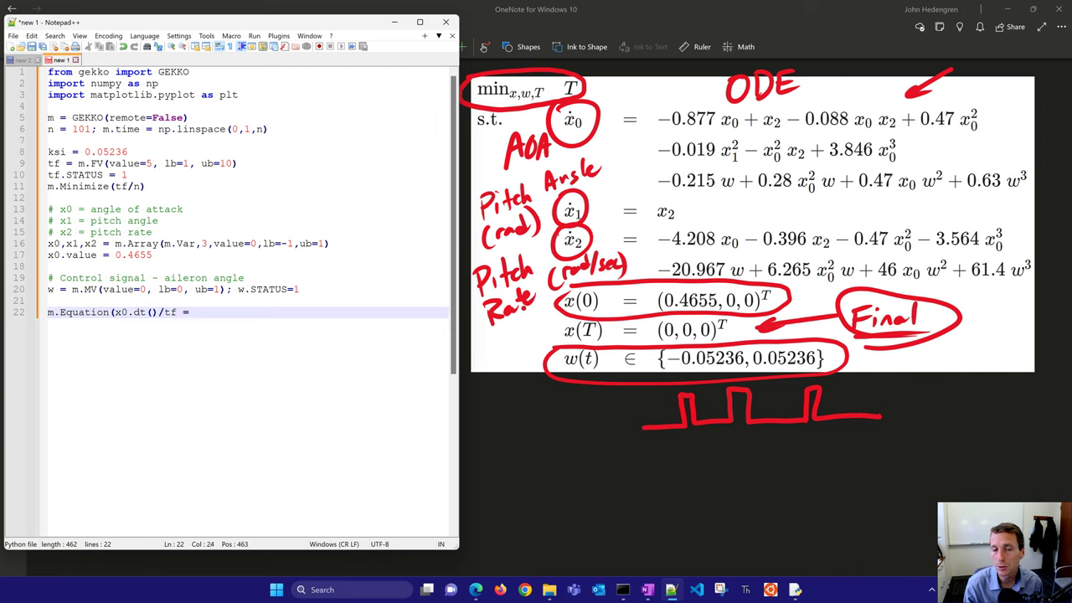
text(= -0.877*x0 +)
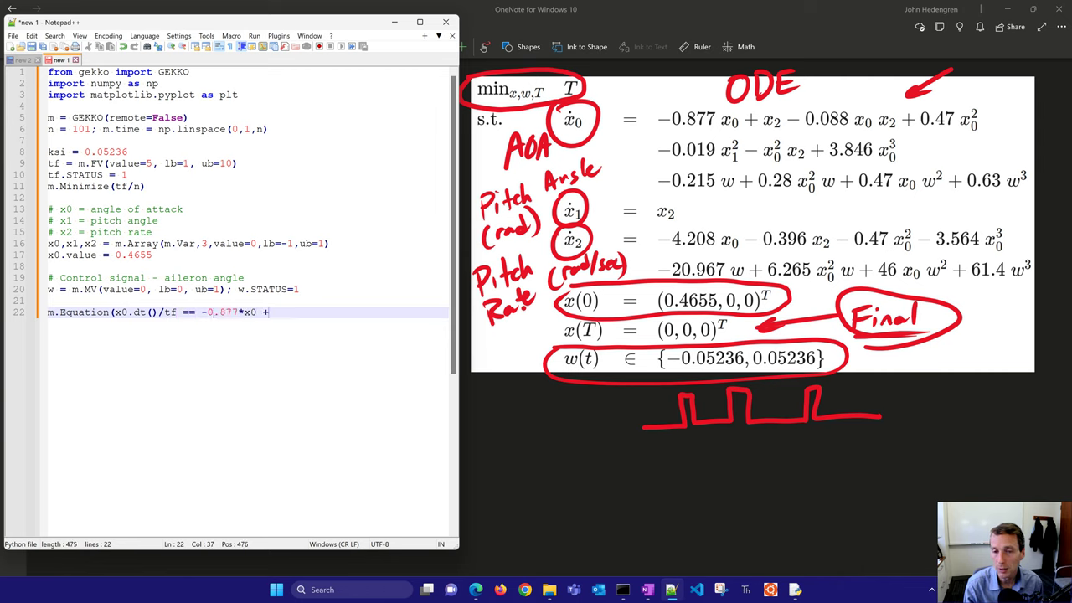
text(x2 - 0.088*x0*x2)
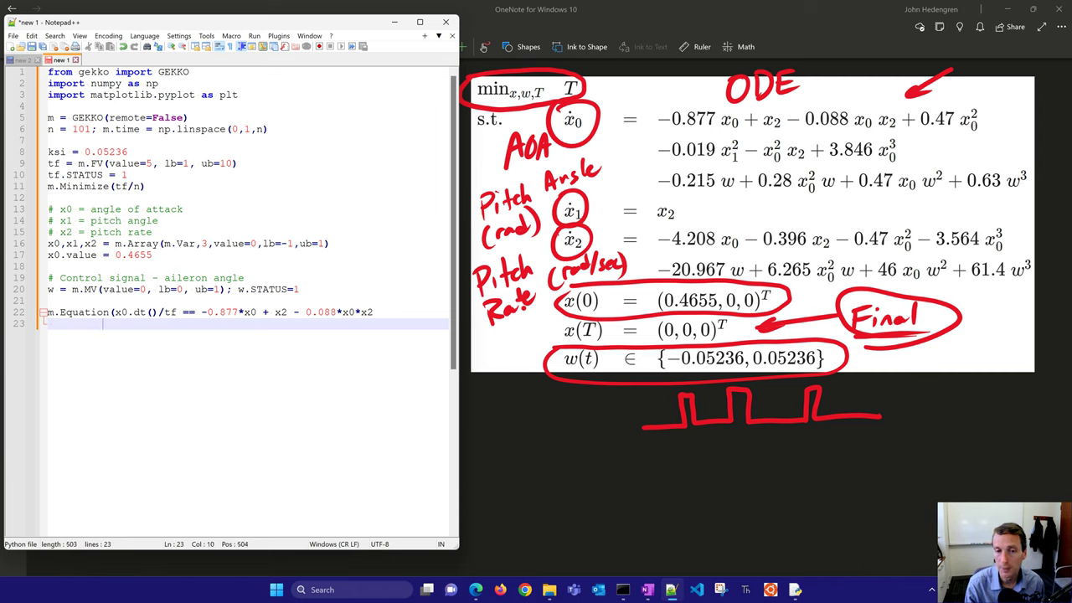
text(+ 0.47*x0**2)
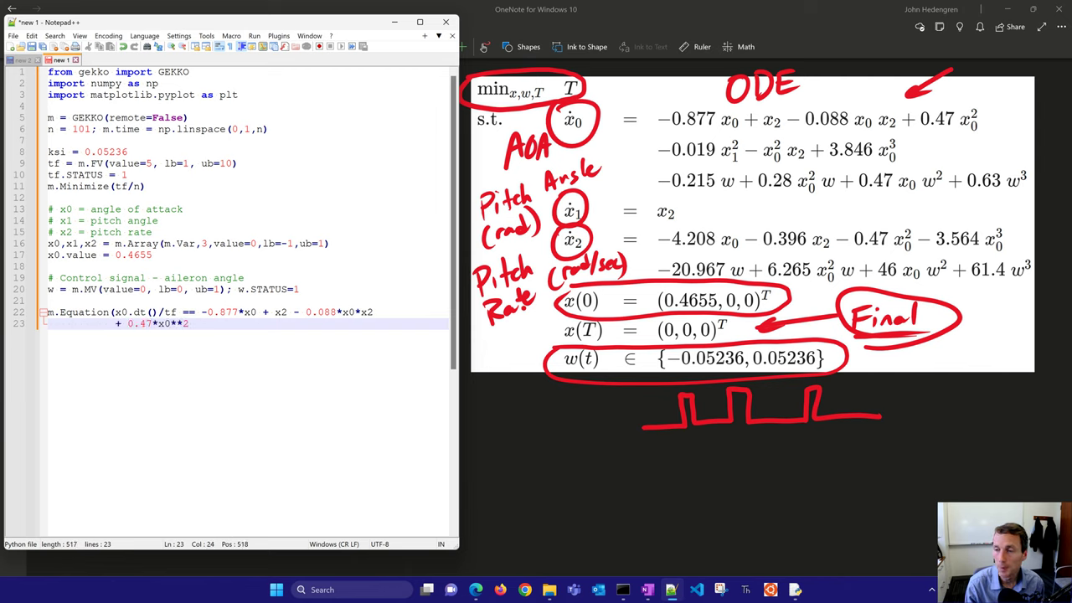
text(- 0.019*x1**2 -x0**2*x2 + 3.846)
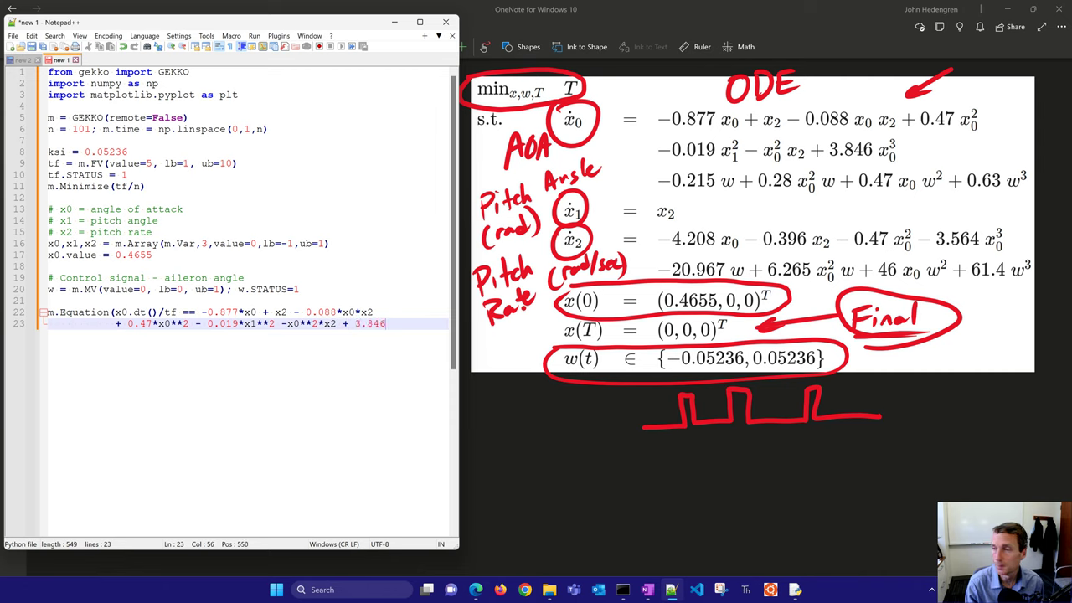
text(*x0**3)
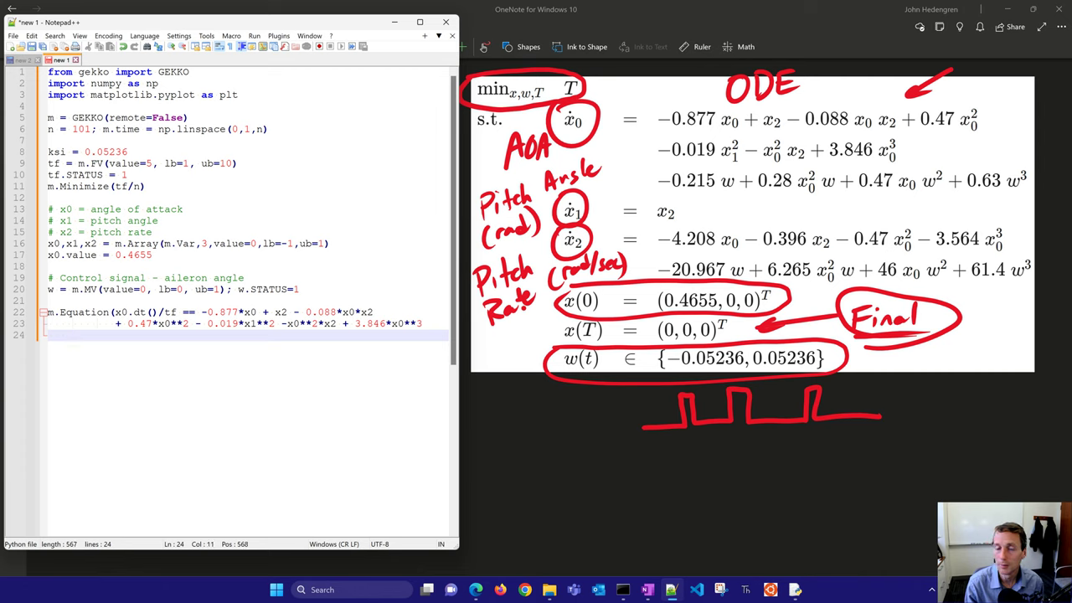
text(- (0.21)
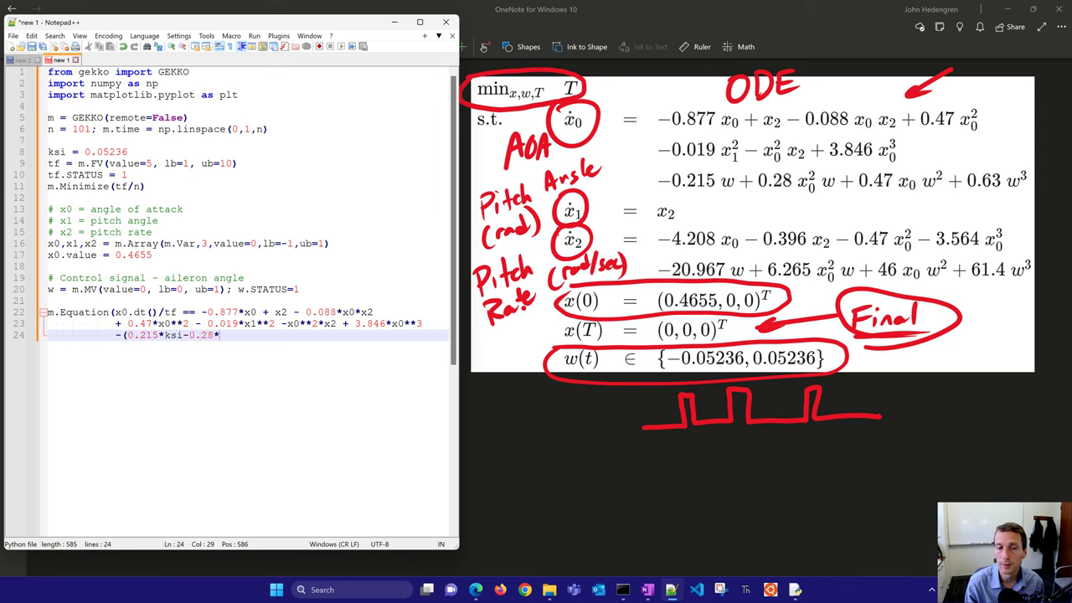
text(x0**2*ksi -0.47*x0*ksi**2 - 0.63*ksi**3)*w)
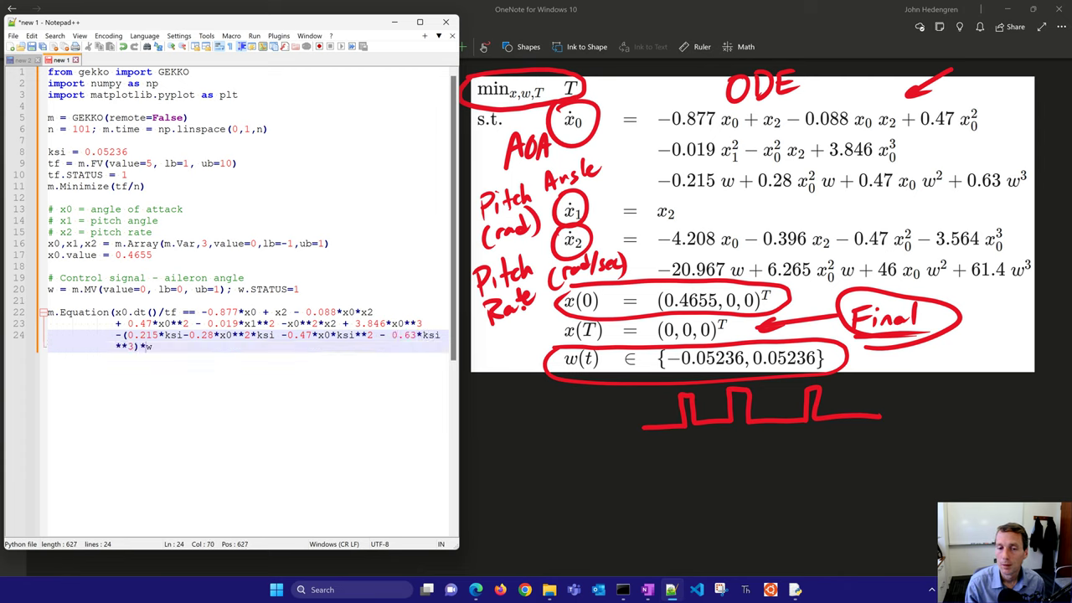
Step: Continue the x0 equation with the aileron term ending in *(1-w)) and add m.Equation(x1.dt()/tf==x2)
key(Enter)
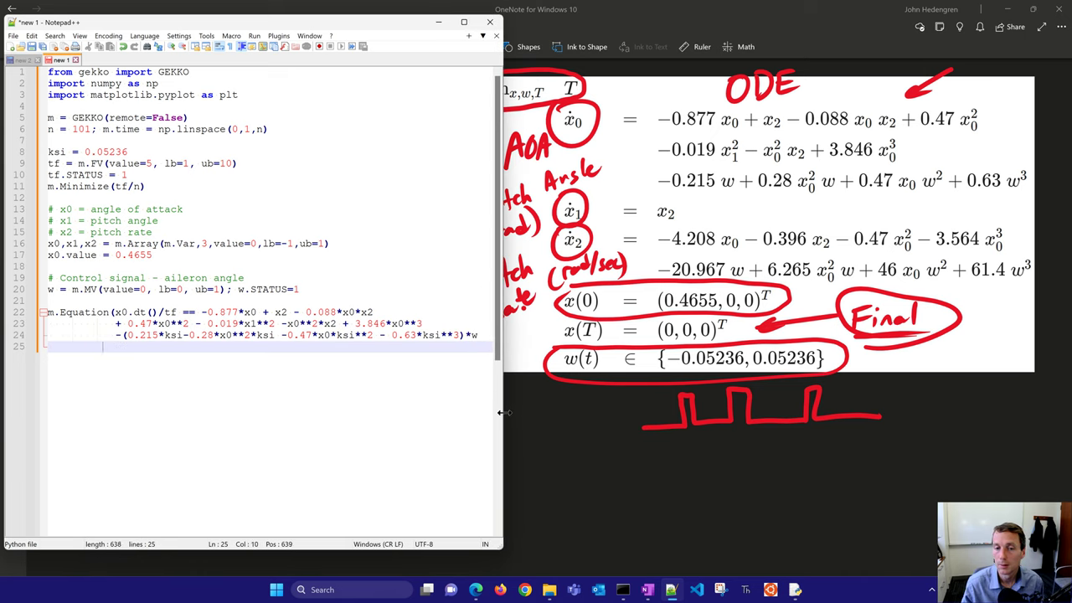
text(- (-0)
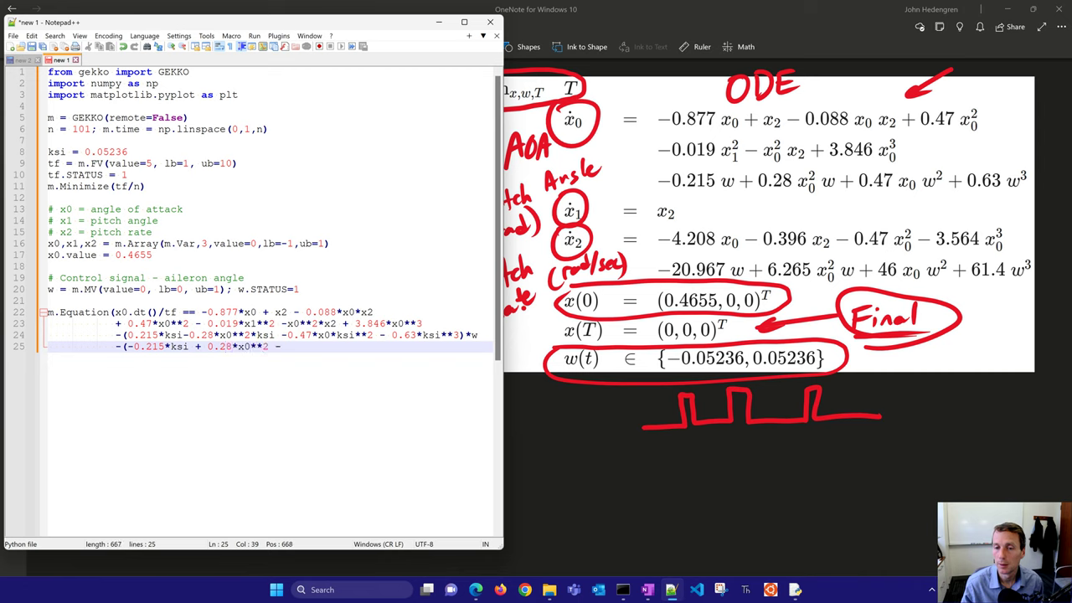
text(0.47*x0*ksi**2 +)
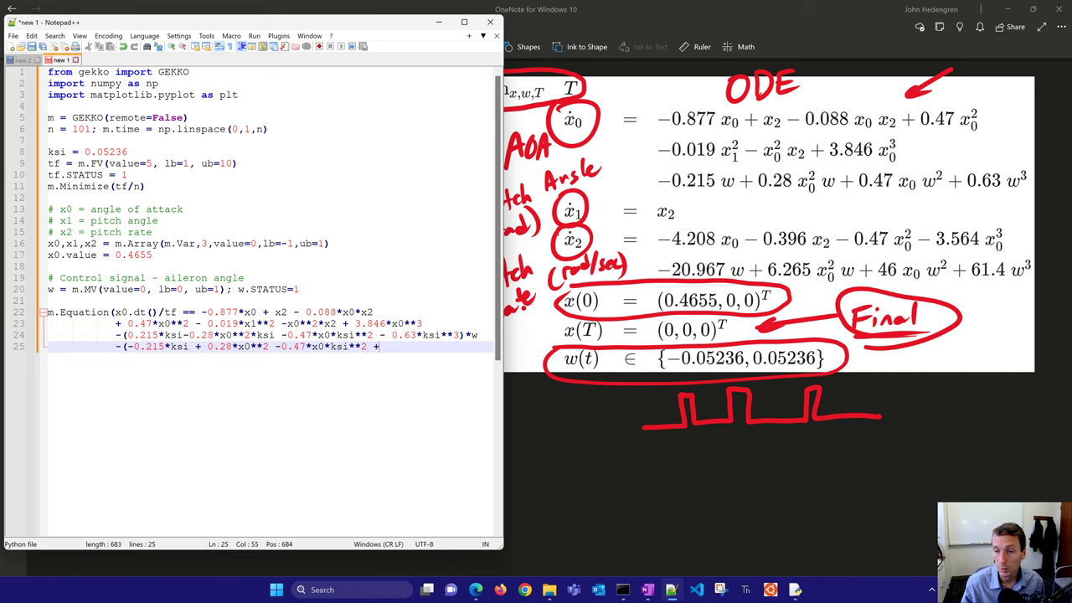
text(0.63*k)
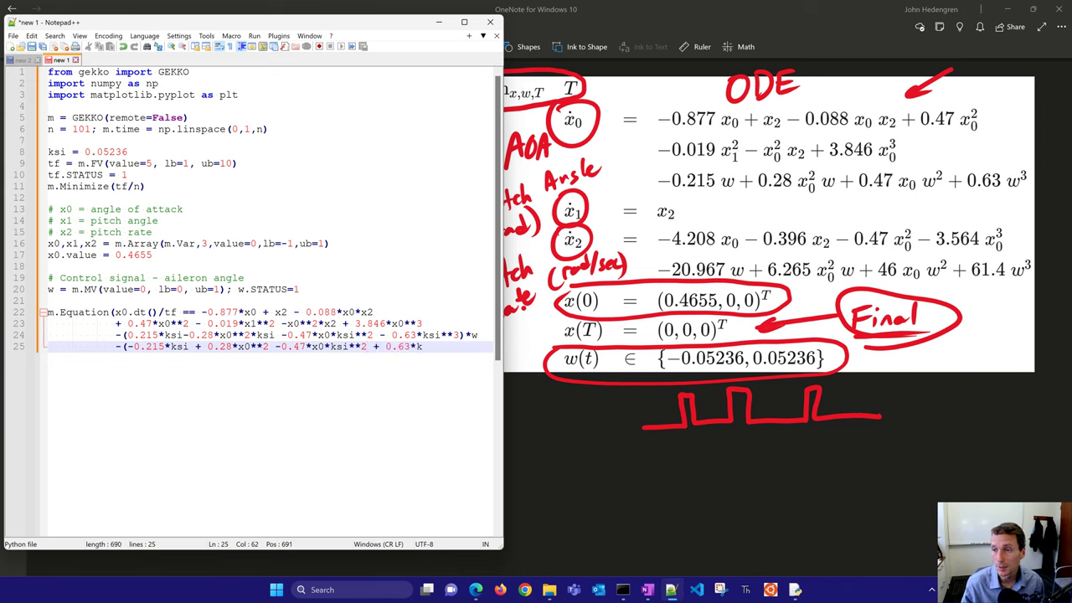
text(*(1-w)
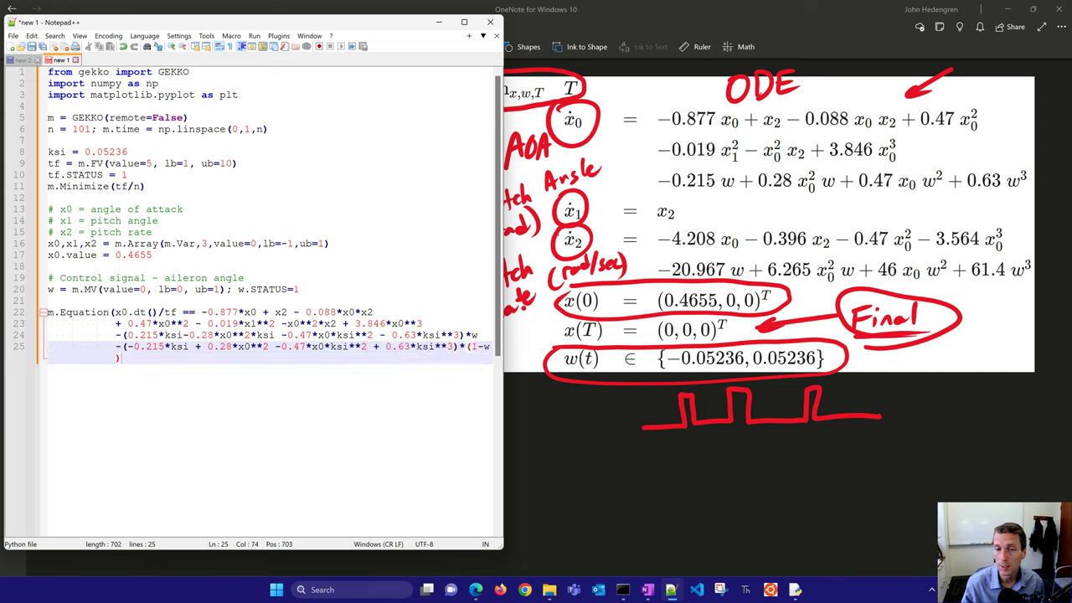
text(m.Equation(x1.dt()/tf==x2)
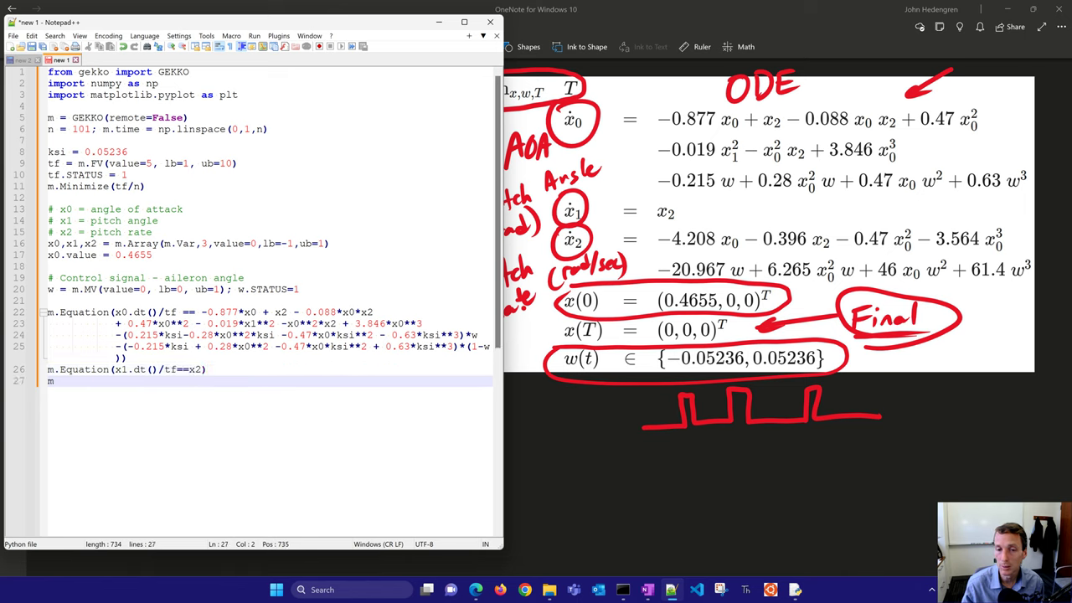
Step: Write the pitch-rate equation x2.dt()/tf == -4.208*x0 - 0.396*x2 ... with its ksi polynomial terms
text(.Equation(x2.dt()/)
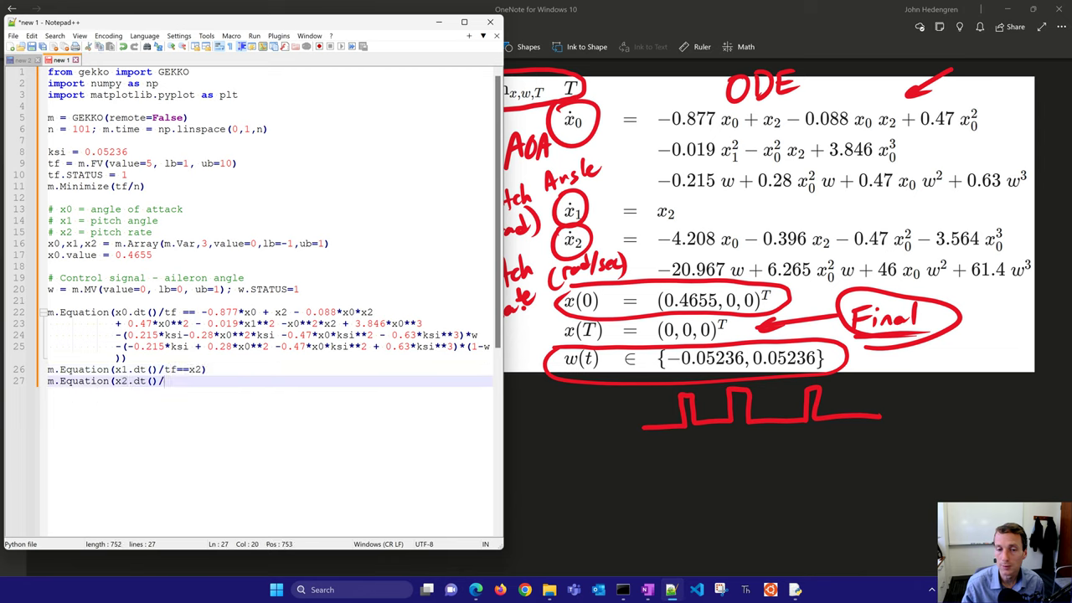
text(tf == -4)
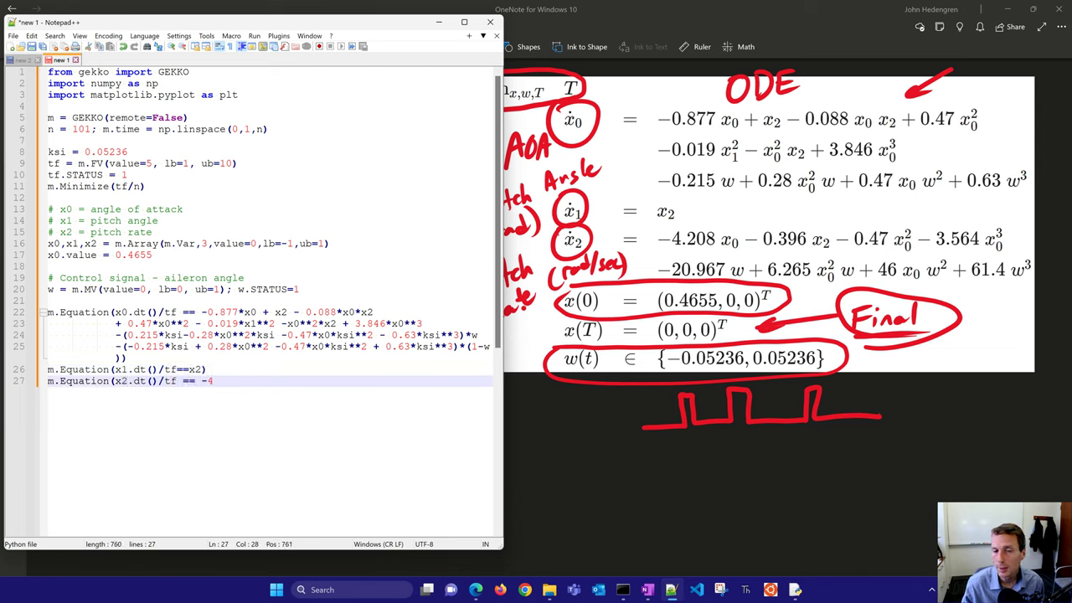
text(4.208*x0)
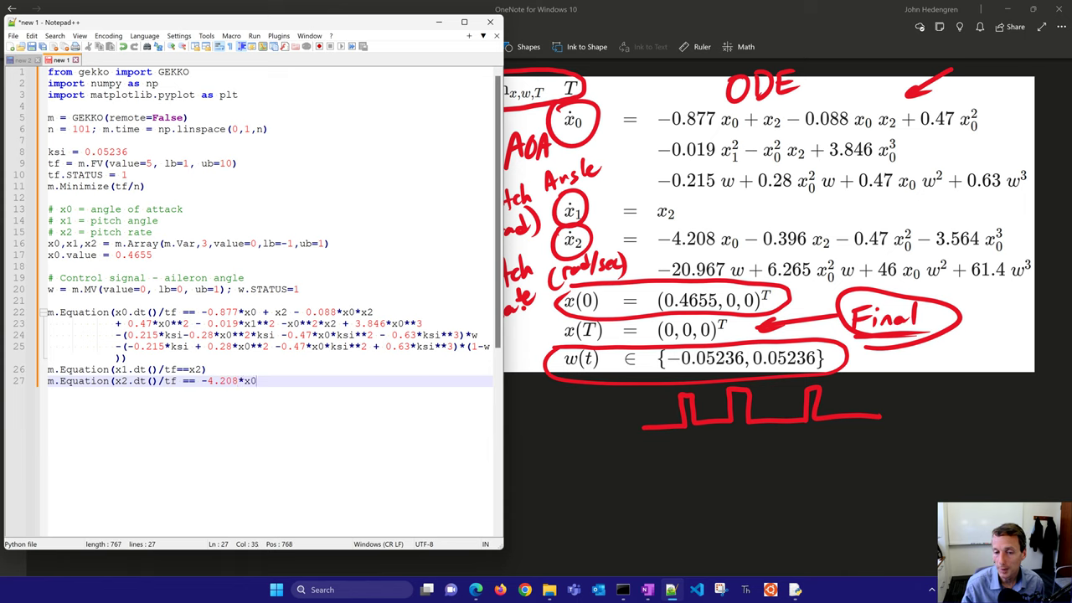
text(- 0.396*x2 - 0.47*x0**2 - 3.564*x0**3)
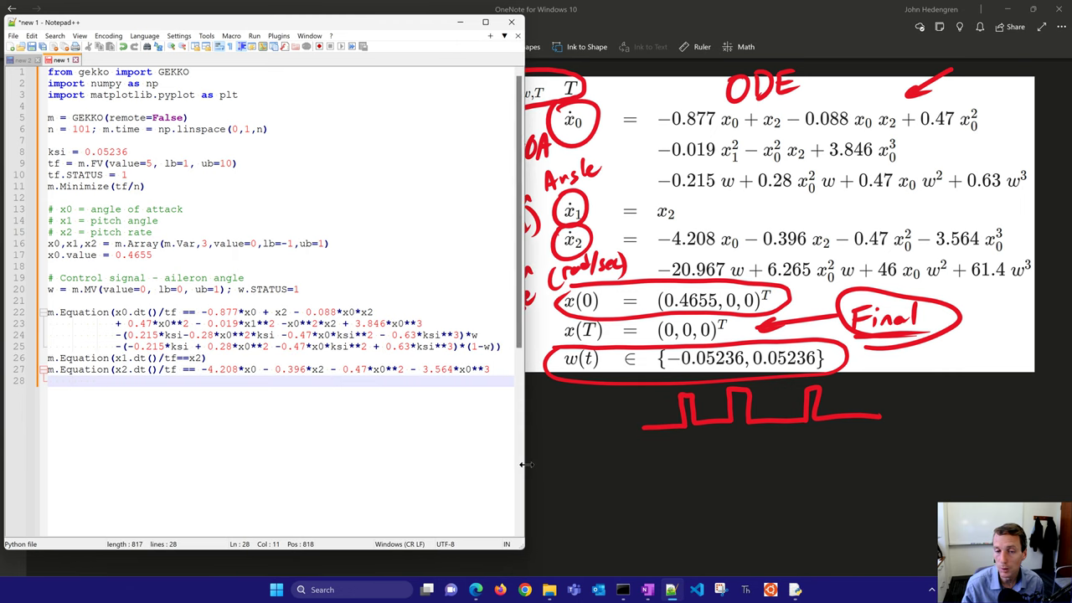
text(+20.96)
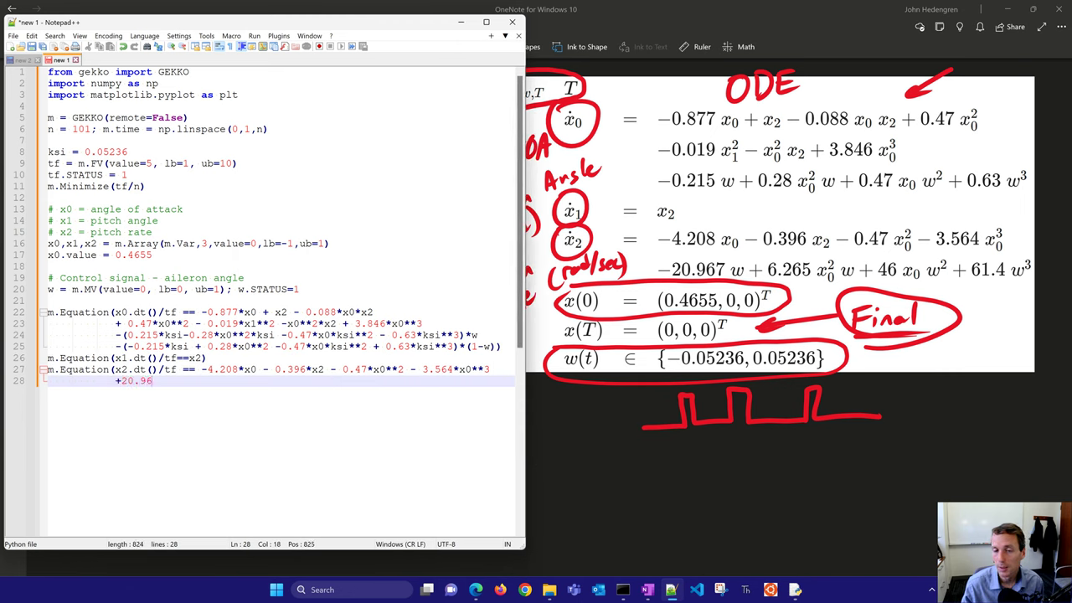
text(7*ksi - 6.265*x0**)
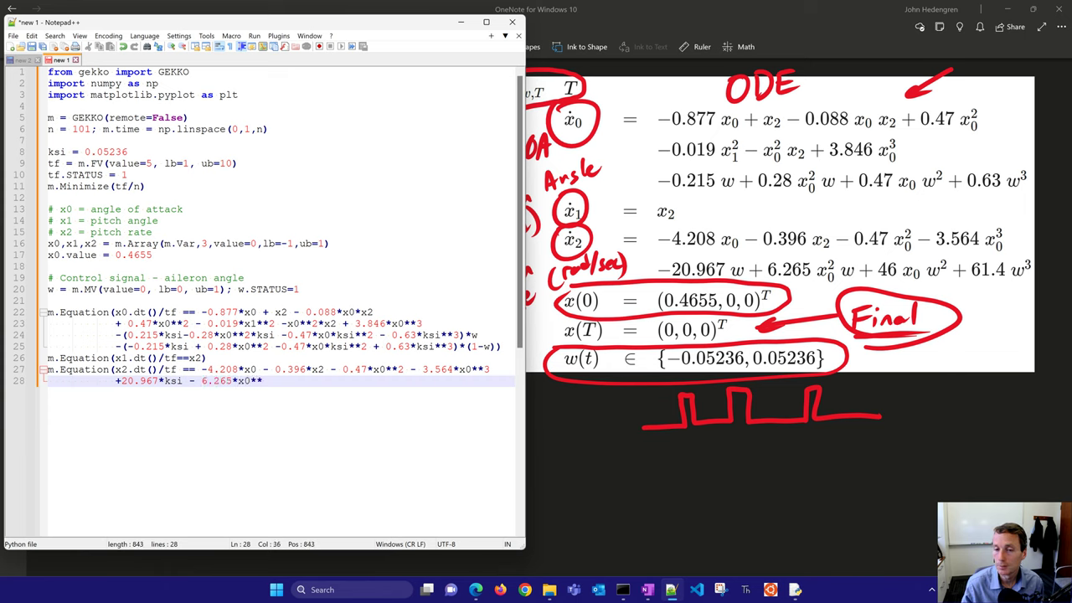
text(2*ksi +)
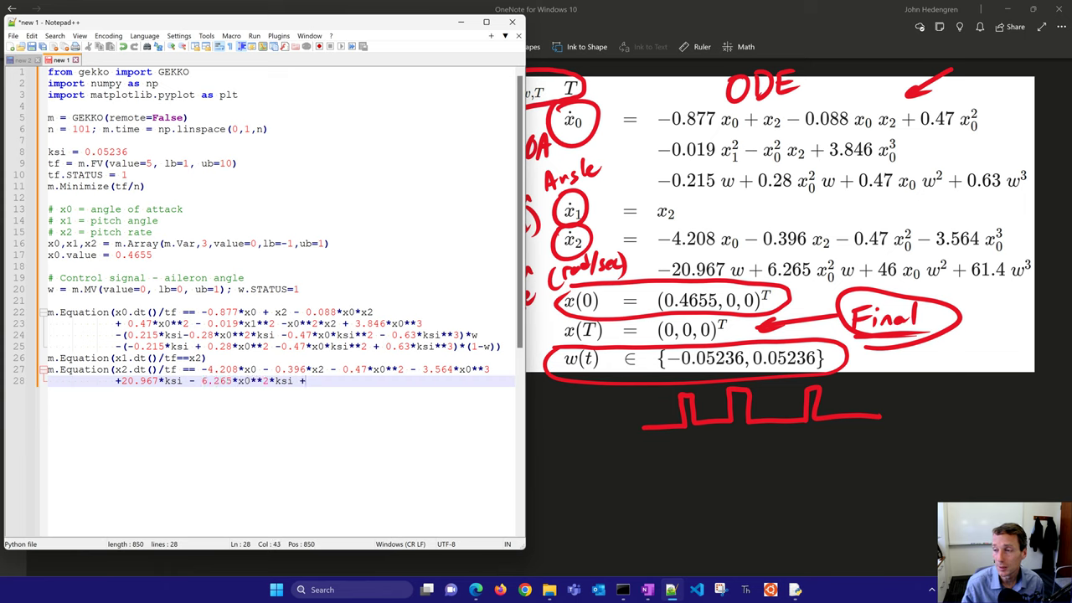
text(46*x0*ksi**2 -61.4*ksi**3)
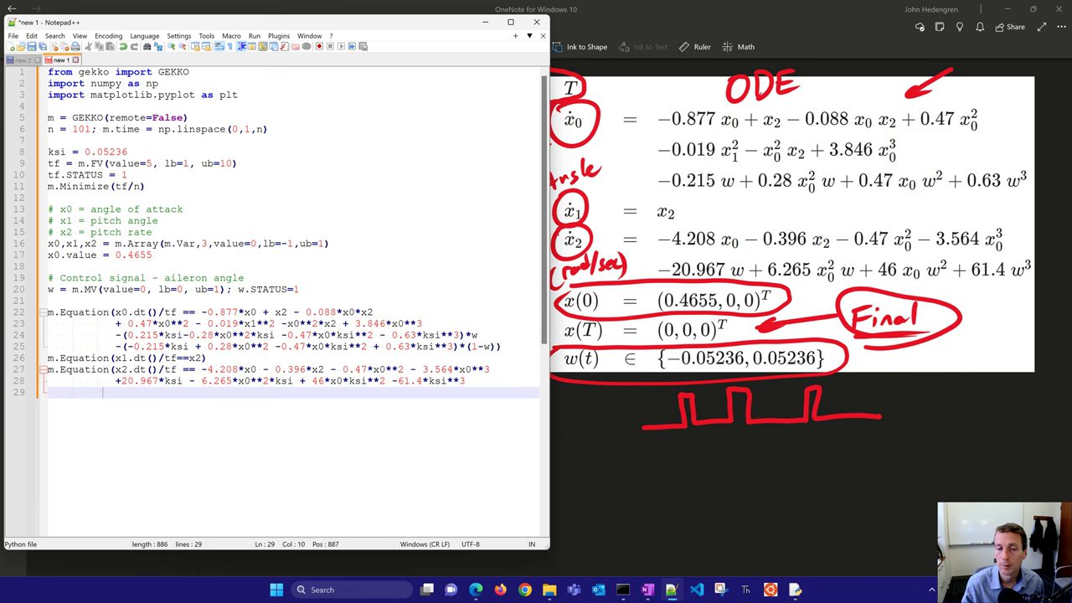
Step: Finish the x2 equation's w-dependent terms (20.967*ksi, .4*ksi**) on the continuation line
text(-(20)
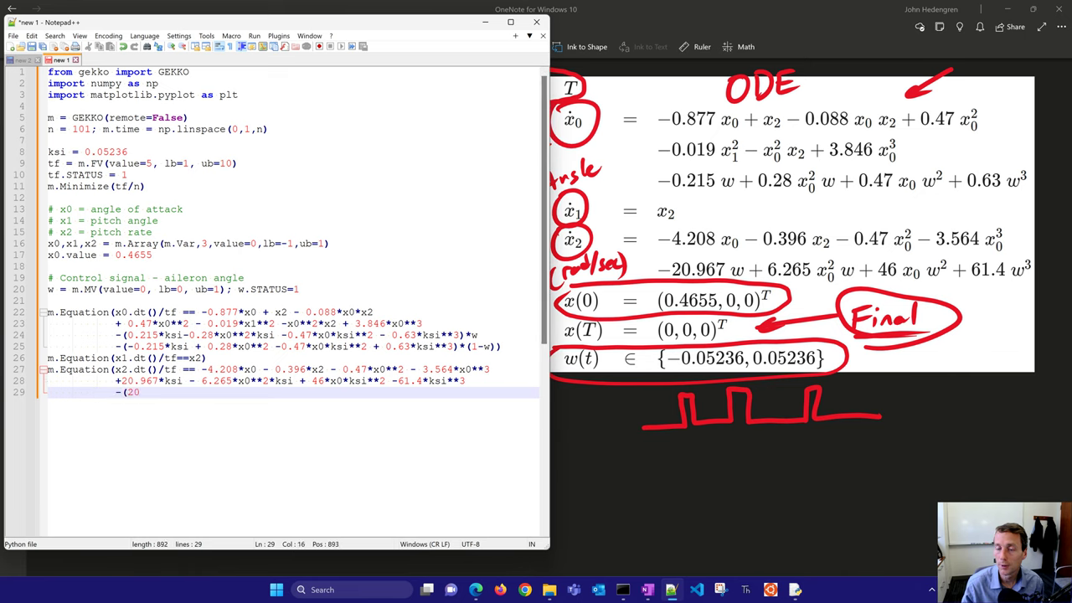
text(20.967*ksi - 6.265*x0**2*ksi - 61)
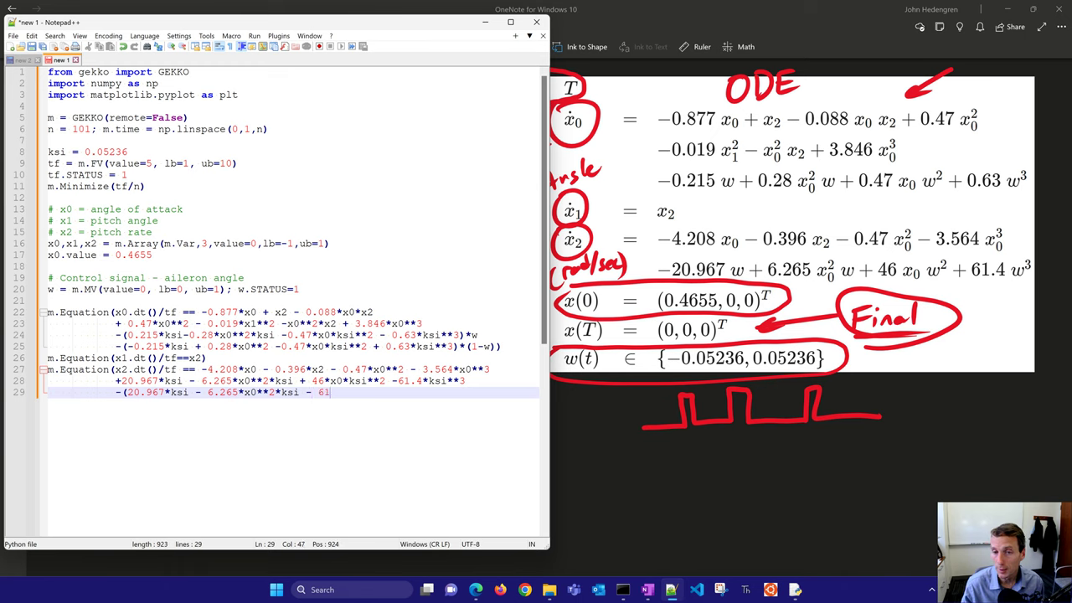
text(.4*ksi**3)*2*w)
text(m)
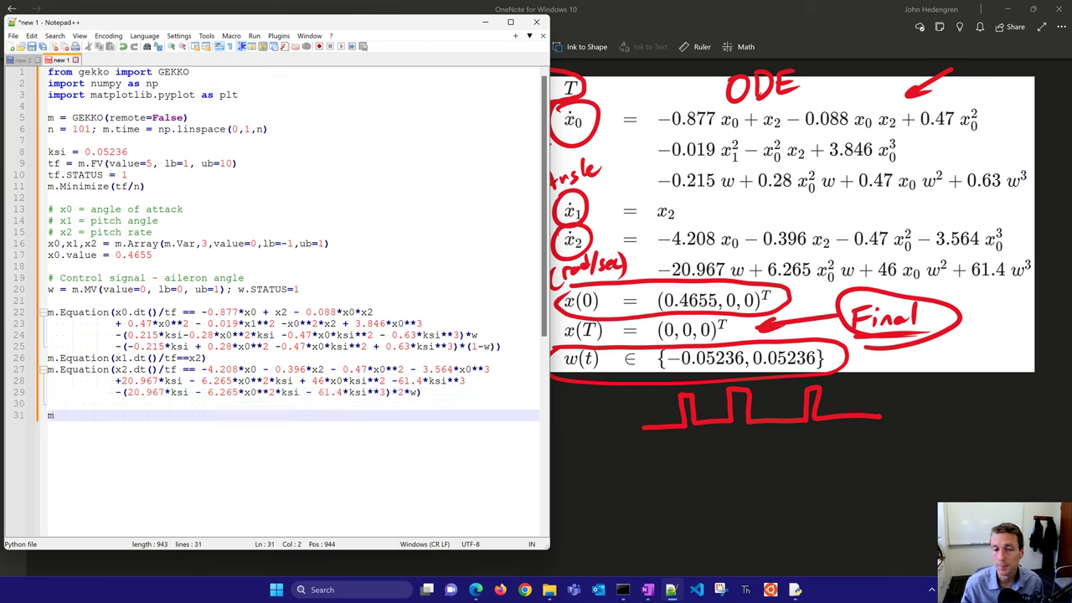
Step: Fix the final values of x0, x1 and x2 to zero with m.fix_final
text(fix_final)
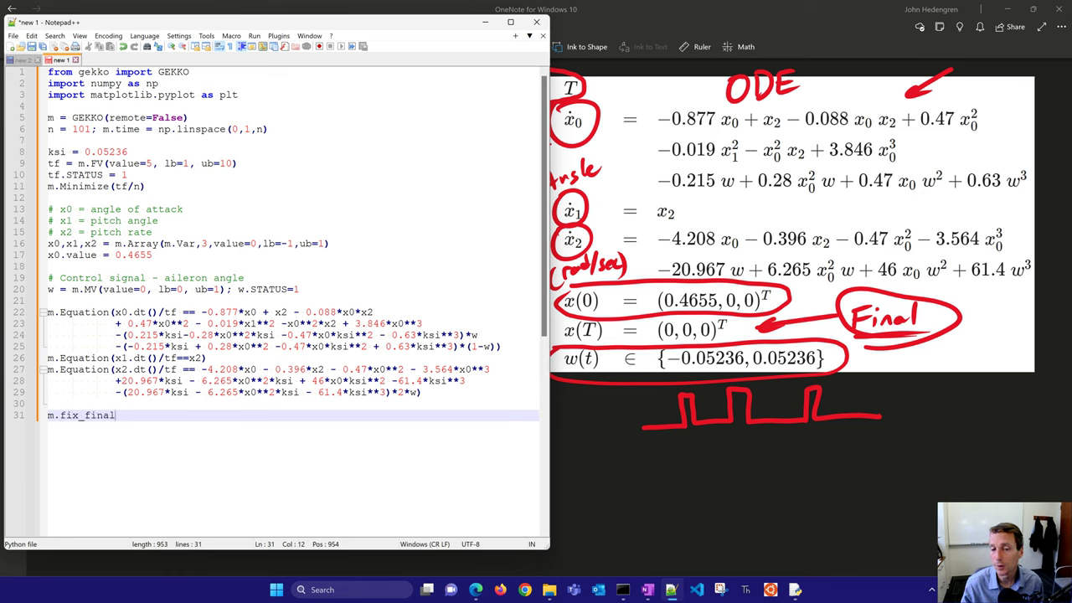
text((x0,0))
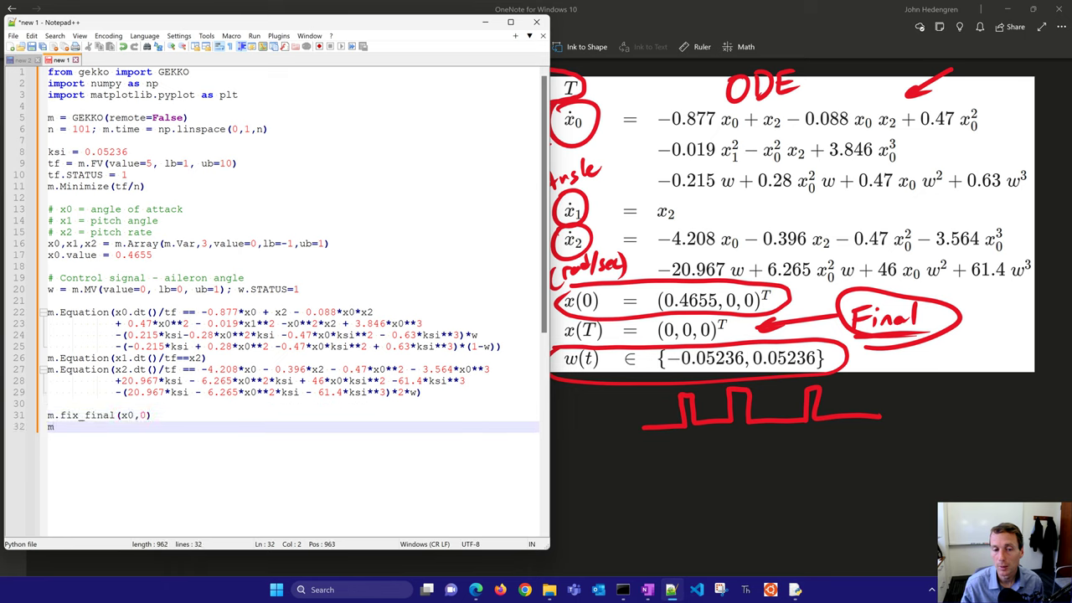
text(m.fix_final(x1,0)
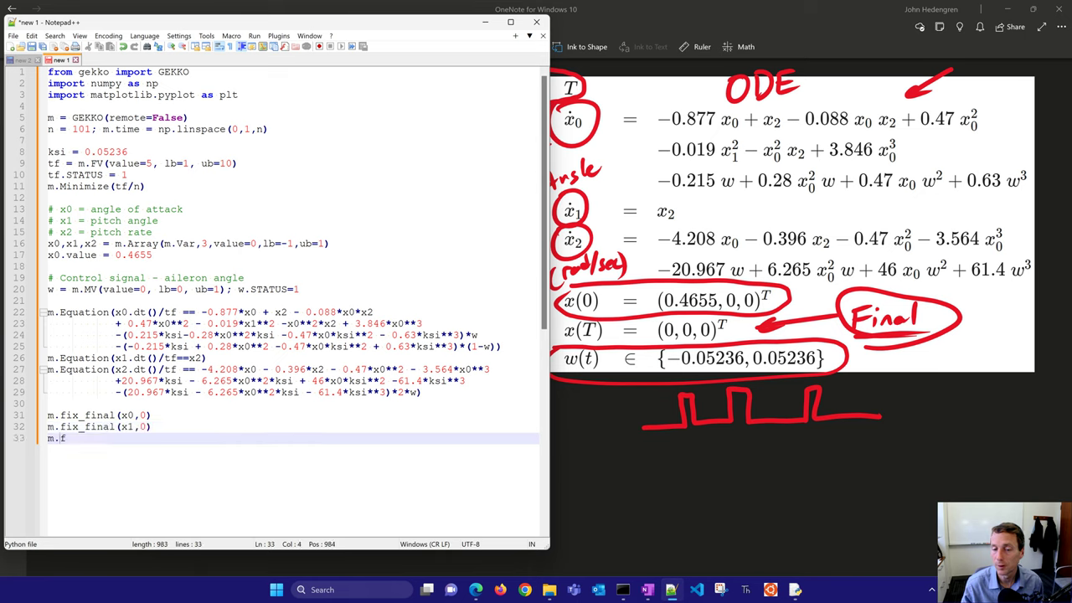
text(ix_final(x2,0)
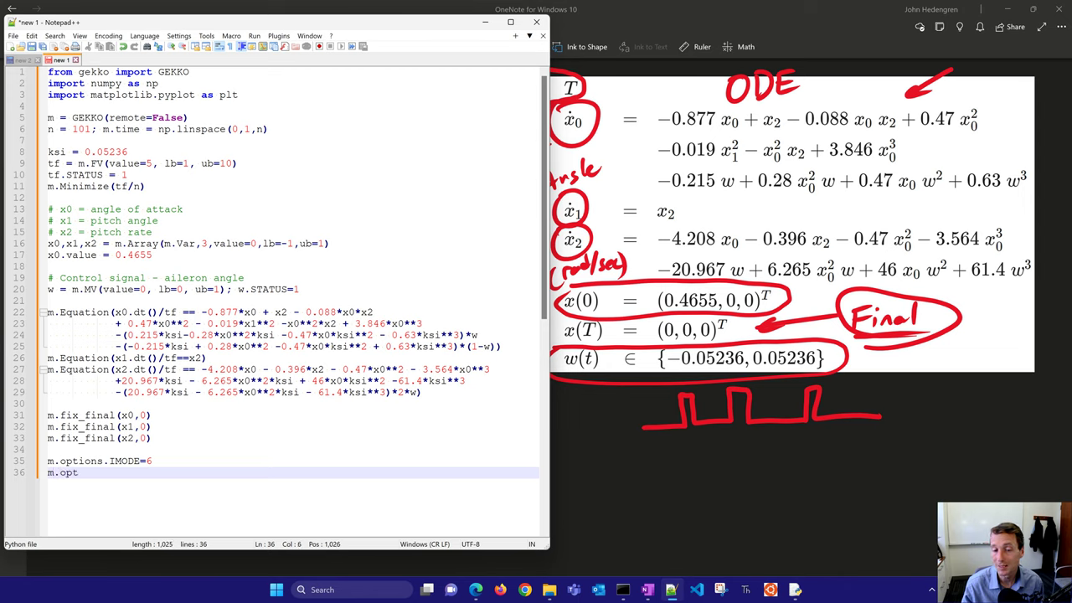
Step: Set solver options IMODE=6, SOLVER=1, MAX_ITER=1000, COLDSTART=0 and call m.solve()
text(.SOLVER=1)
text(m)
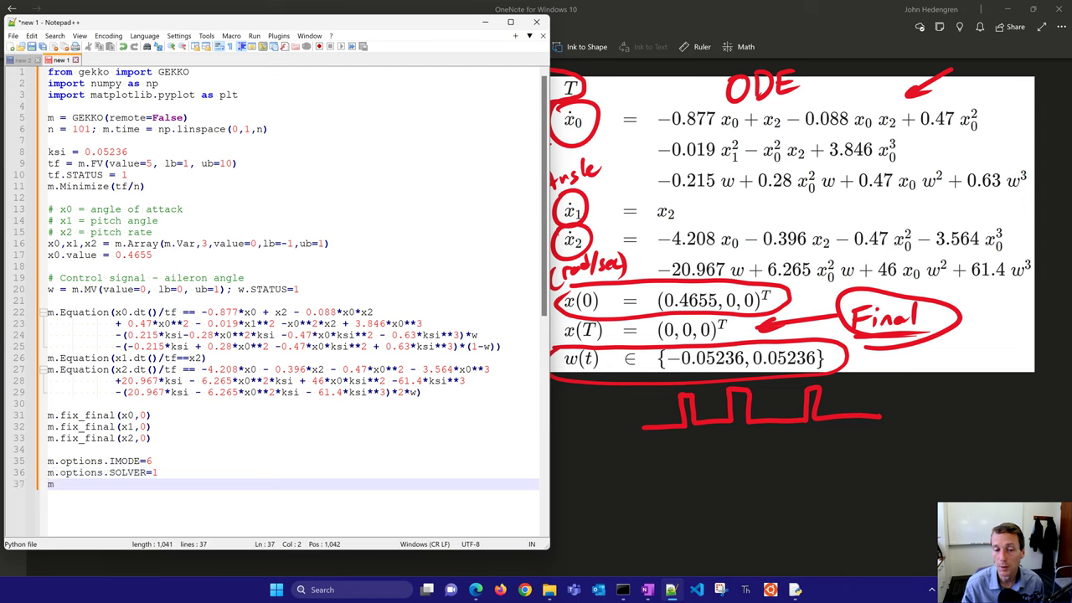
text(.options.M)
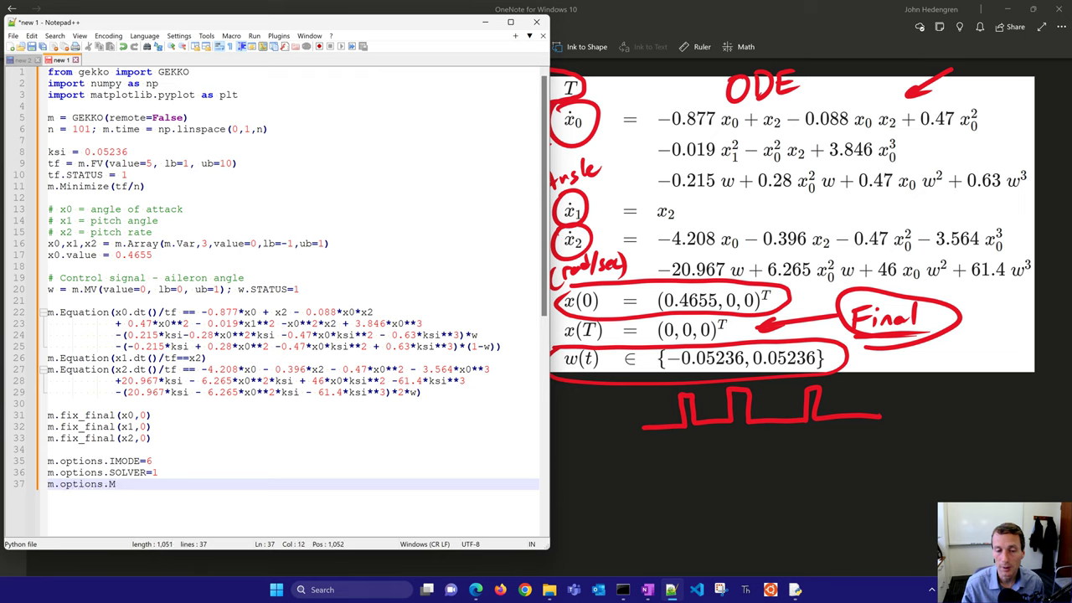
text(AX_ITER=1000)
text(m.options.C)
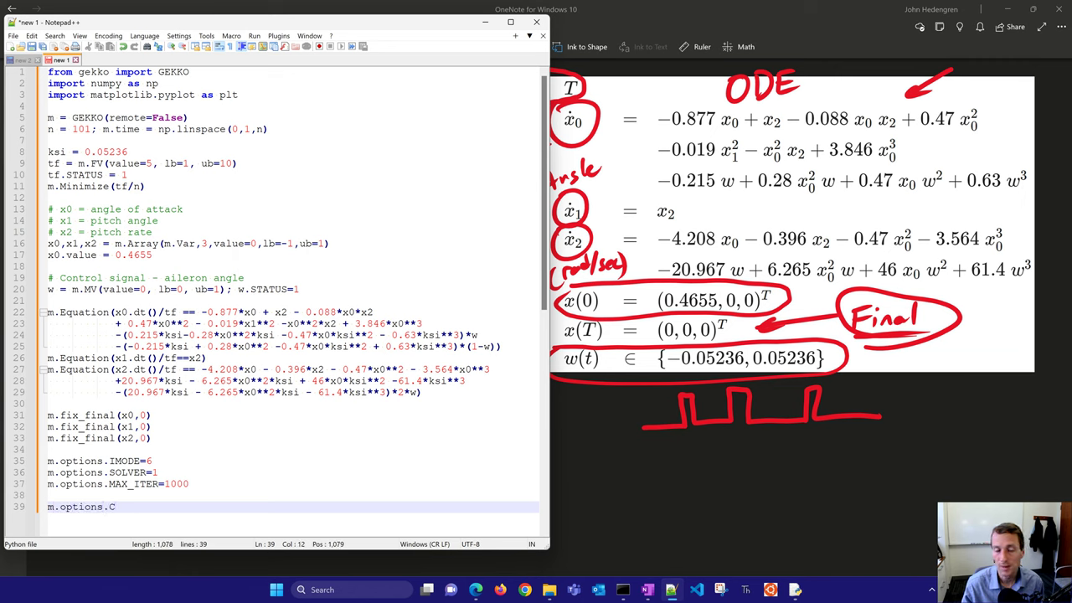
text(OLDSTART=0)
text(m.solve()
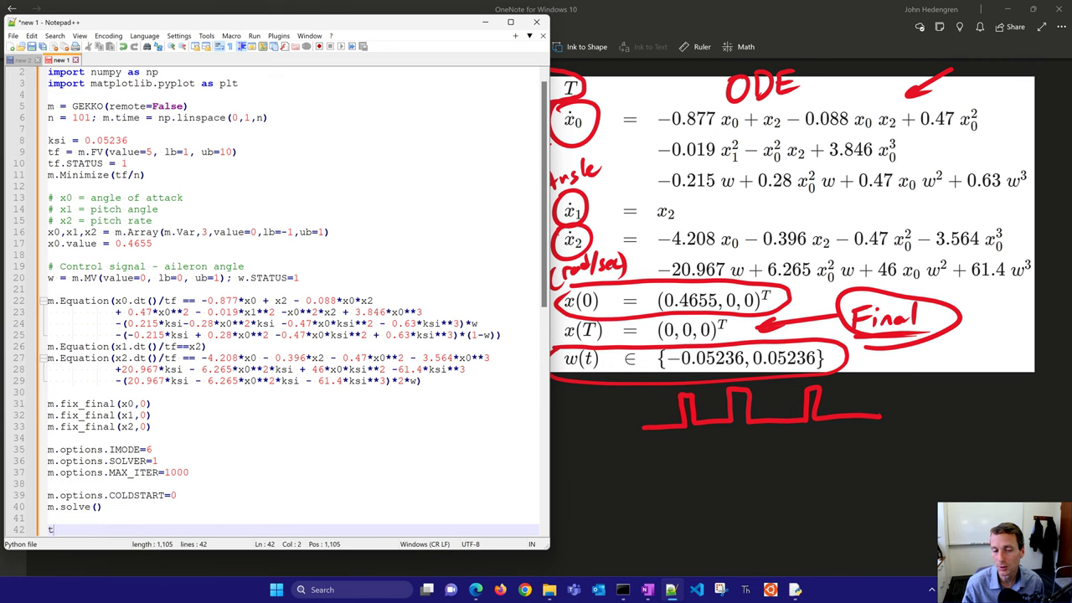
Step: Define scaled time tm = tf.value[0]*m.time for plotting
text(m = tf)
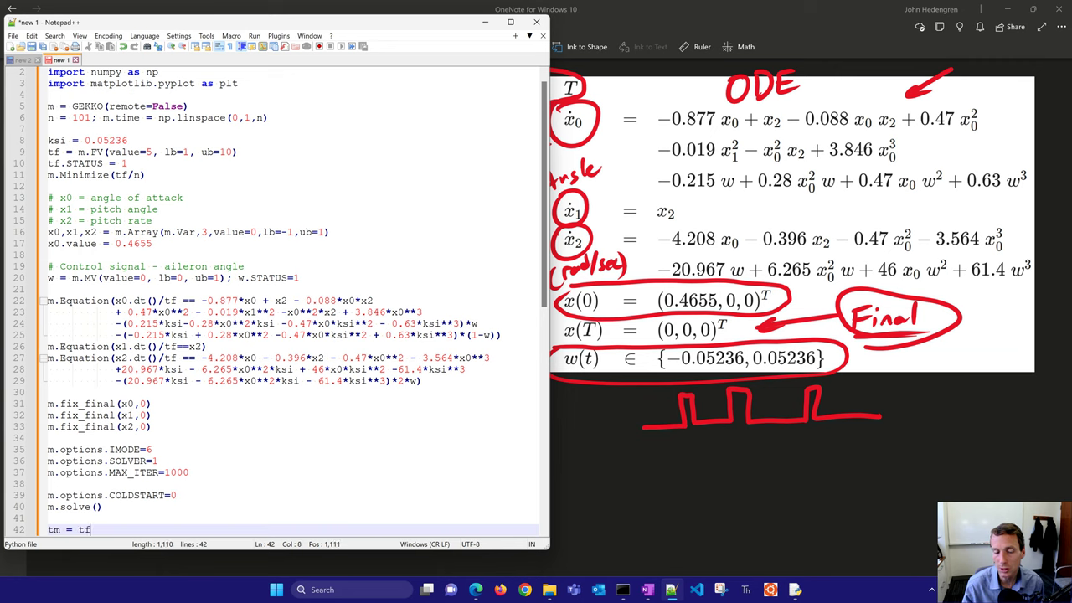
text(.value[0])
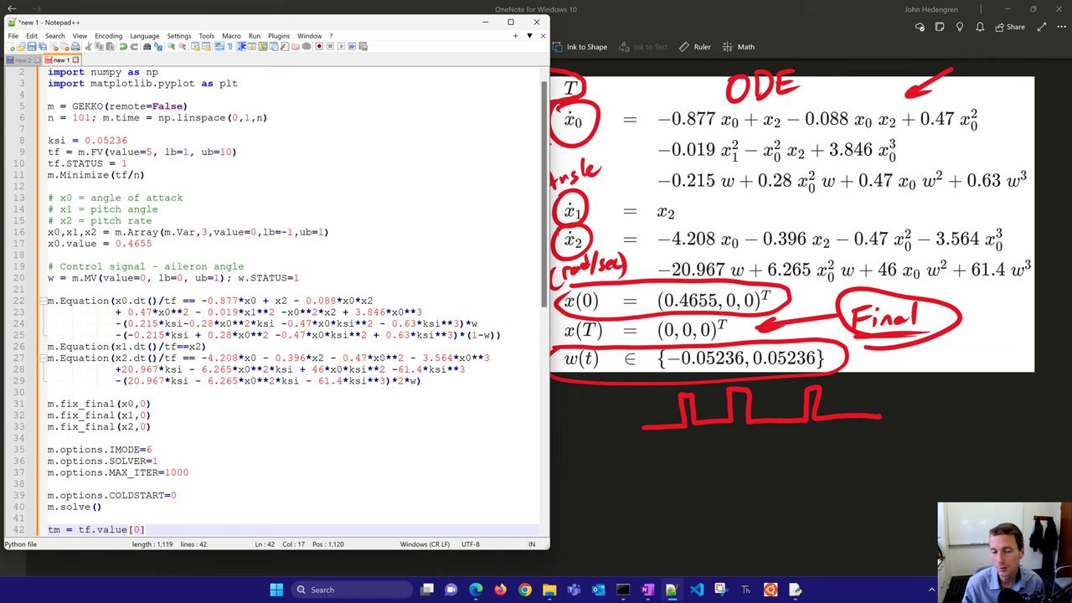
text(*m.time)
text(plt.figur)
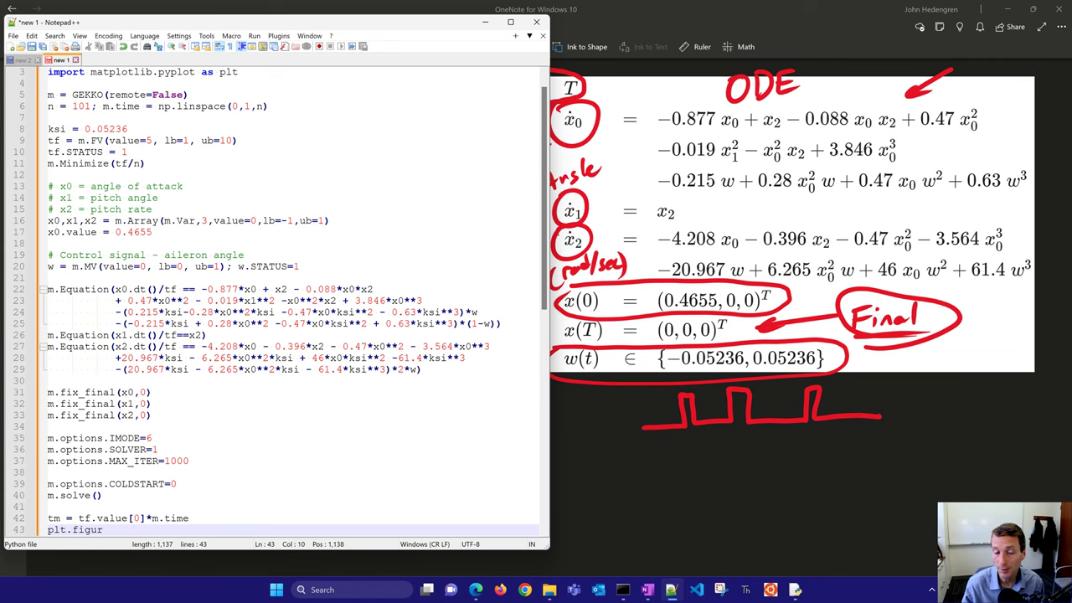
Step: Create a 6x4 figure with subplot(2,1,1) plotting w vs tm as 'r:' lw=2 labelled 'Aileron Angle', with grid
text(e(figsize=)
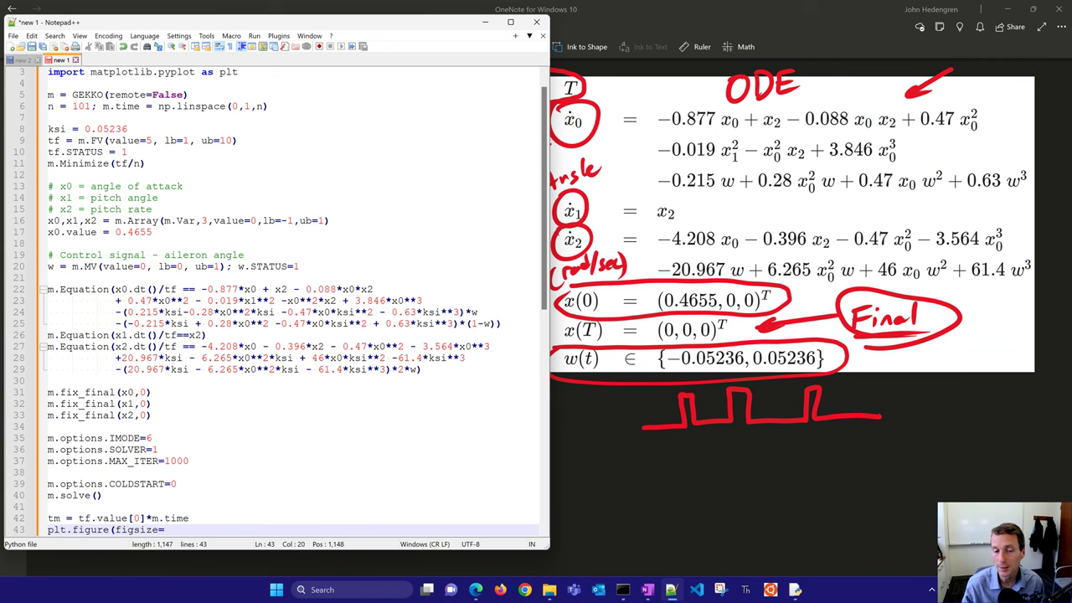
text((6,4)))
text(plt.plot(t)
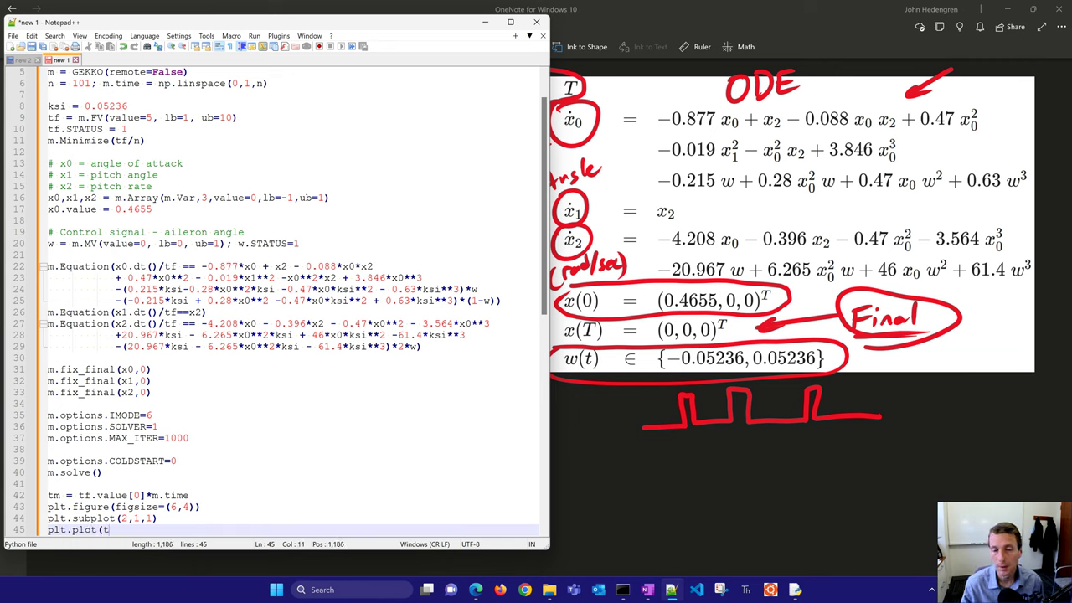
text(m,w,'r:',1)
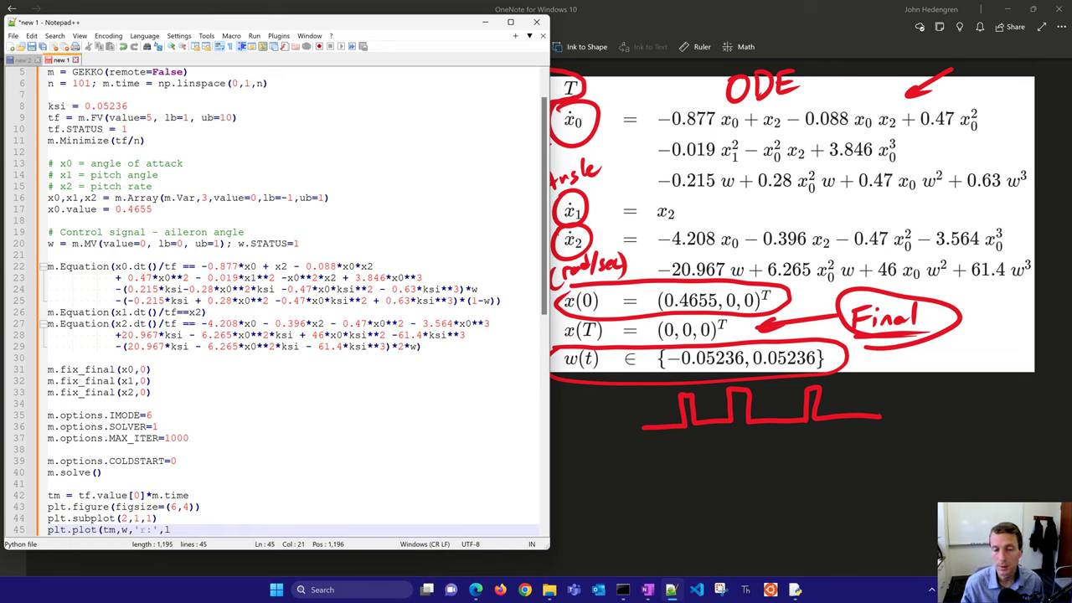
text(,lw=2,label='Aileron Angle)
text(plt.grid()
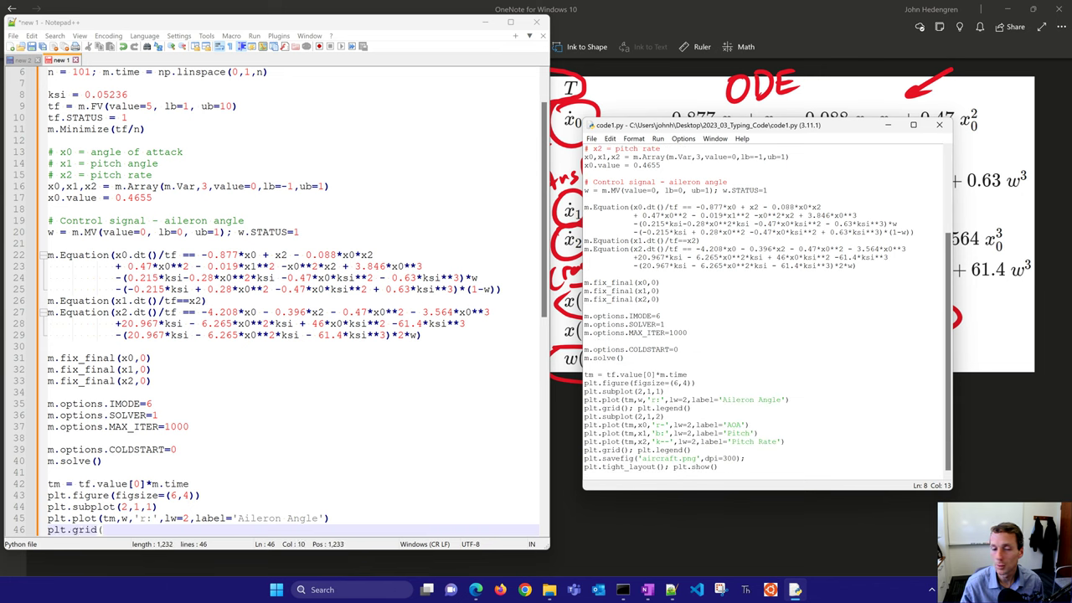
Step: Run the aircraft script to produce the aileron angle and AOA/pitch/pitch rate figure
click(660, 138)
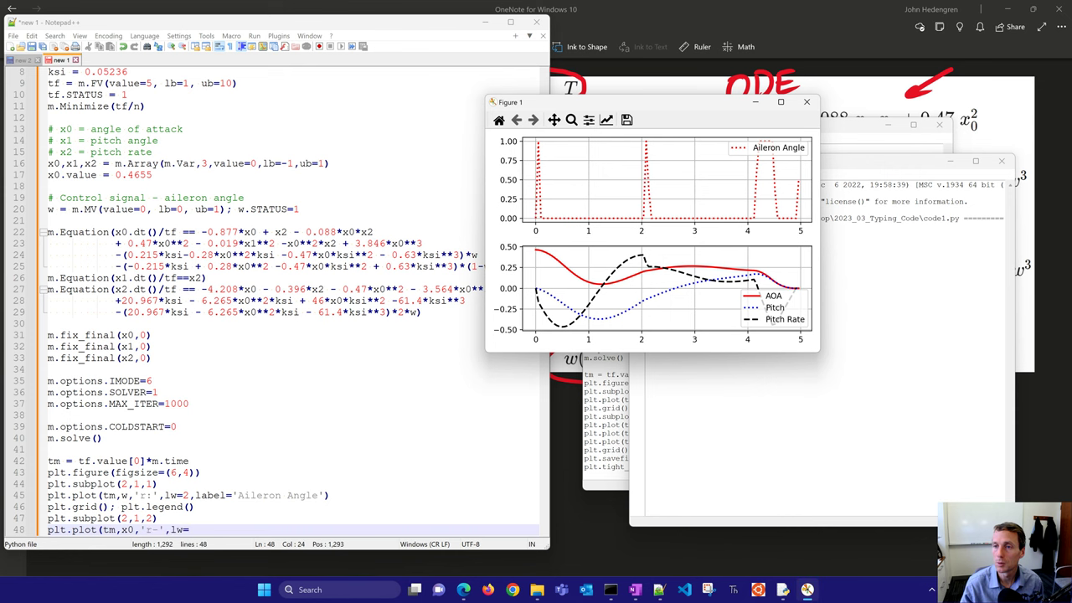
click(781, 102)
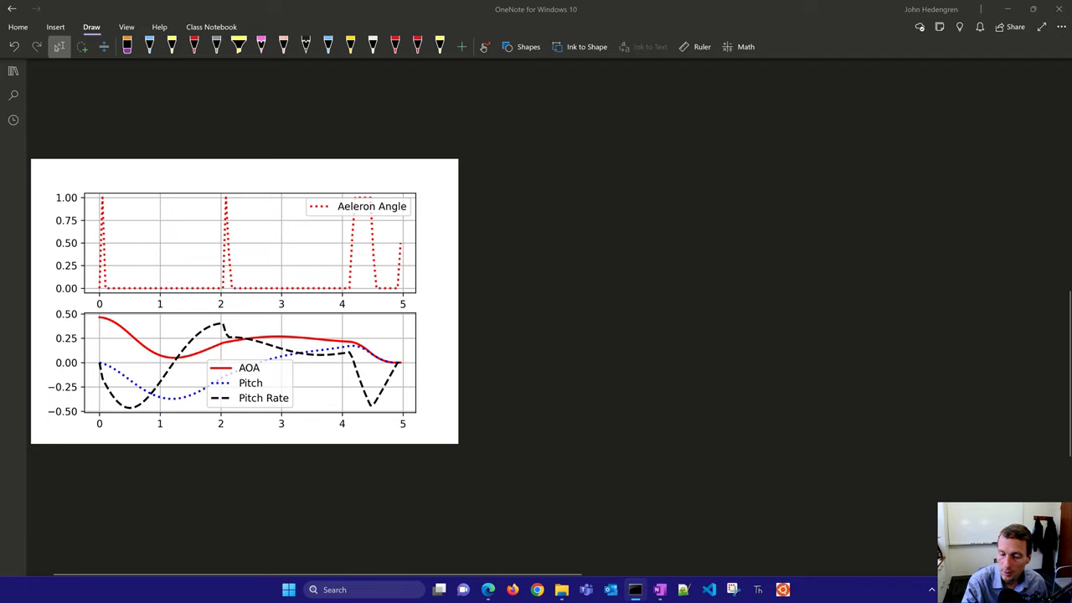
Step: Mark aileron angle as 'w MV', the final states reaching zero, the initial AOA and the first aileron spike
drag(432, 235, 494, 218)
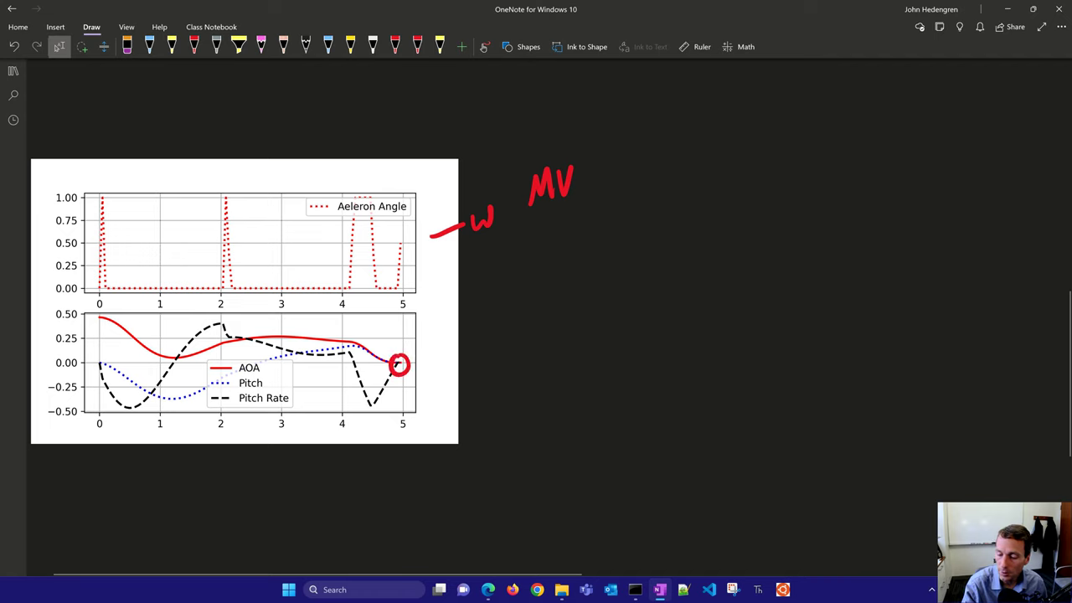
drag(515, 317, 402, 355)
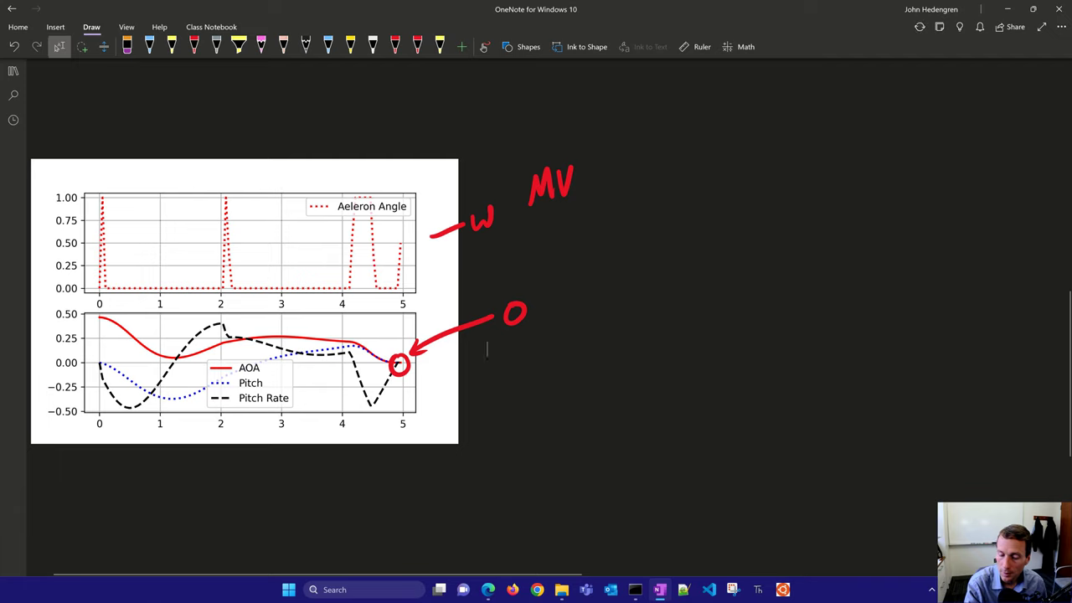
click(97, 320)
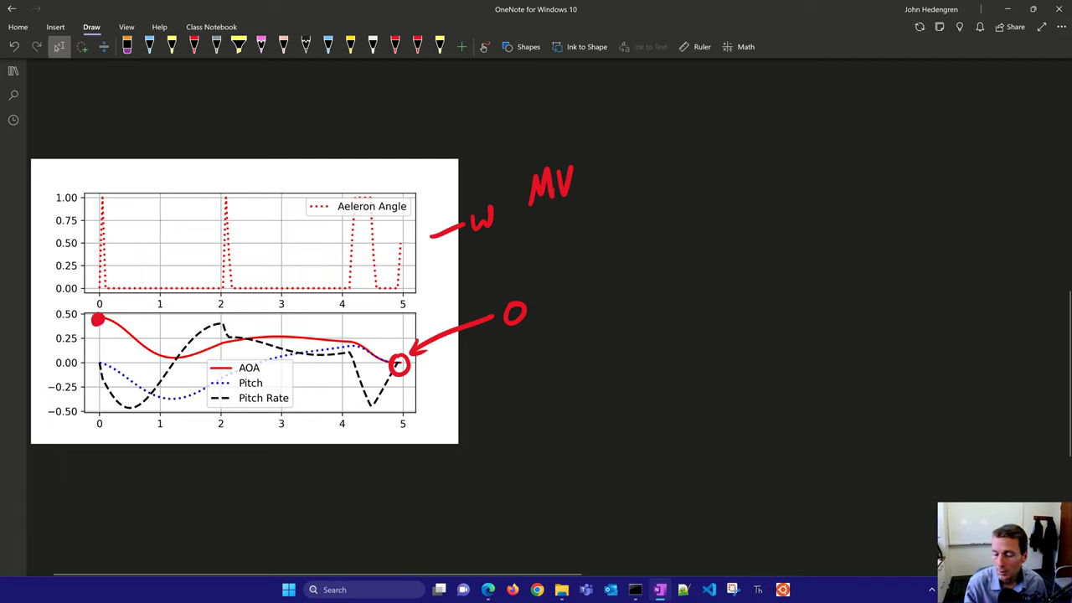
click(195, 47)
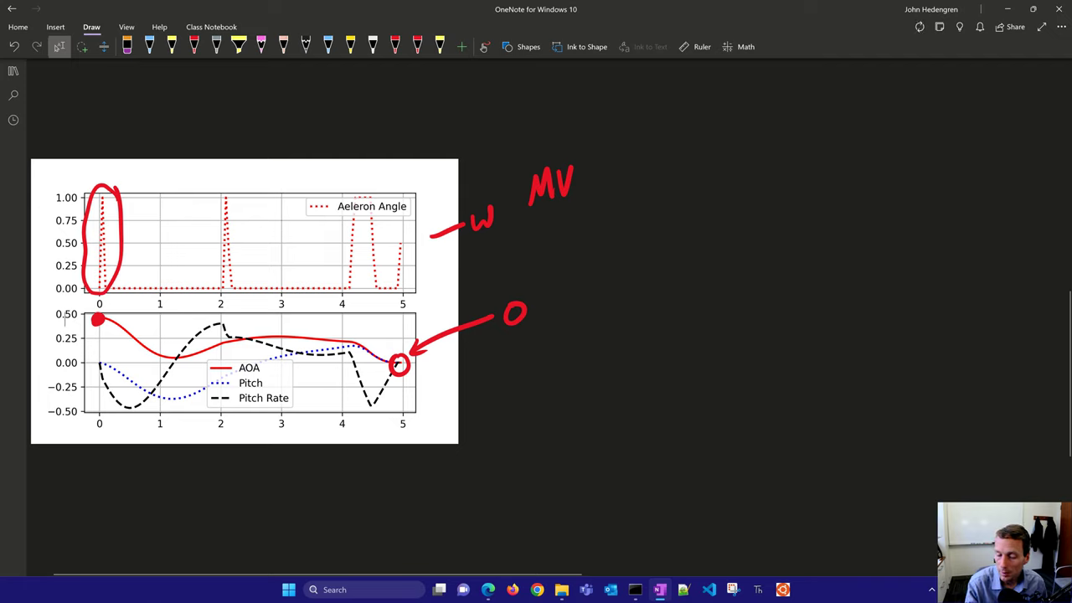
Step: Point out the Pitch and Pitch Rate curves in the legend with red pen arrows
drag(305, 382, 272, 382)
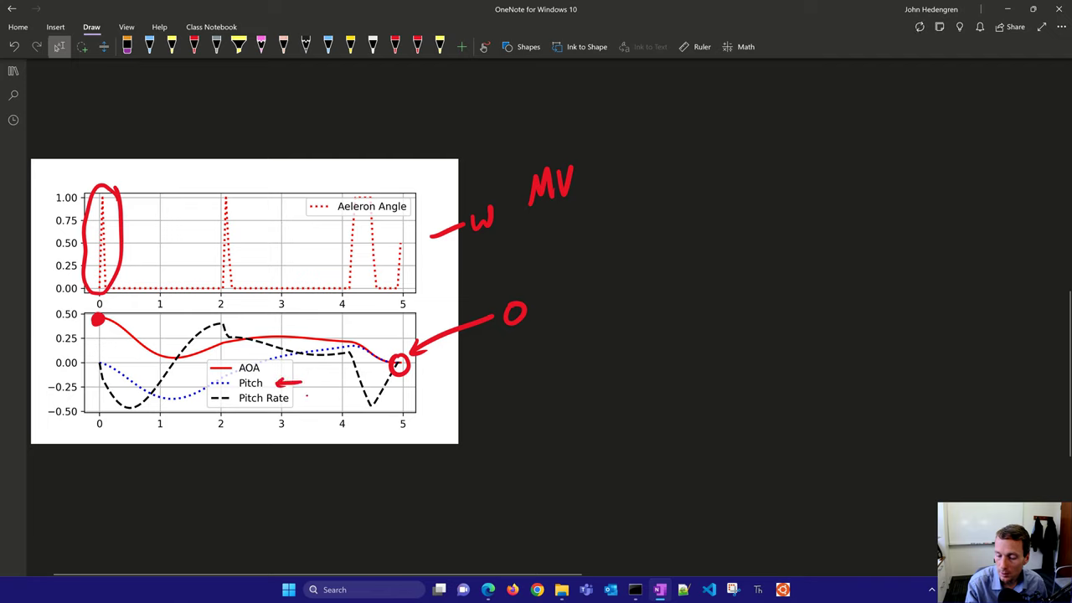
drag(318, 397, 298, 397)
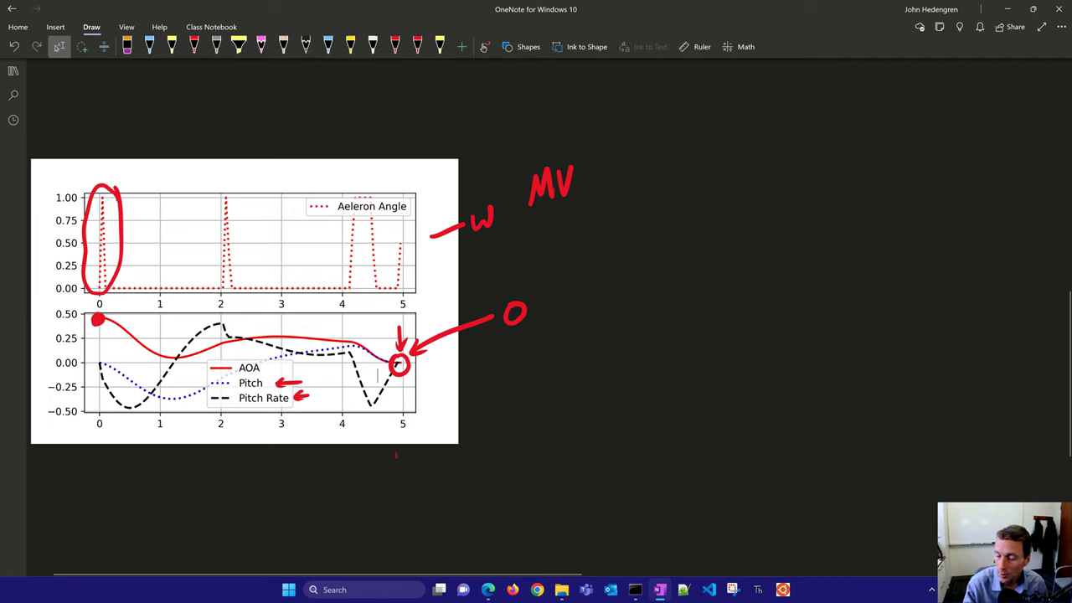
drag(395, 419, 402, 482)
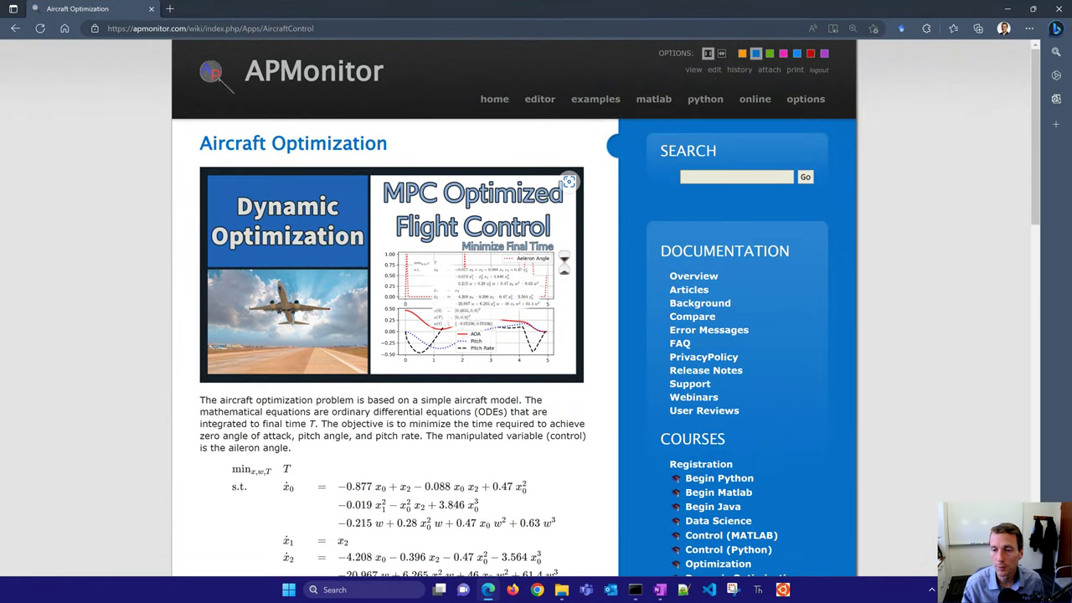
Step: Scroll through the aircraft article and publications list to the recent Gekko references on Google Scholar
scroll(down, 3)
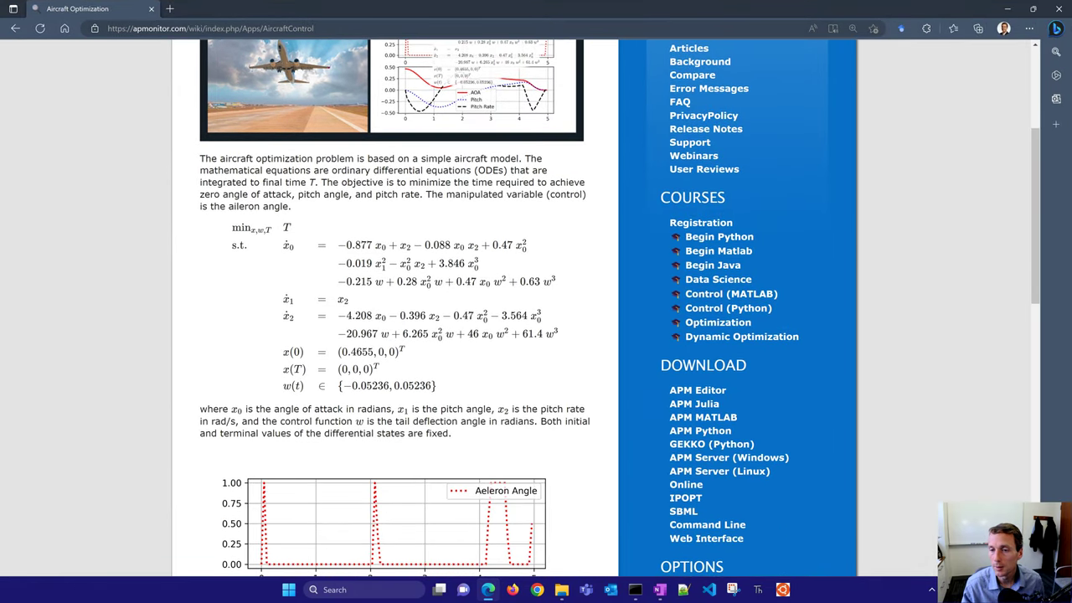
scroll(down, 3)
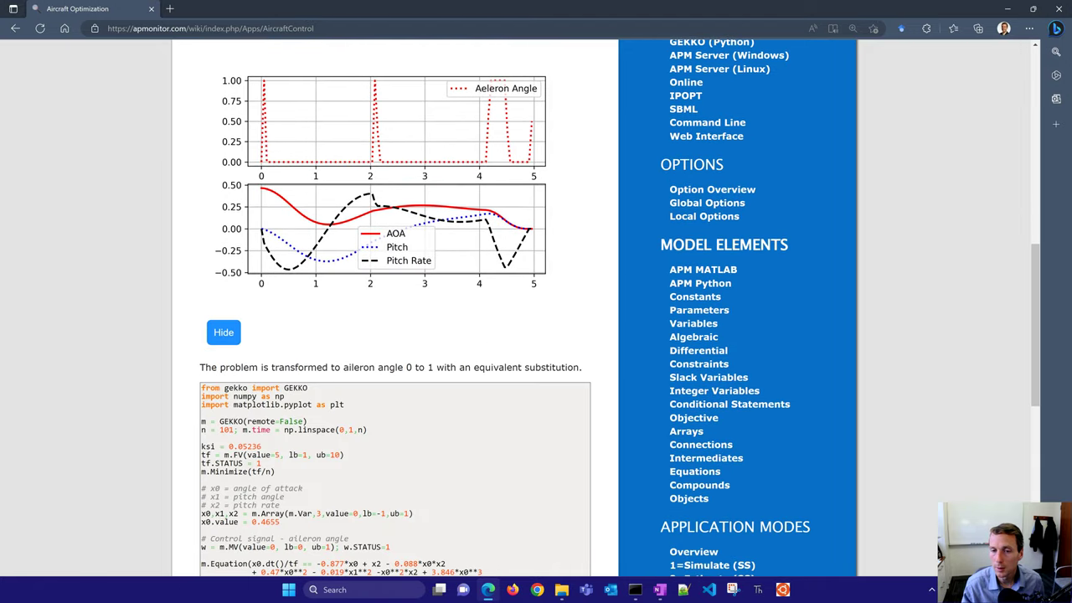
scroll(down, 3)
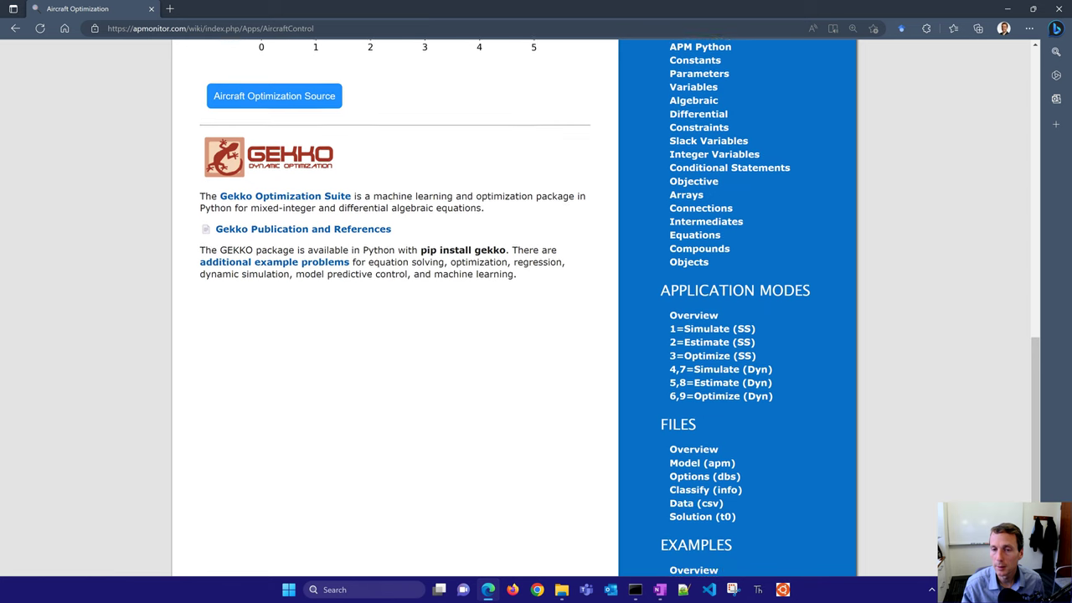
scroll(down, 3)
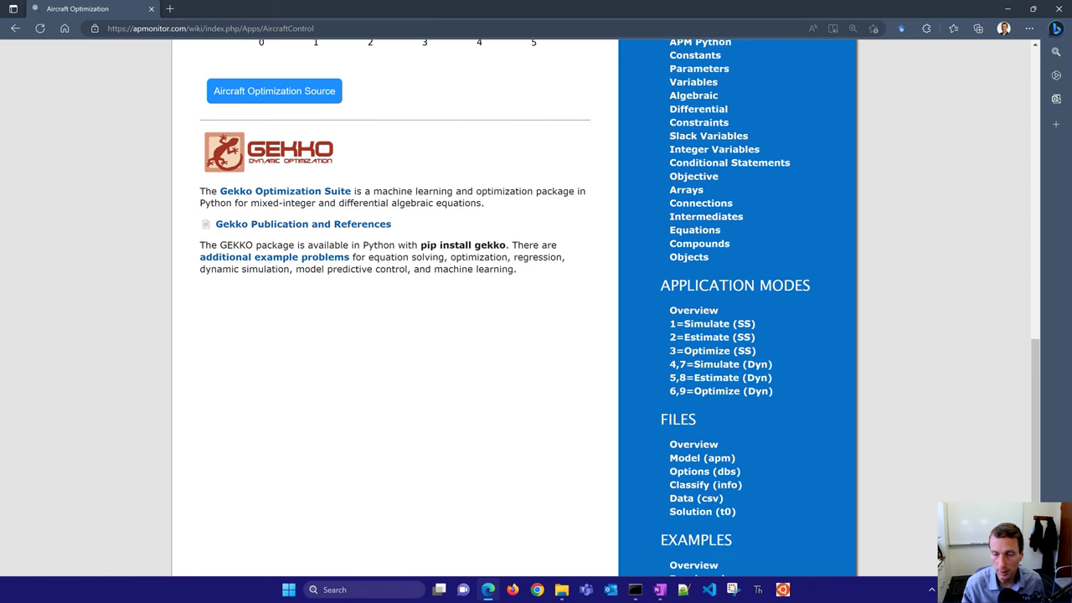
mouse_move(285, 191)
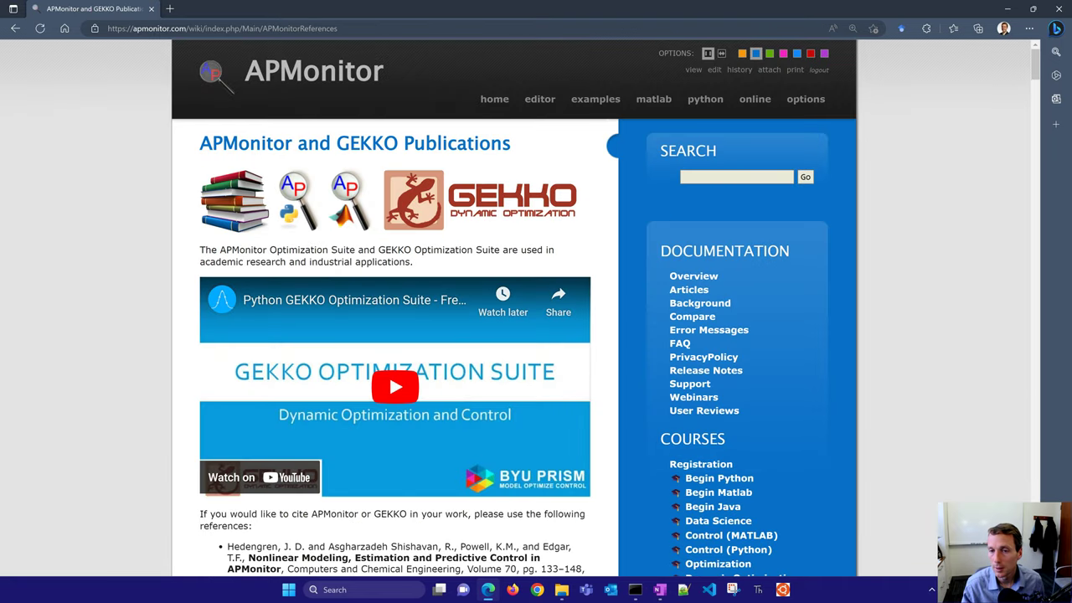
scroll(down, 3)
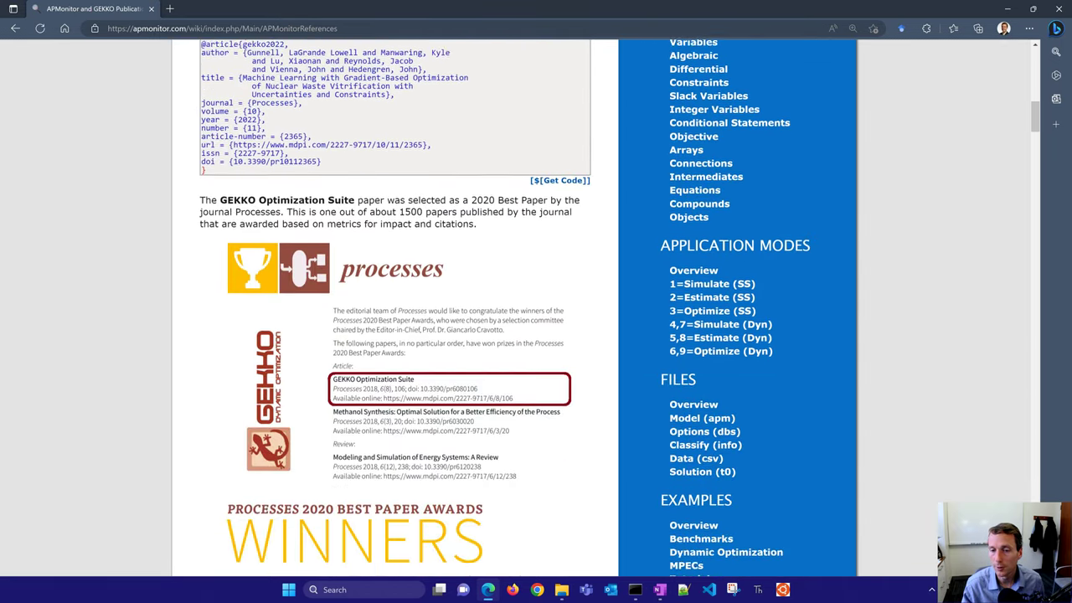
scroll(down, 3)
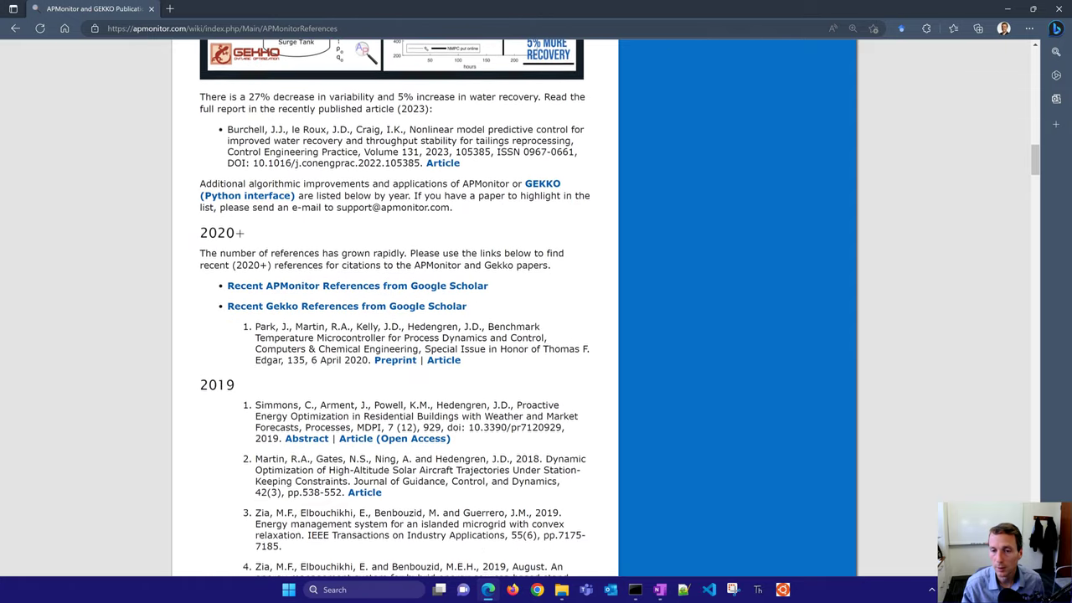
click(345, 305)
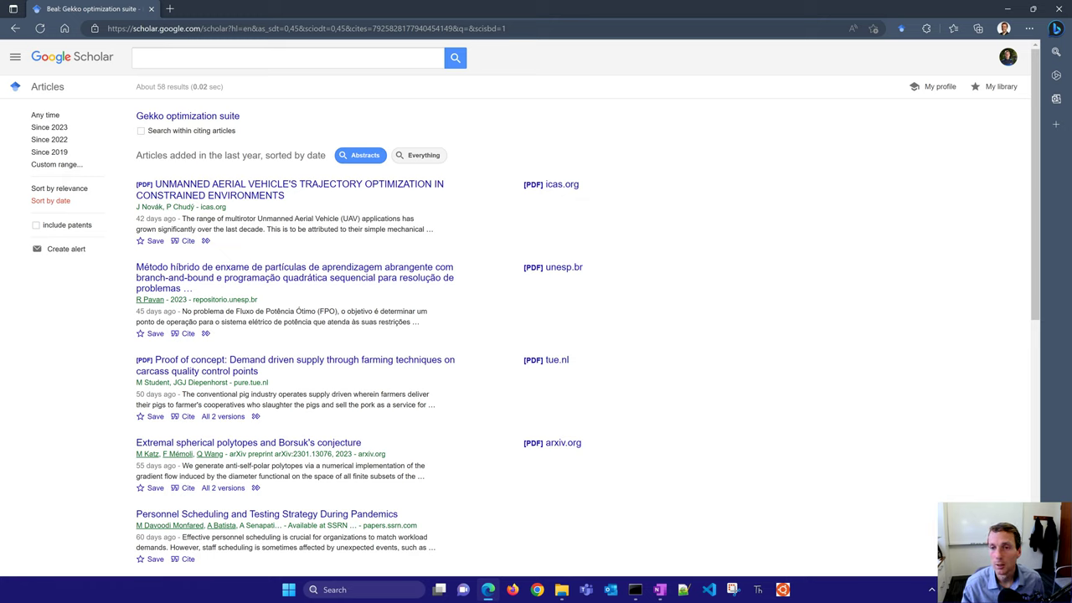
mouse_move(288, 183)
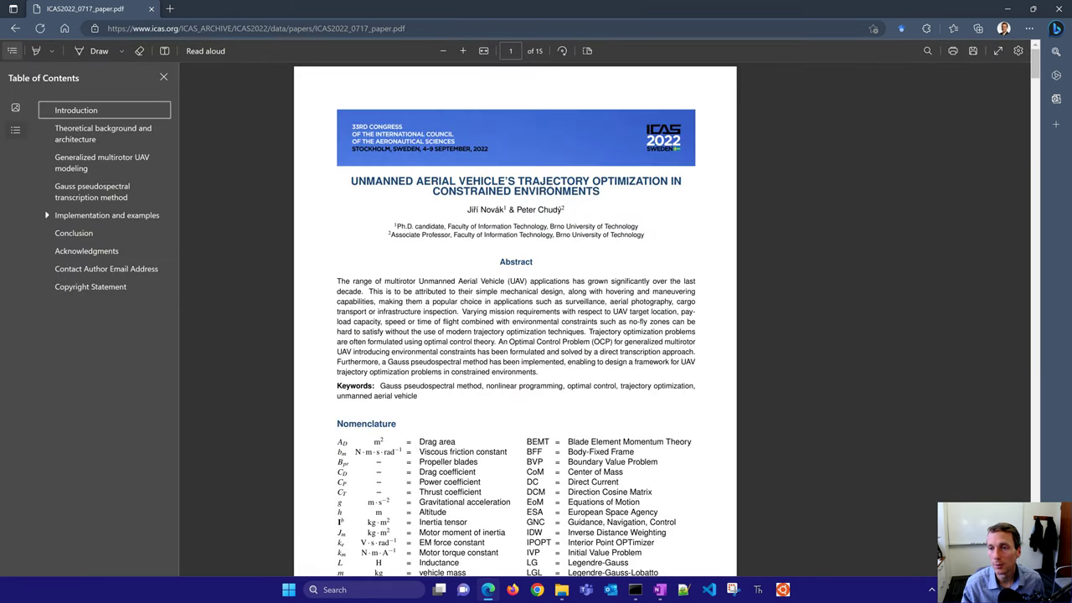
Step: Hide the contents pane, search 'gekko' in the PDF and select the sentence naming GEKKO as a software solution
click(164, 77)
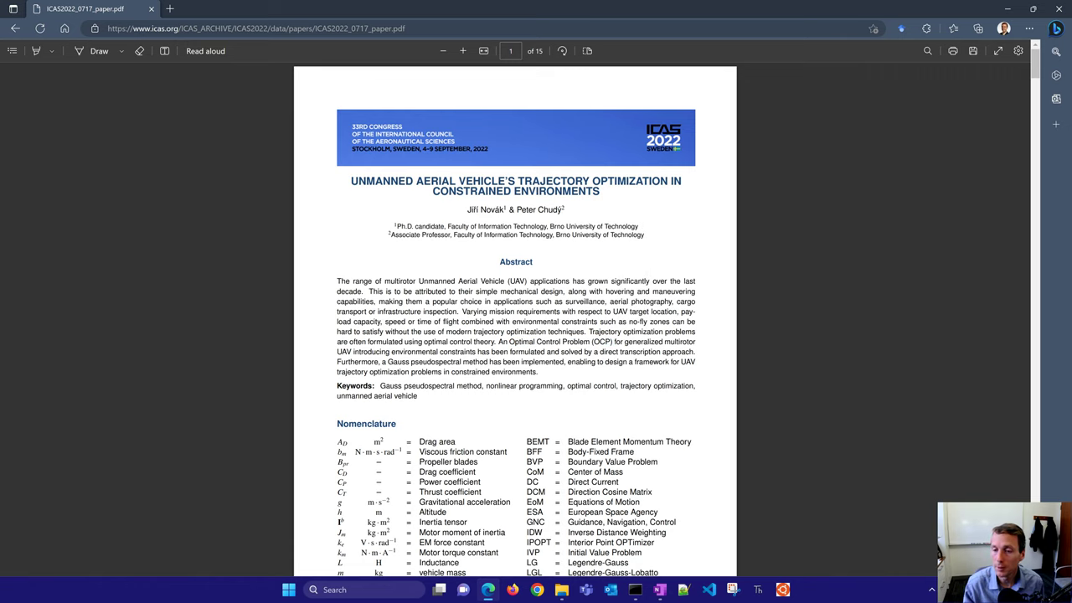
scroll(down, 3)
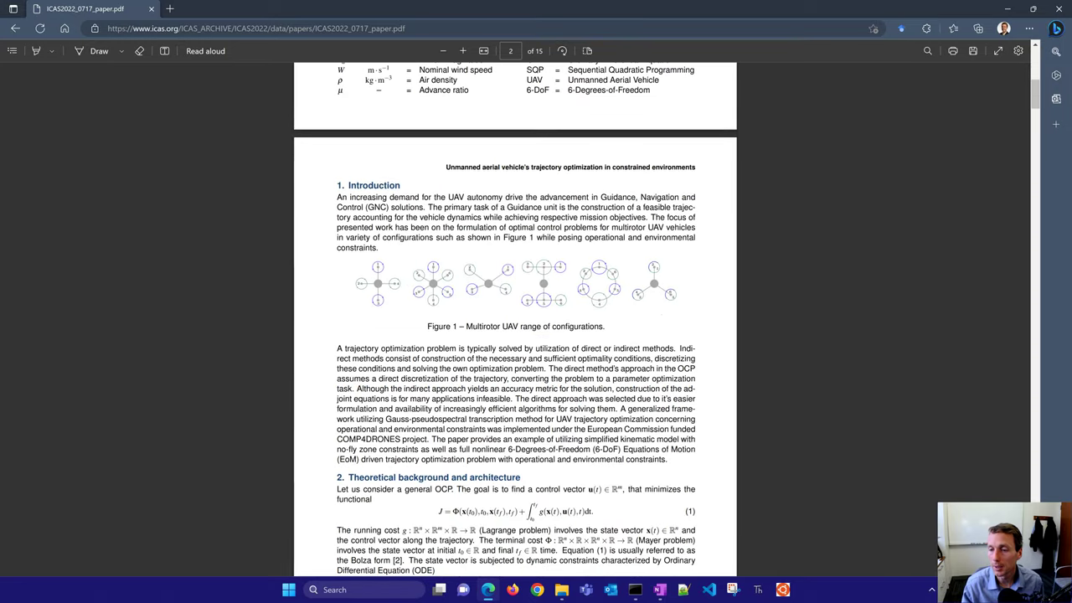
scroll(down, 3)
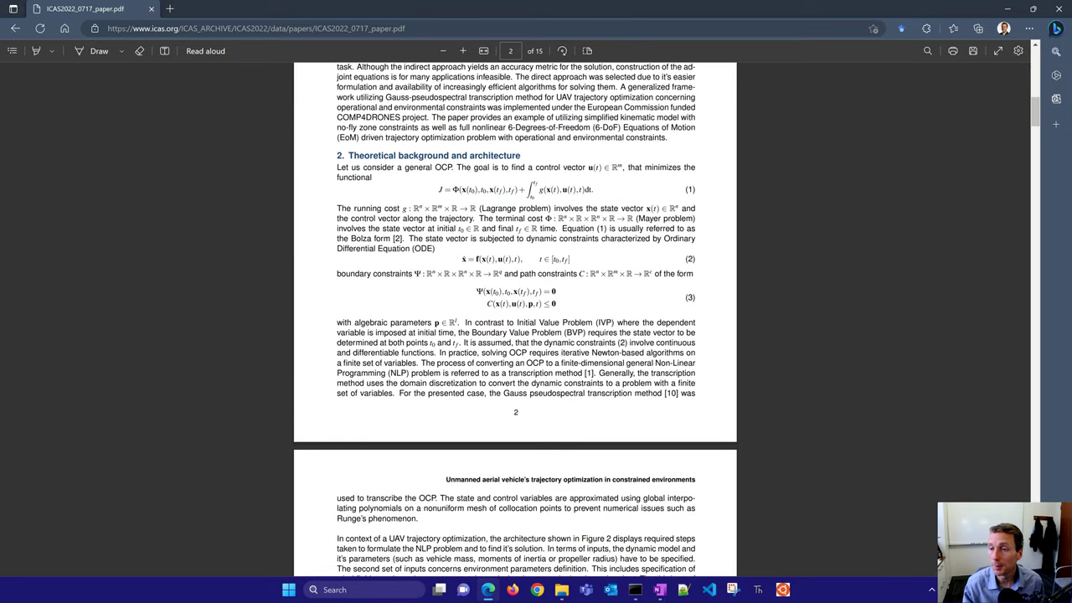
text(gekko)
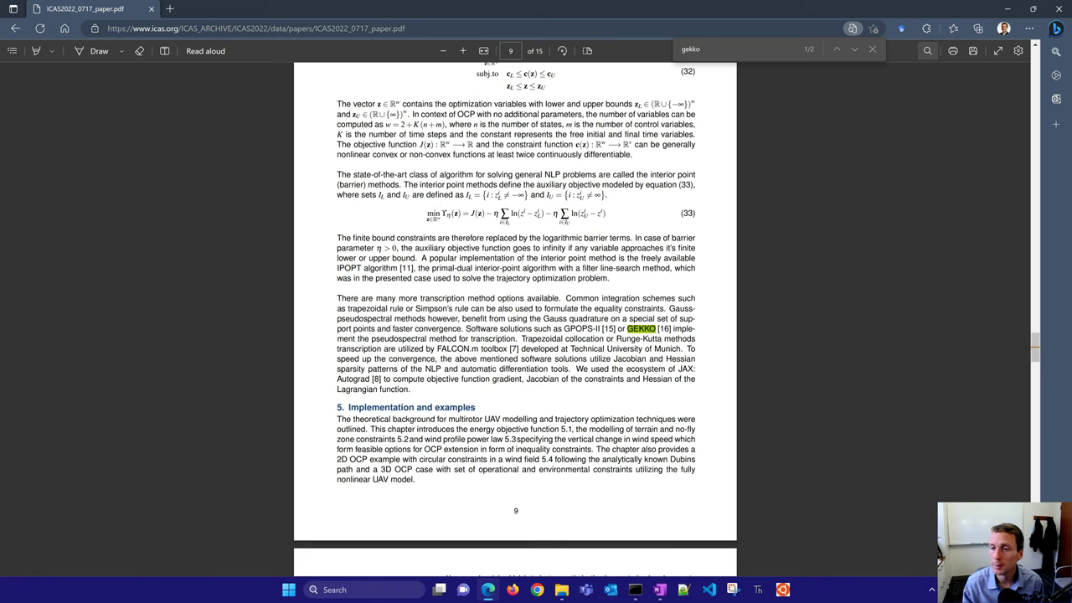
drag(335, 328, 693, 339)
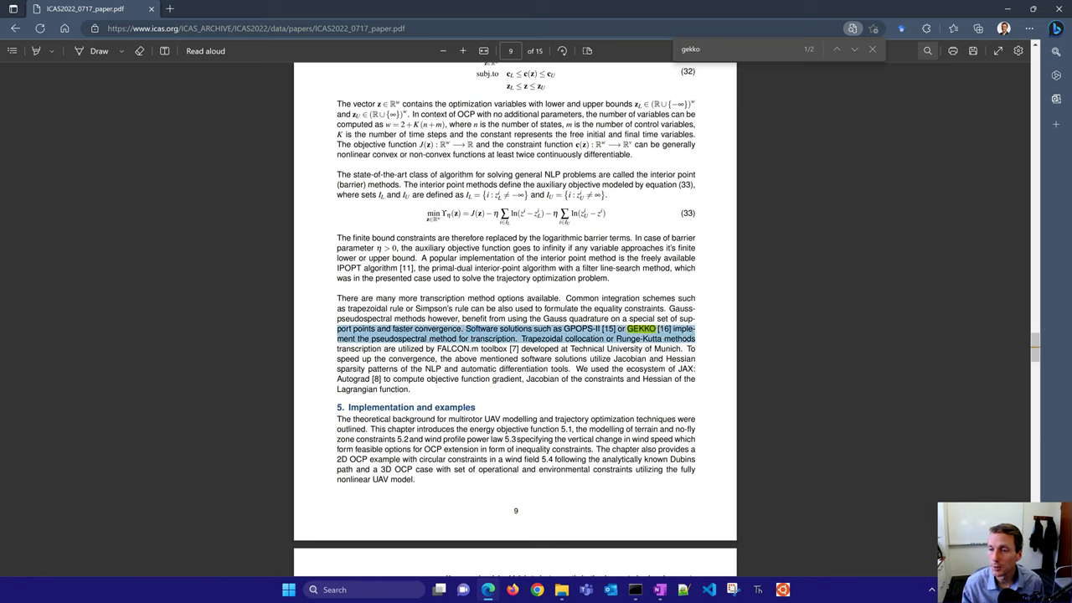